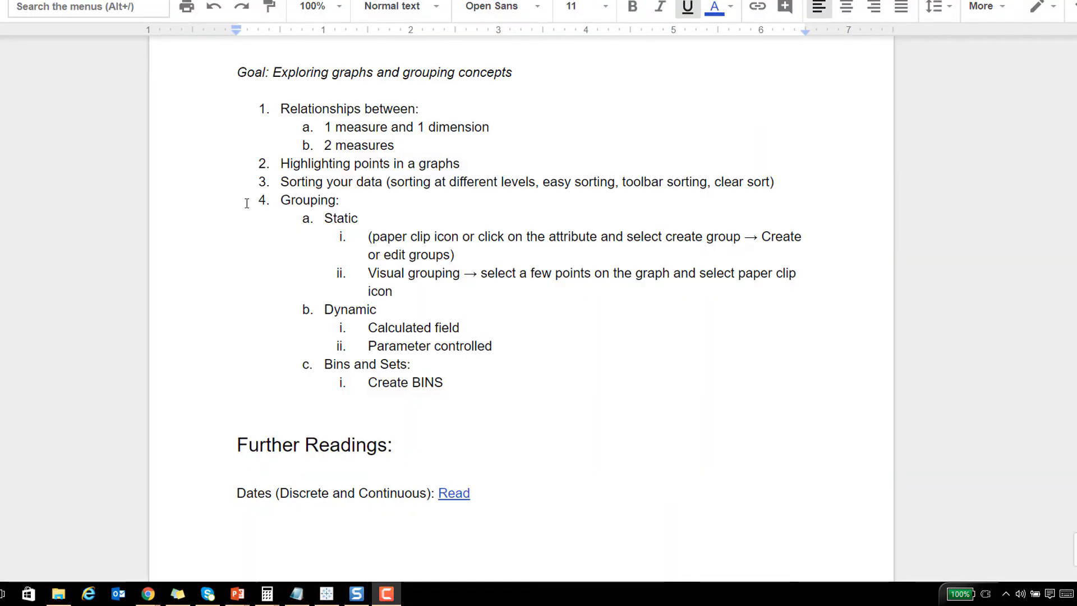
mouse_move(270, 218)
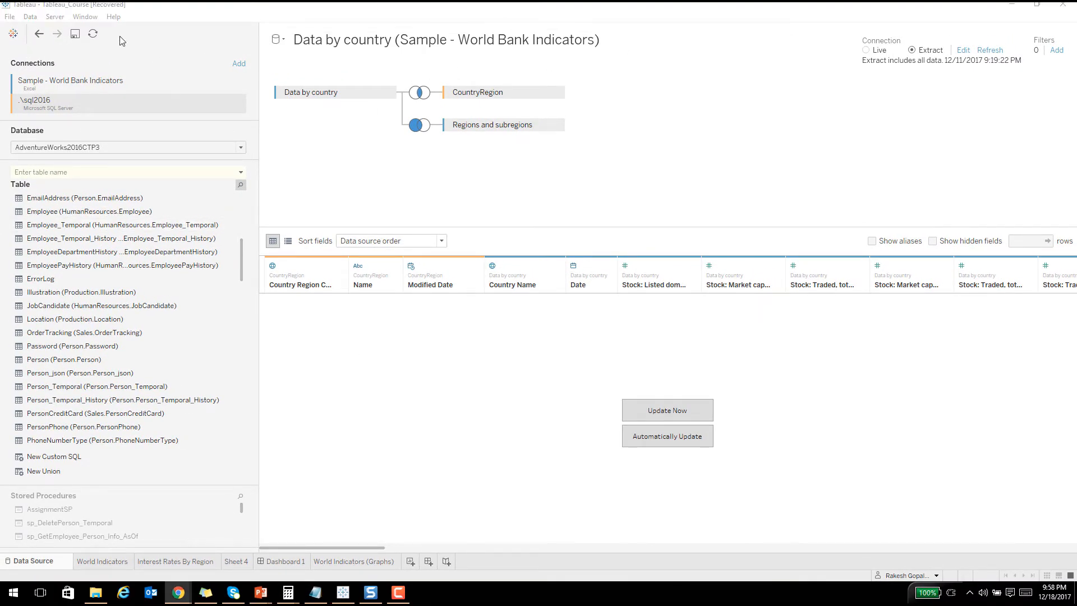
Start a new data source from the Data menu to show the connection options.
click(33, 17)
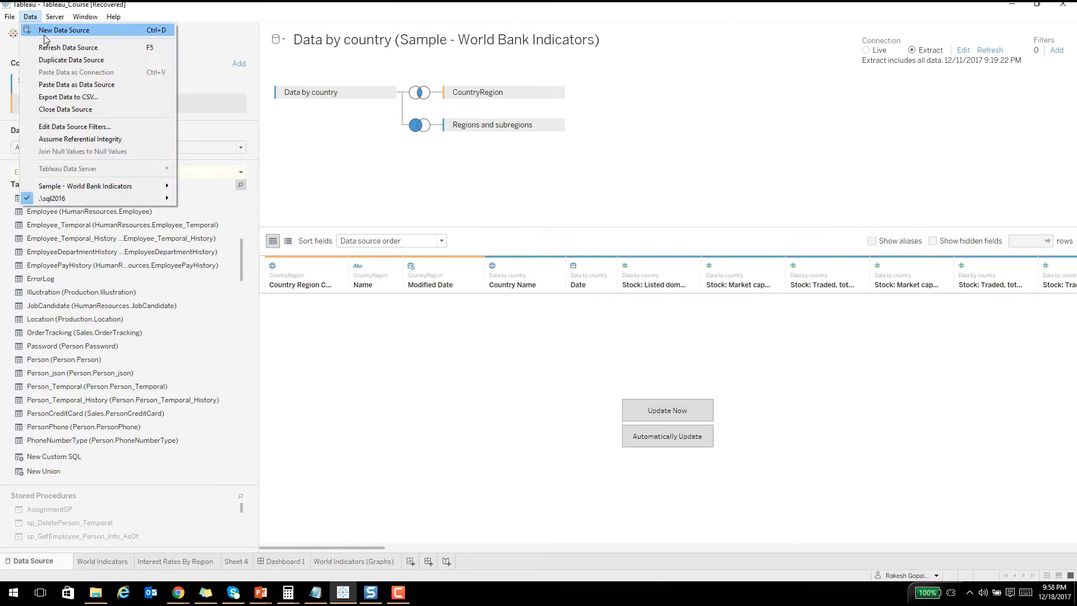
click(71, 30)
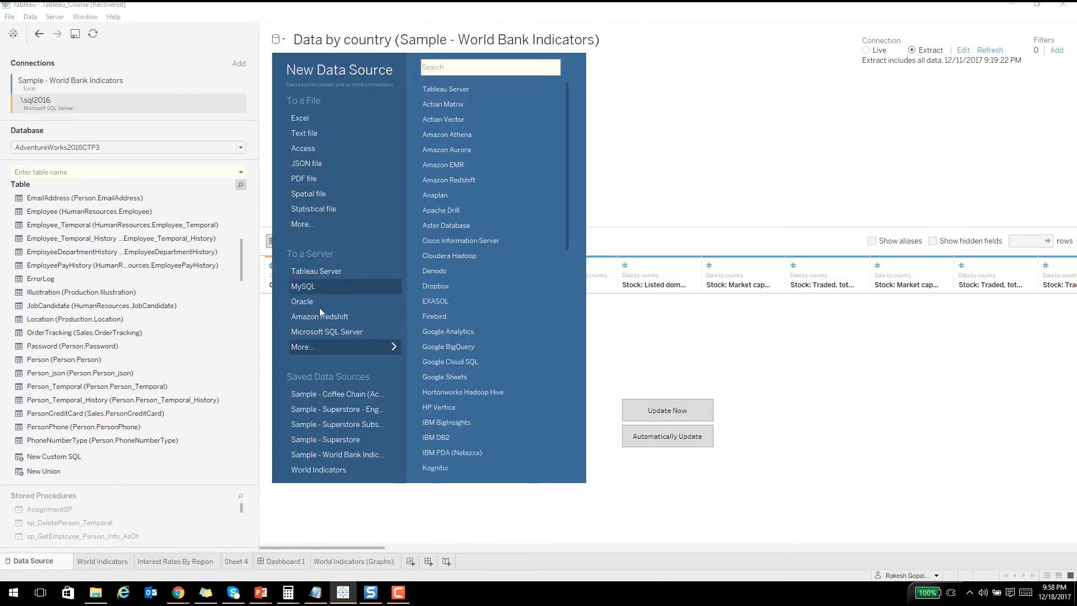
mouse_move(327, 335)
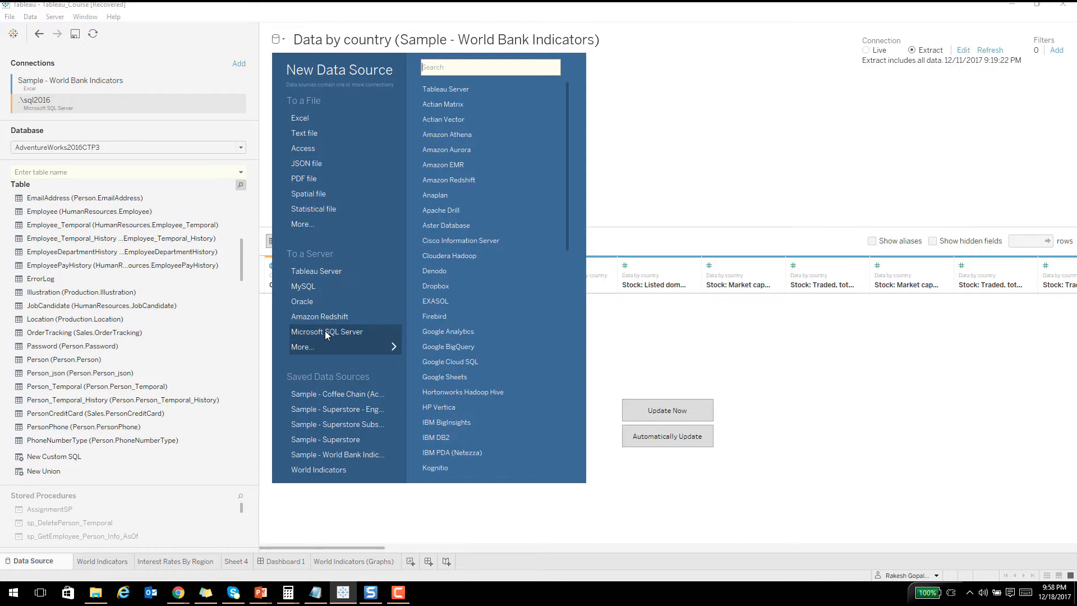
mouse_move(651, 355)
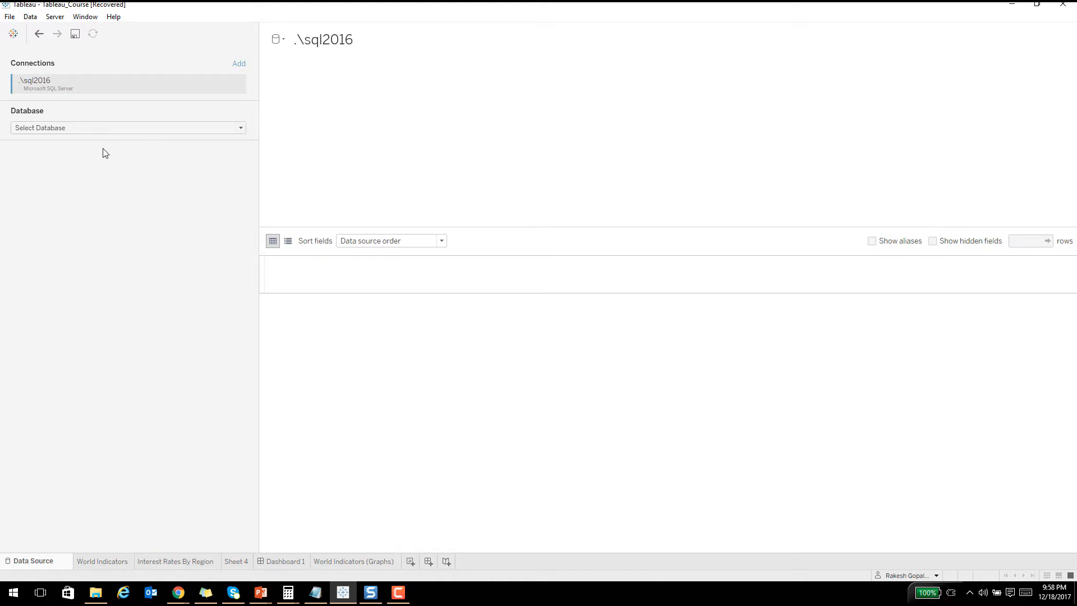
Select the AdventureWorks2016CTP3 database and scroll through its table list.
click(128, 128)
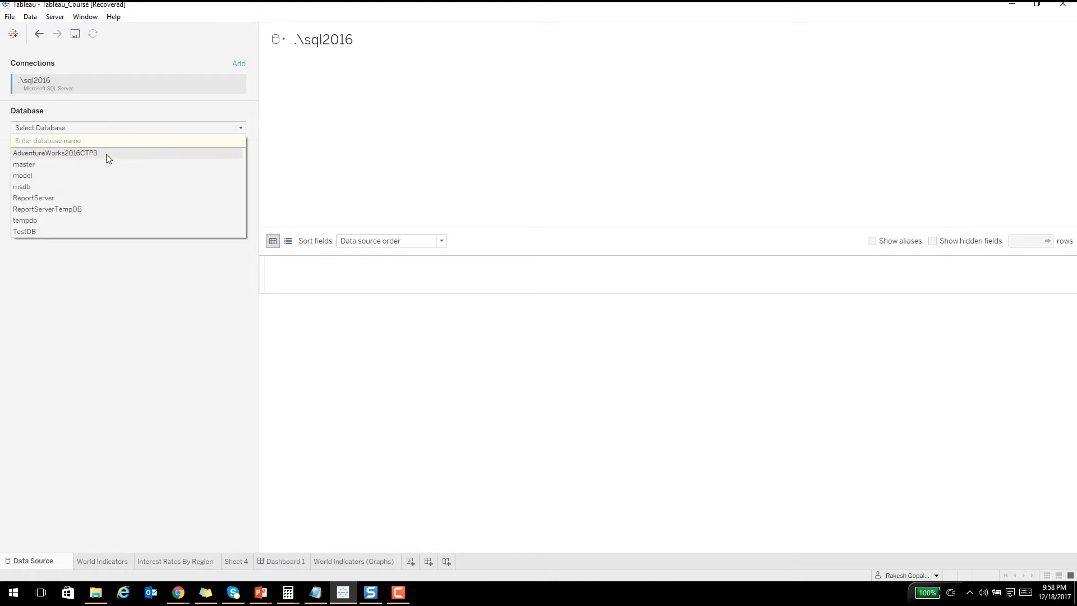
click(53, 152)
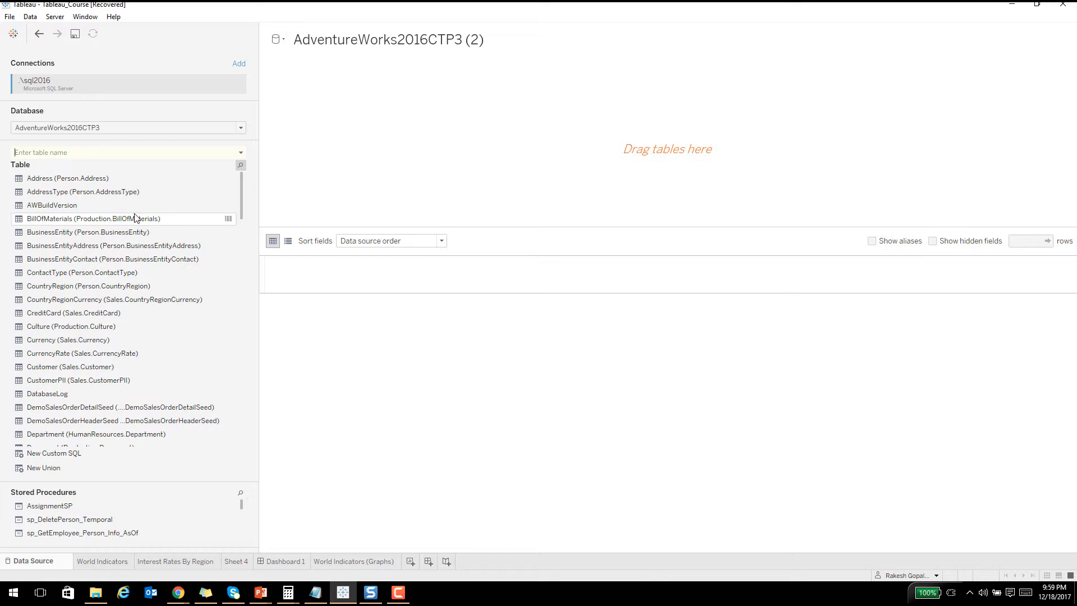
mouse_move(246, 184)
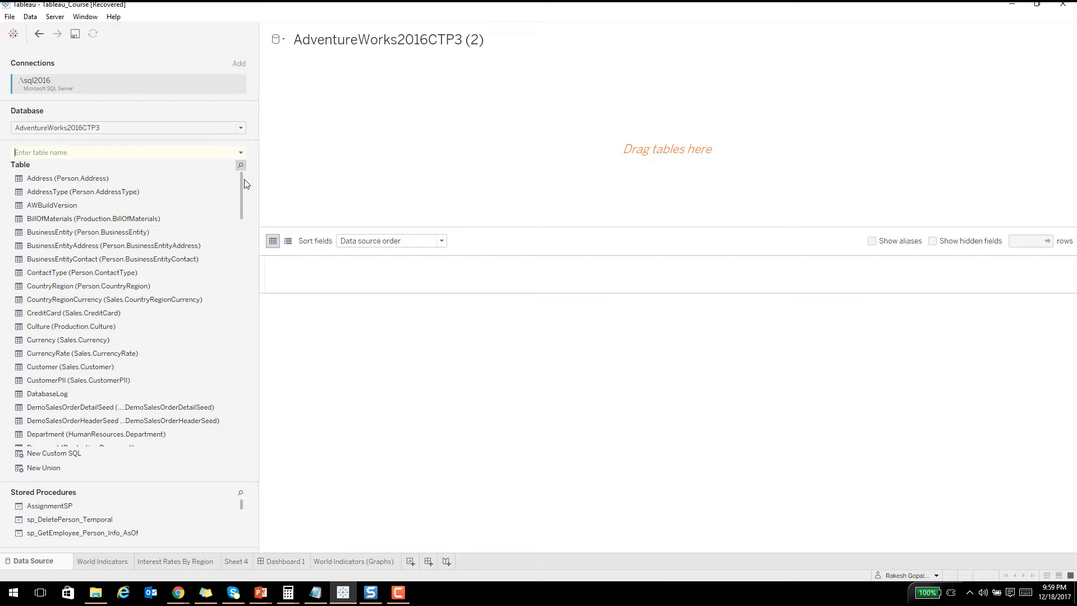
scroll(down, 3)
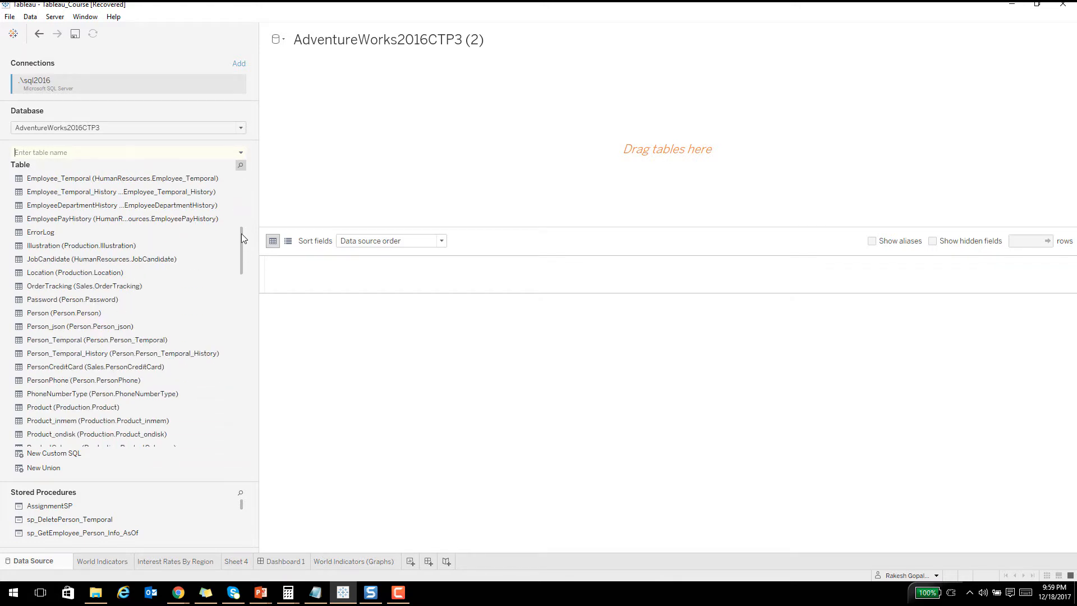
mouse_move(99, 345)
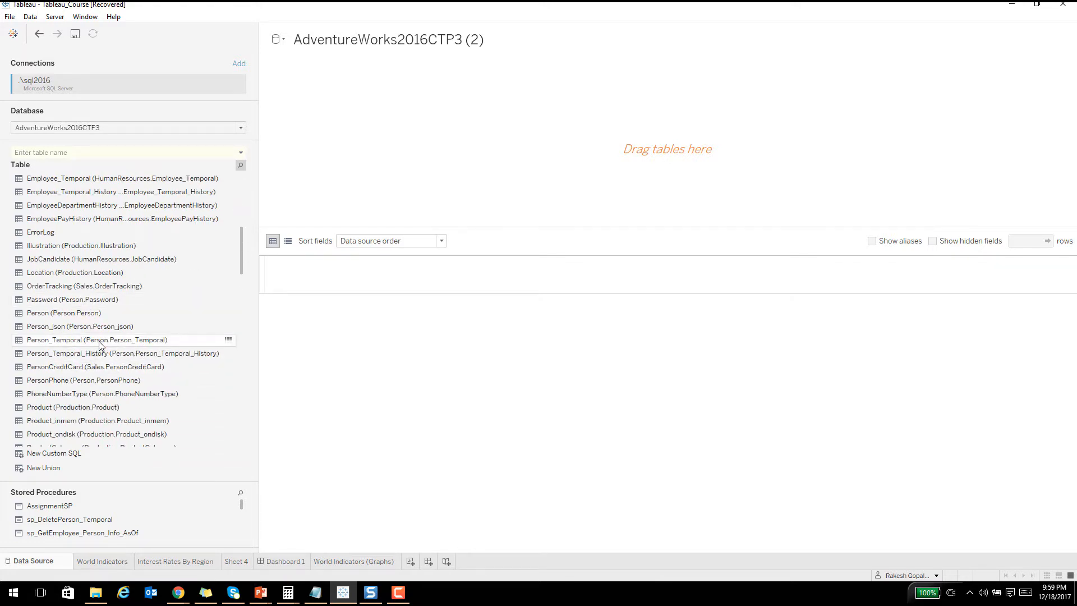
scroll(down, 3)
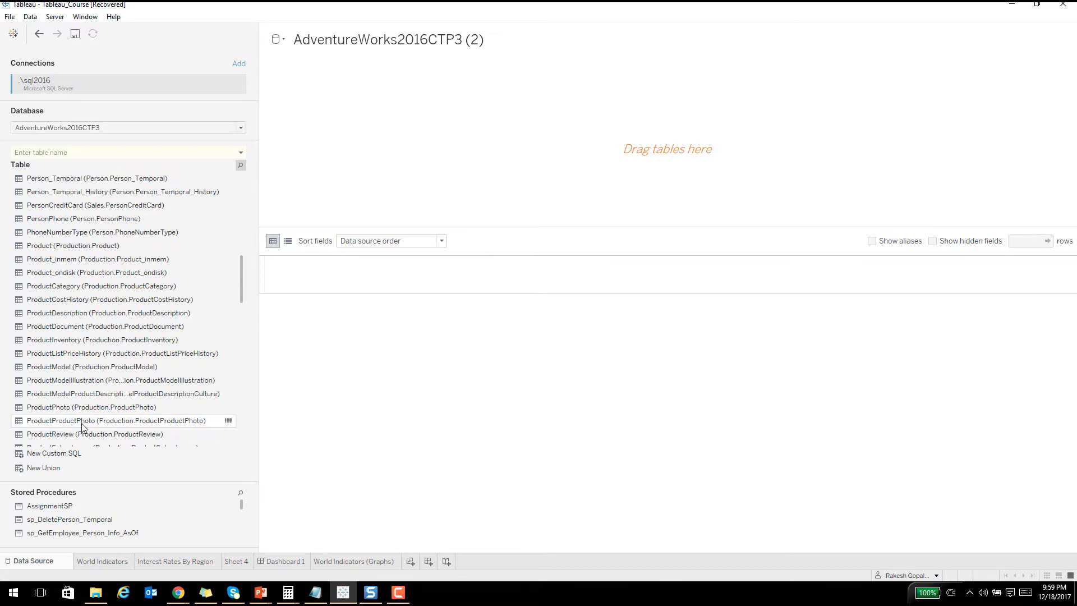
scroll(down, 3)
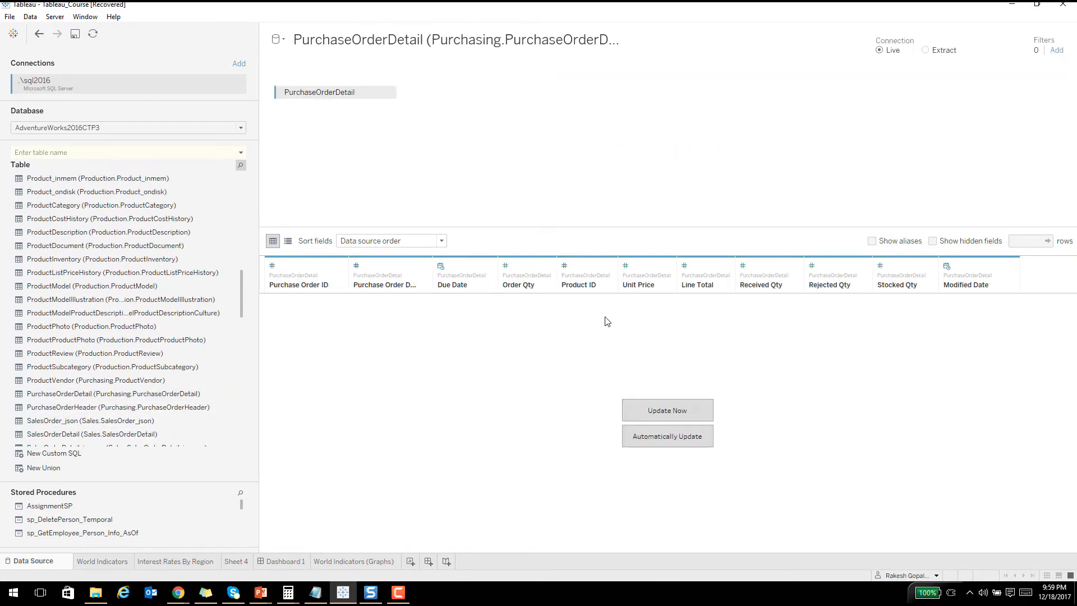
Load the PurchaseOrderDetail preview rows and scroll through them.
click(667, 410)
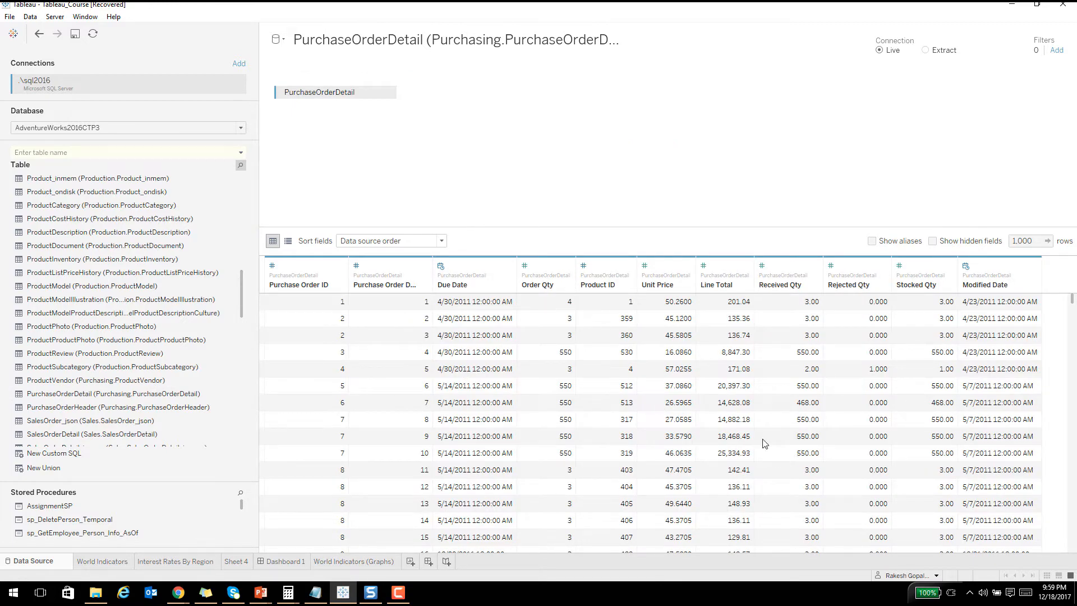
mouse_move(831, 483)
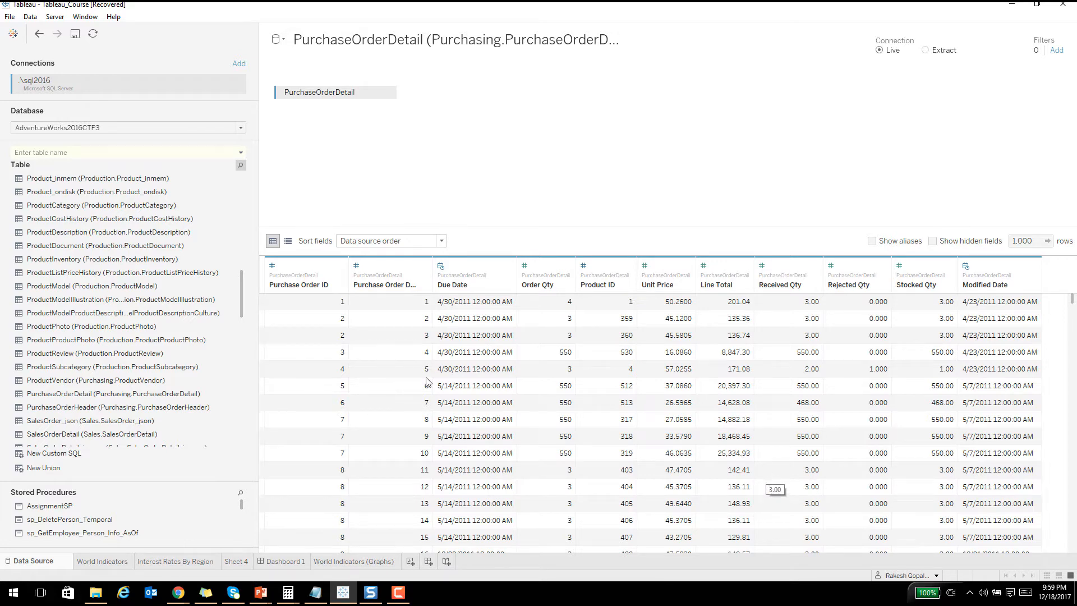
mouse_move(124, 291)
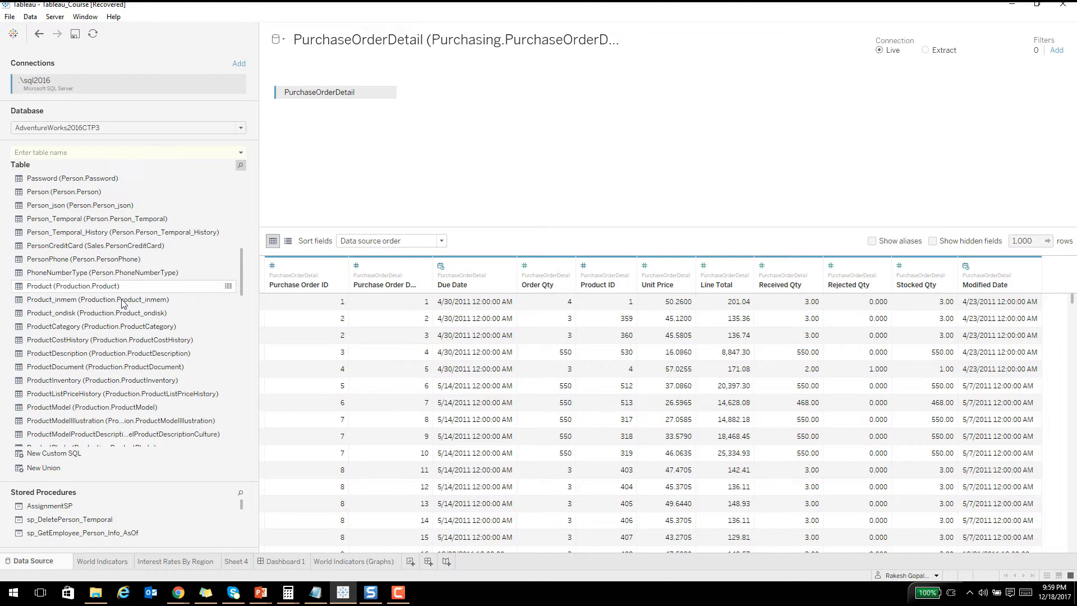
scroll(down, 3)
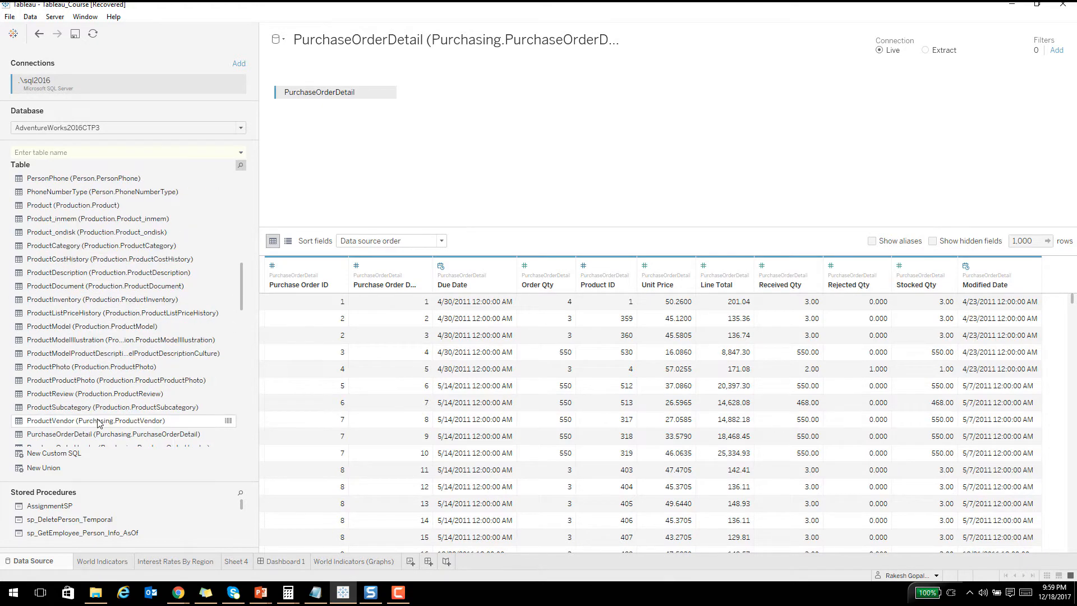
scroll(down, 3)
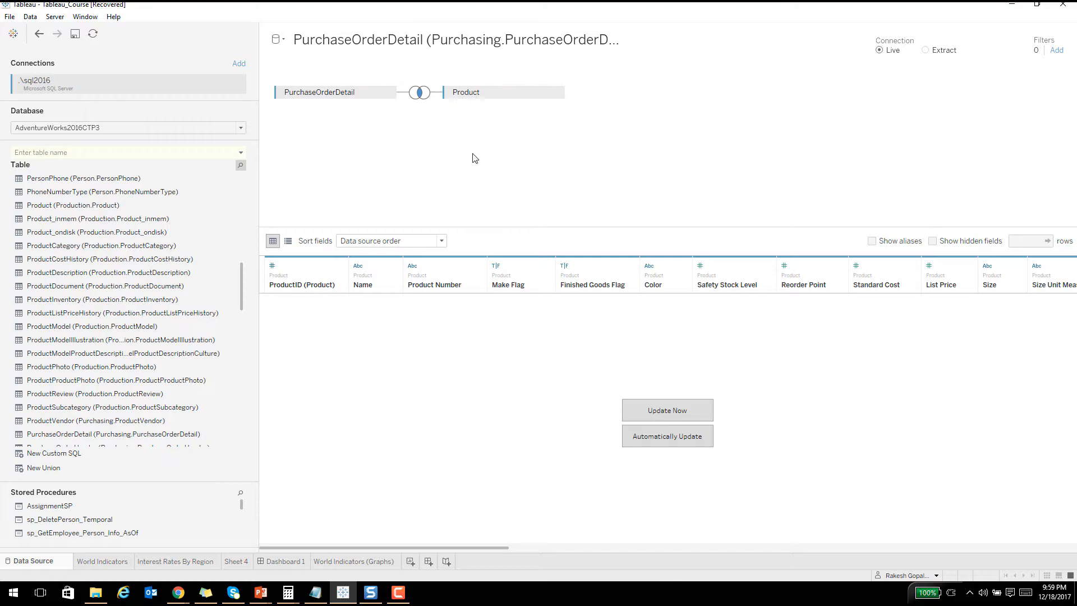
Refresh the joined-table preview and inspect the PurchaseOrderDetail1 join.
click(667, 410)
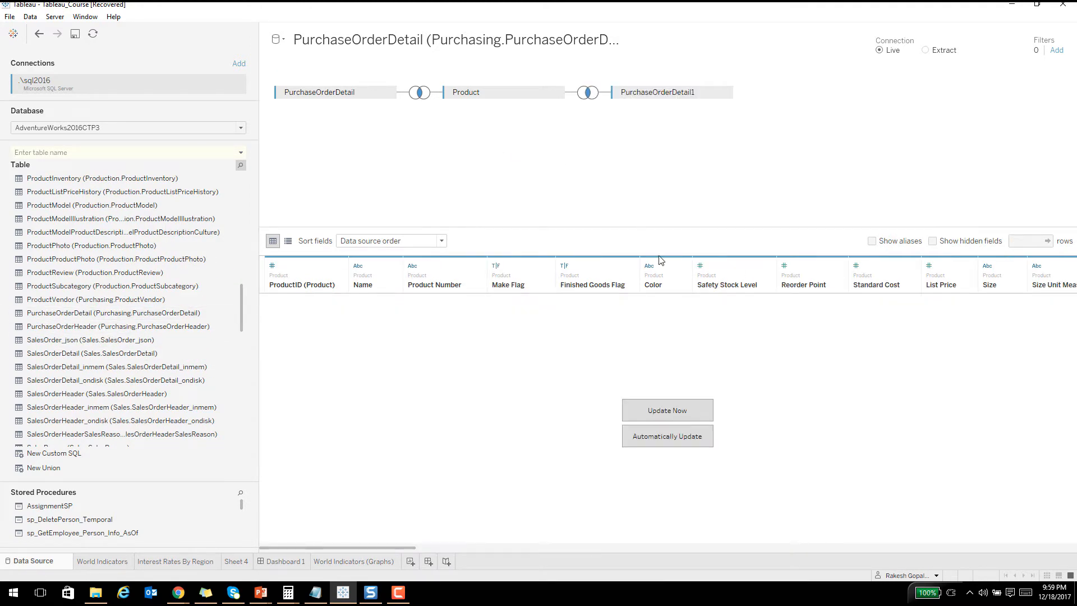
click(666, 410)
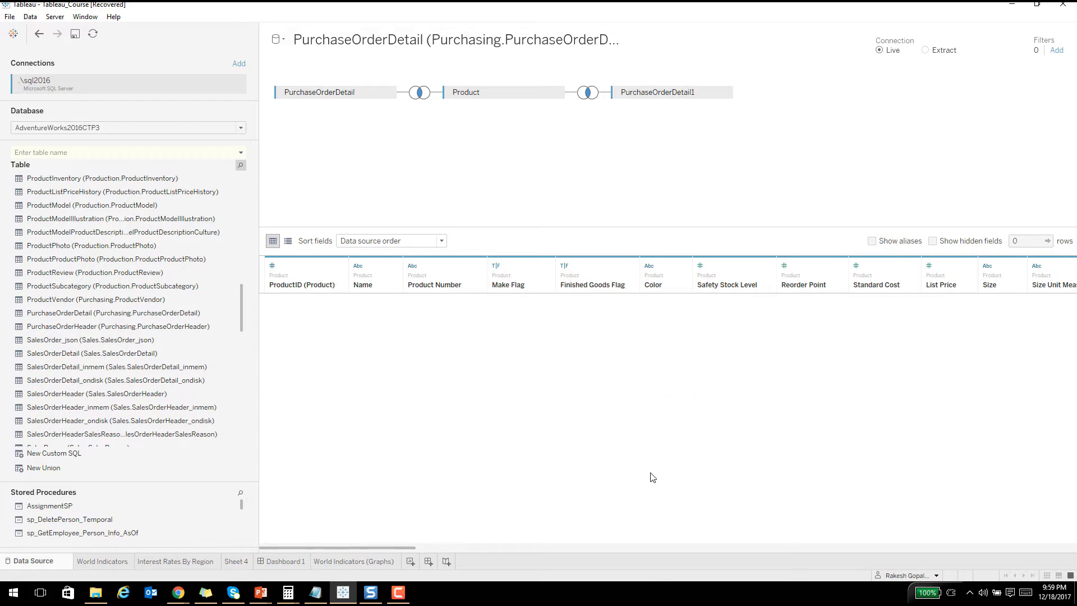
mouse_move(617, 417)
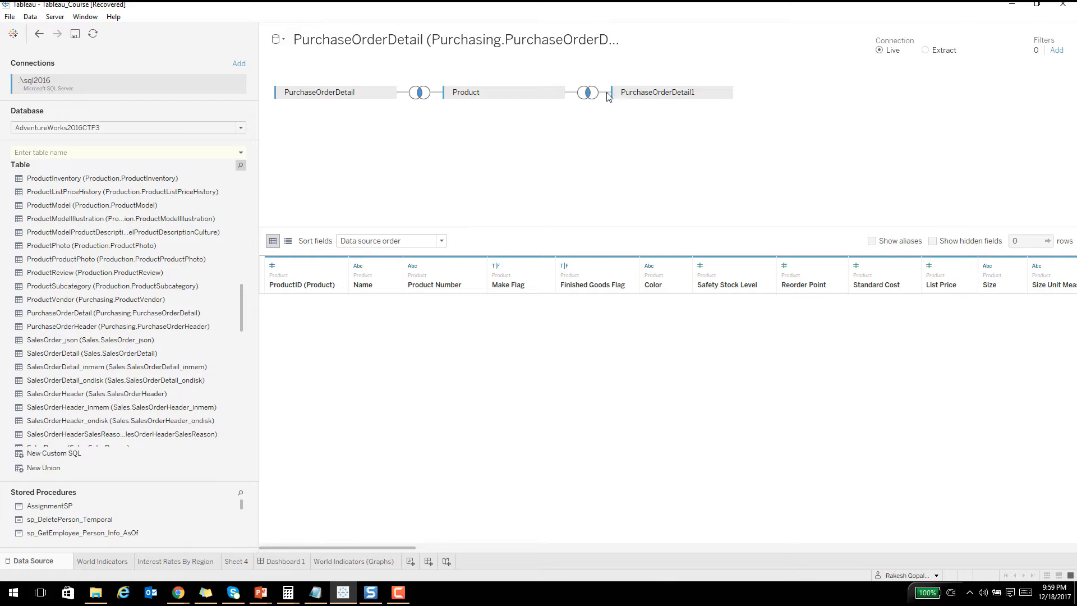
click(588, 92)
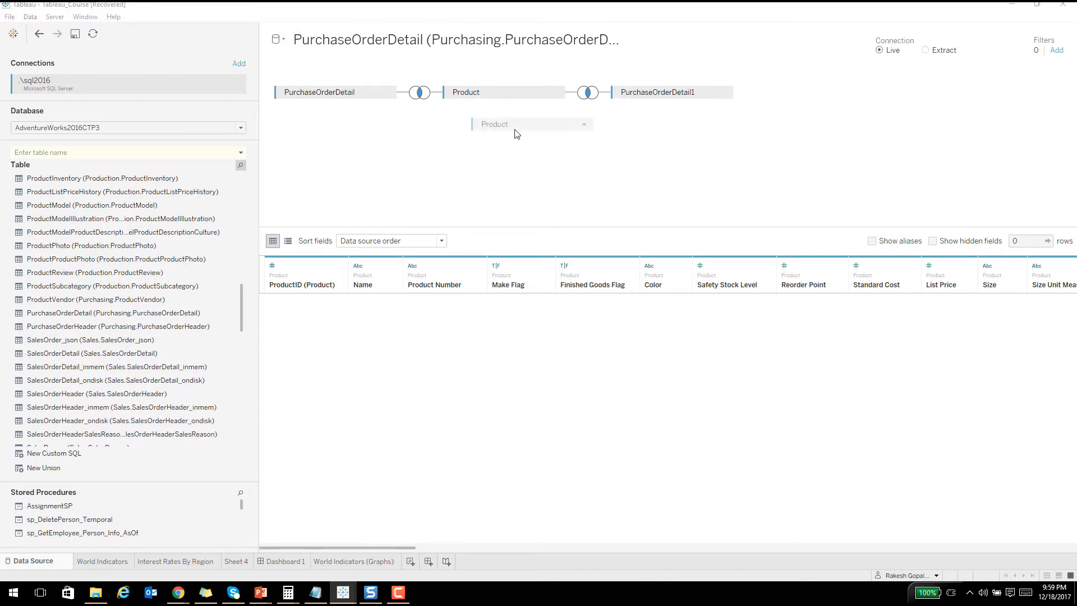
click(534, 99)
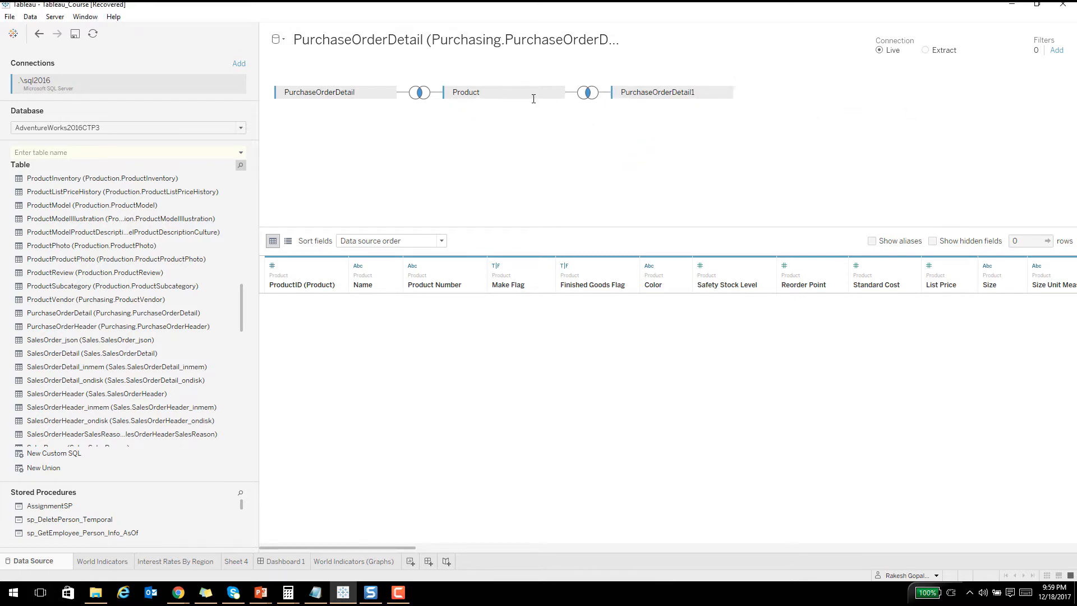
mouse_move(525, 131)
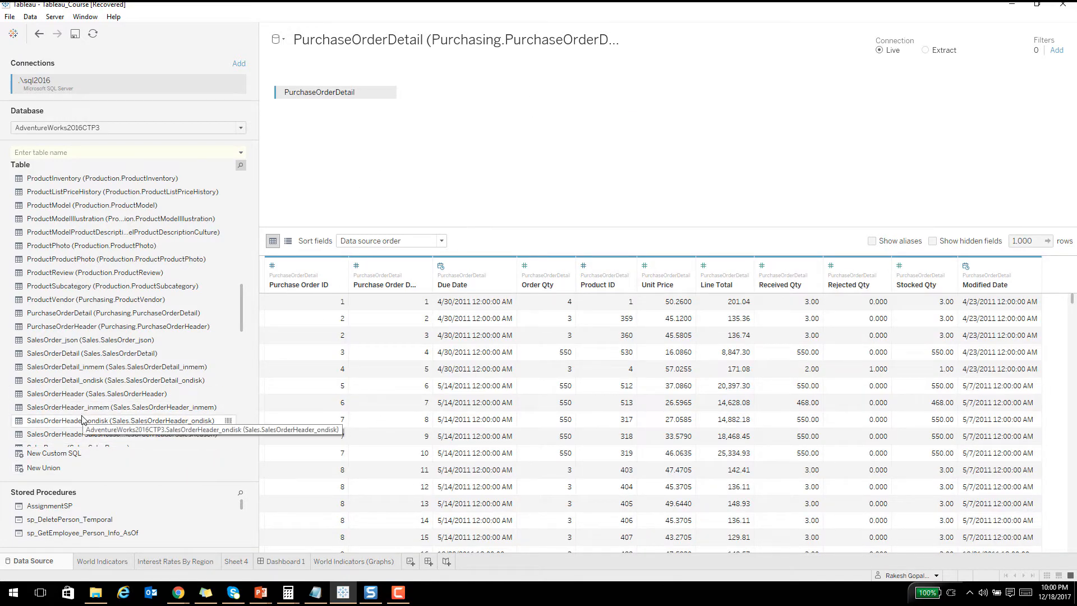
mouse_move(154, 116)
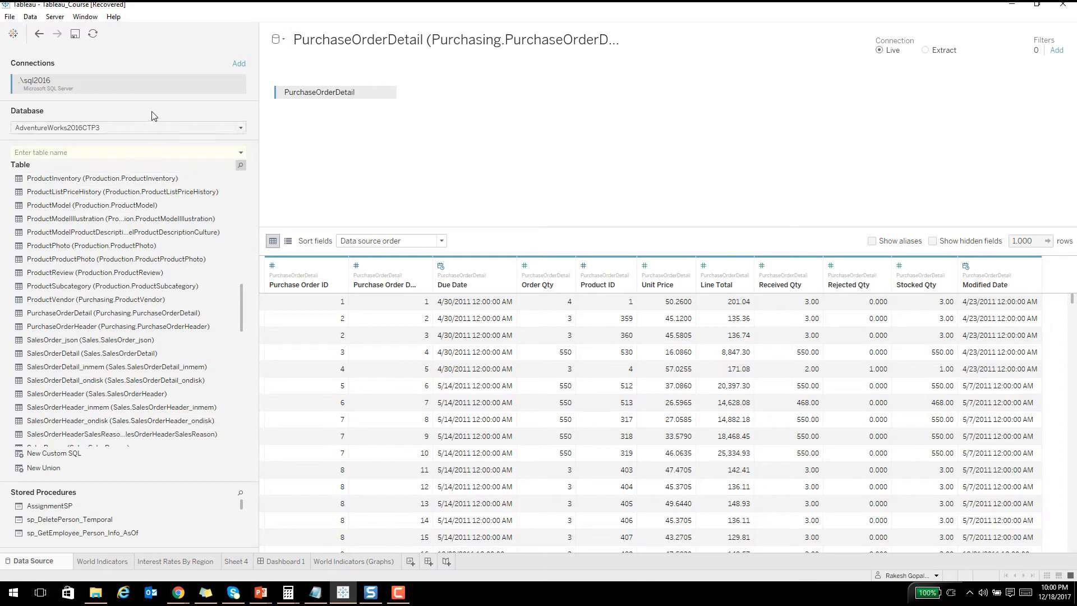
Add PurchaseOrderHeader and Product via table search, update the preview, and start a new worksheet.
click(125, 152)
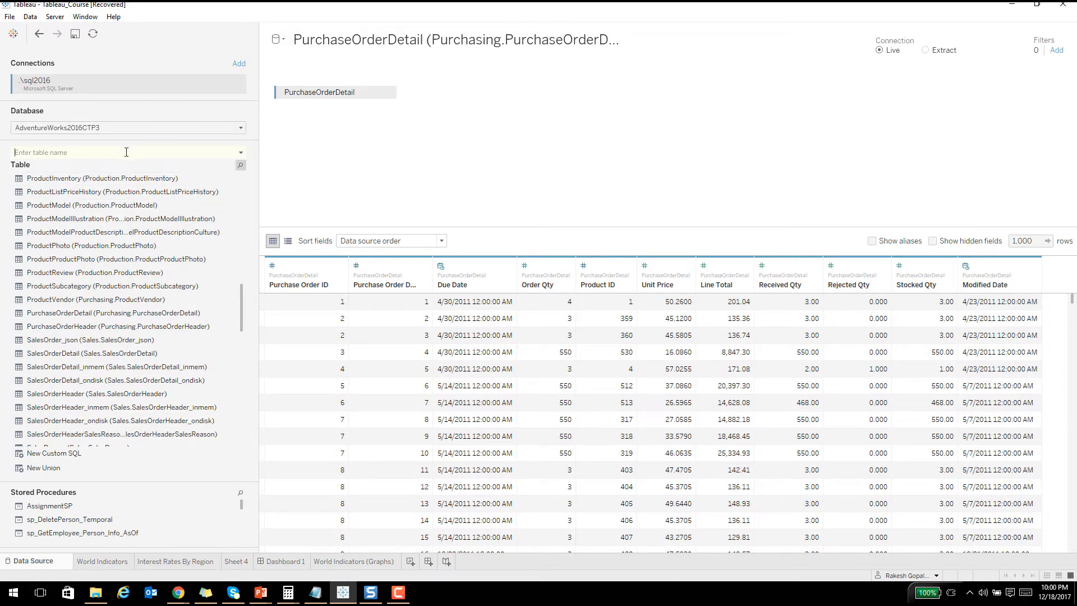
text(purch)
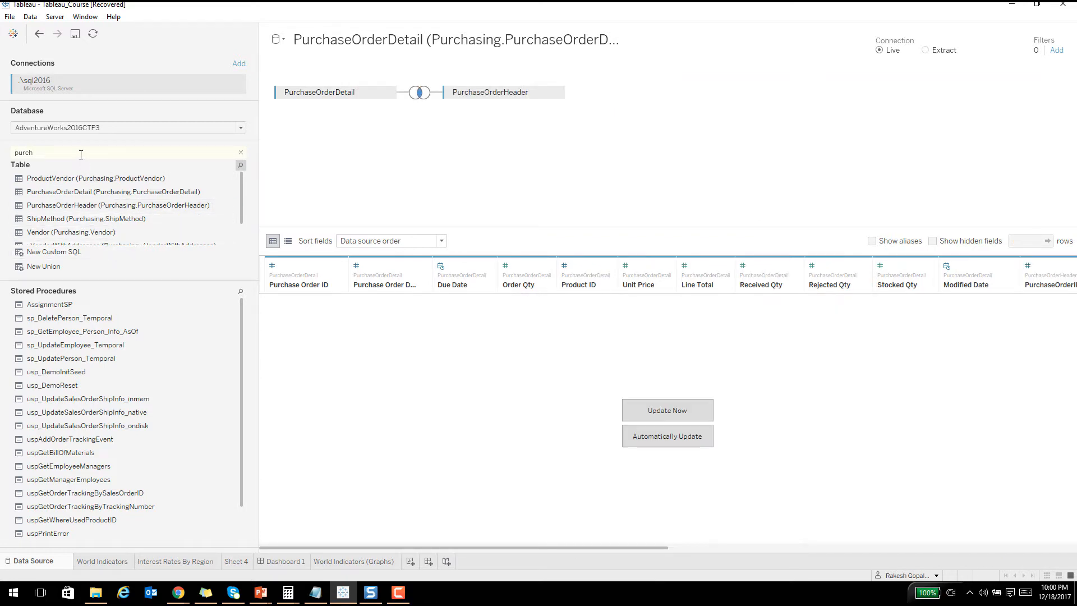
text(prod)
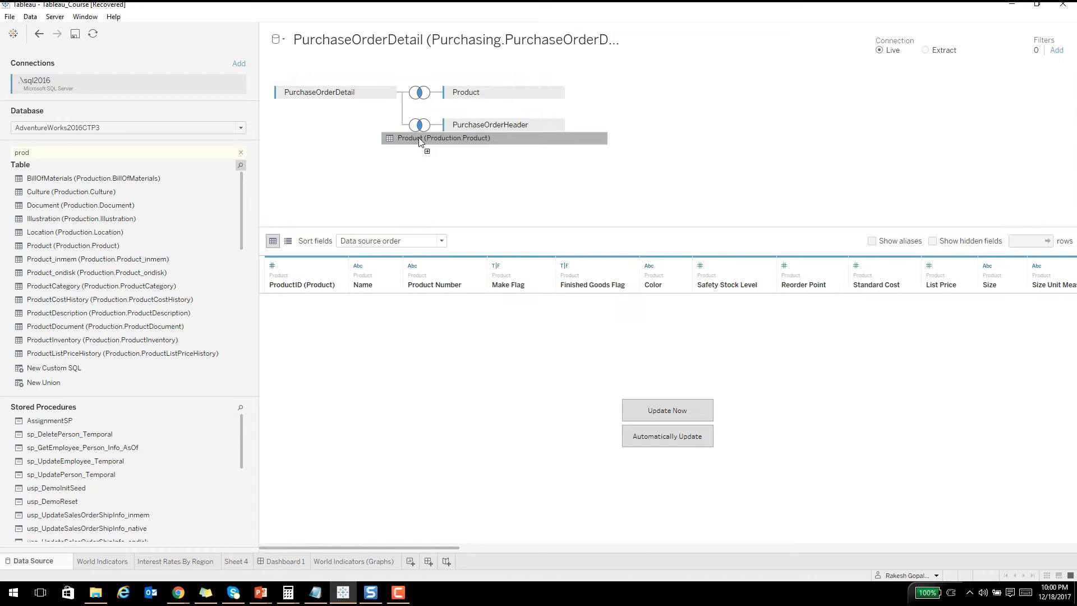
click(666, 410)
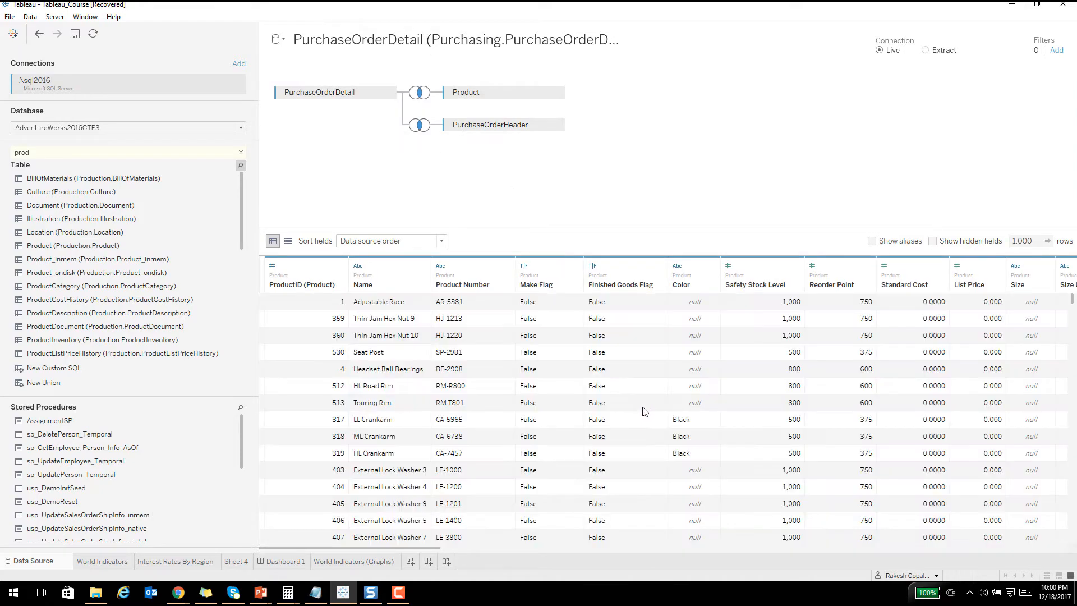
scroll(right, 3)
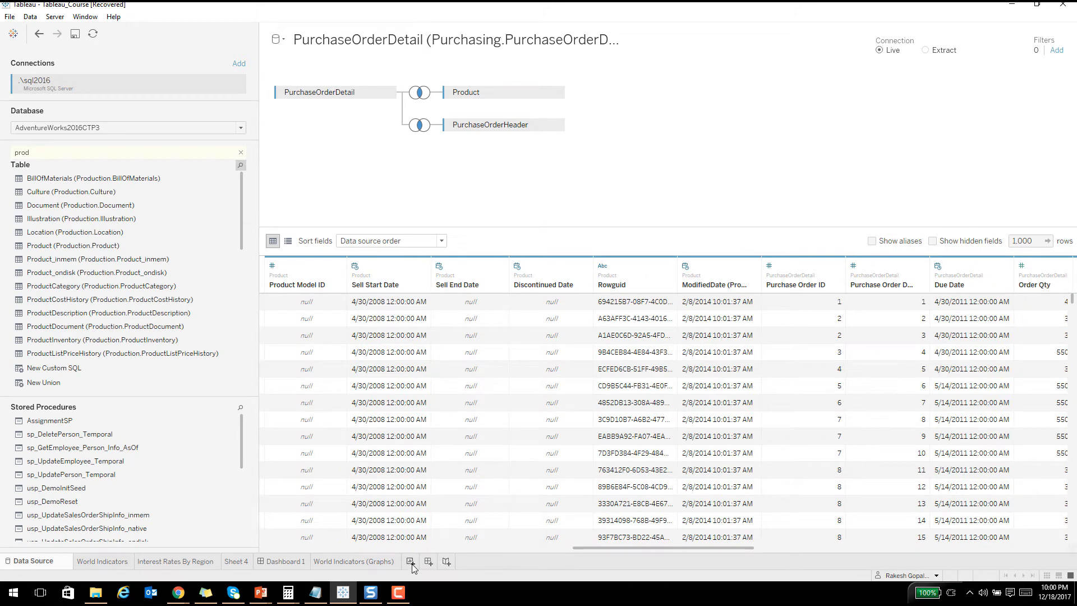
click(410, 562)
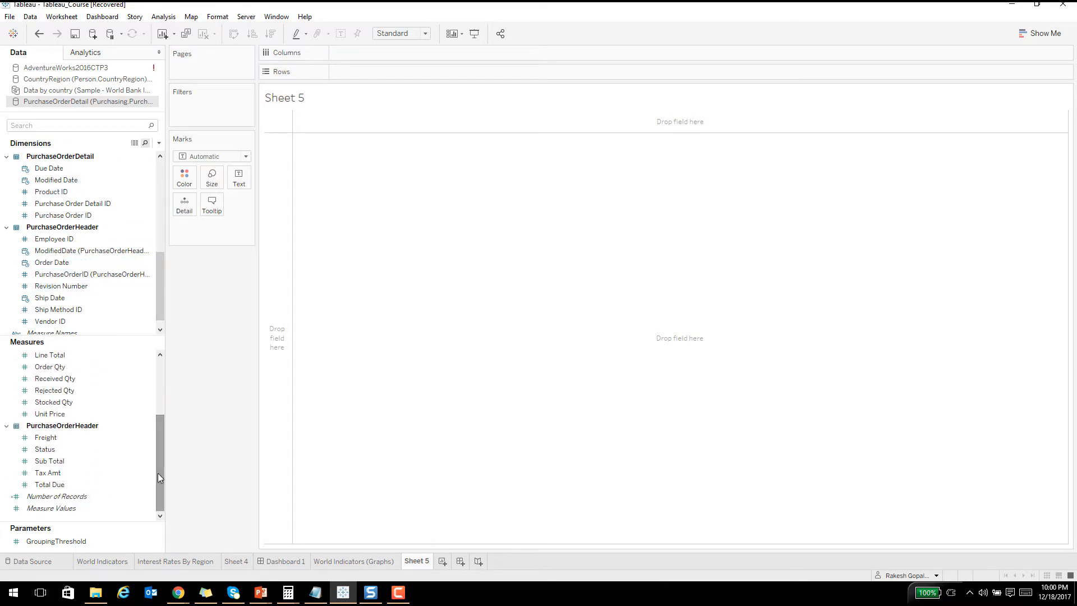
mouse_move(1039, 37)
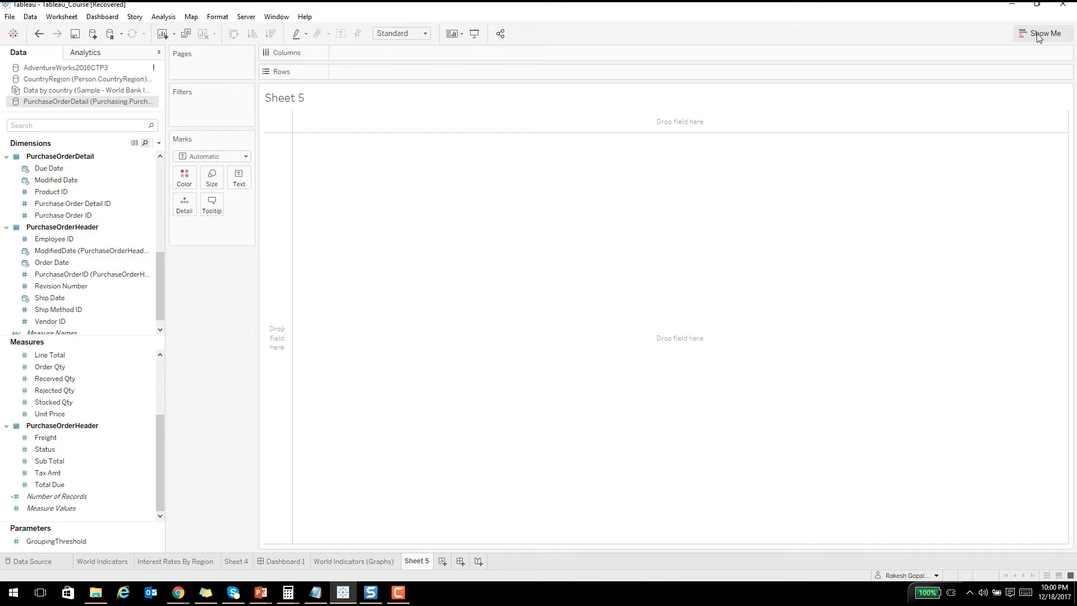
Open Show Me and Ctrl-select the product Name and Order Qty fields.
click(1045, 33)
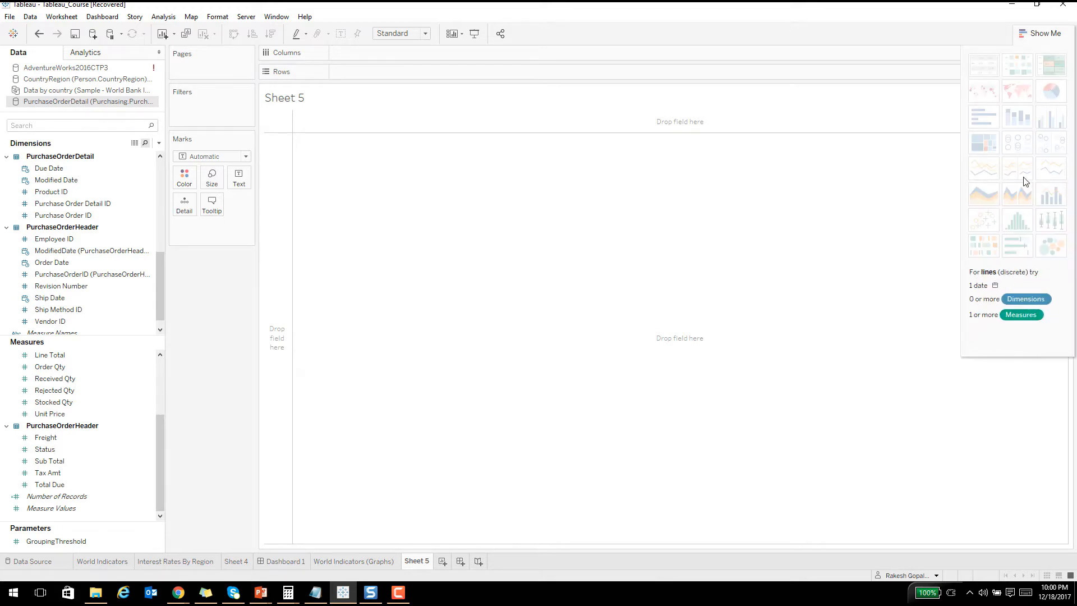
mouse_move(1008, 226)
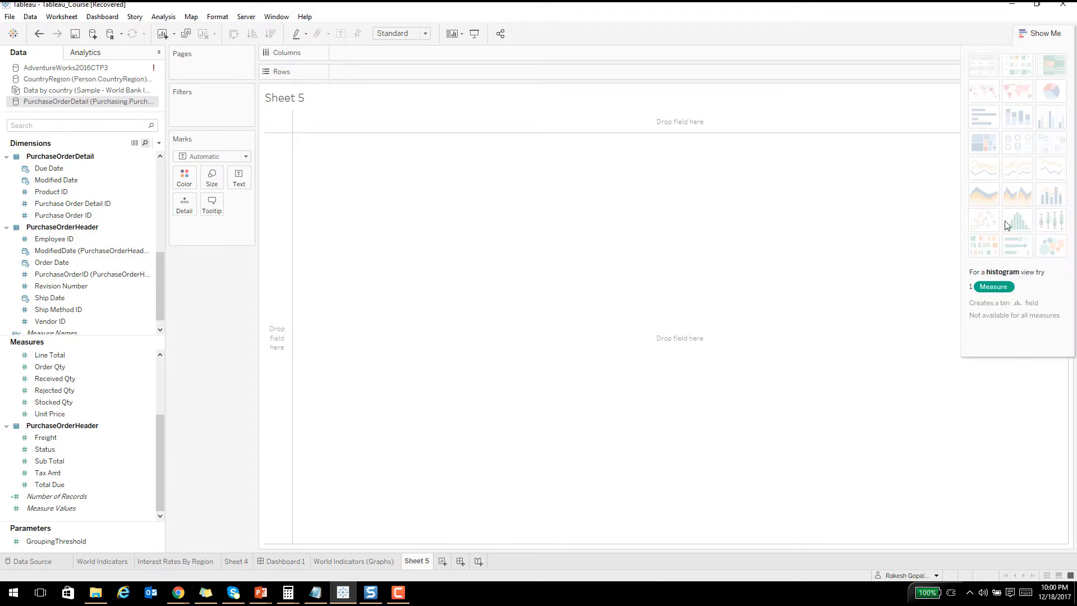
mouse_move(979, 93)
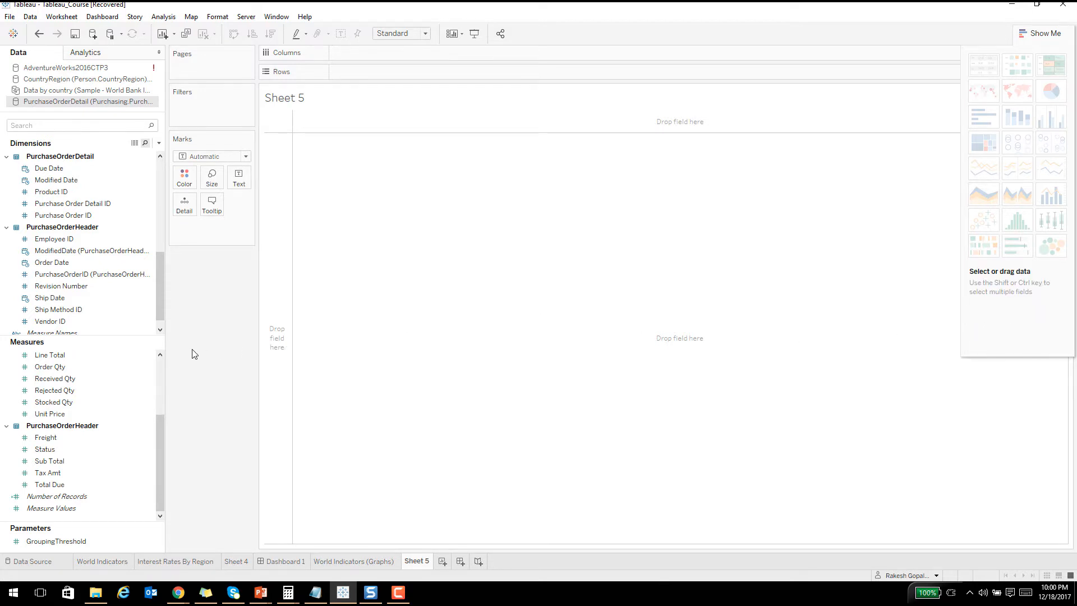
click(64, 215)
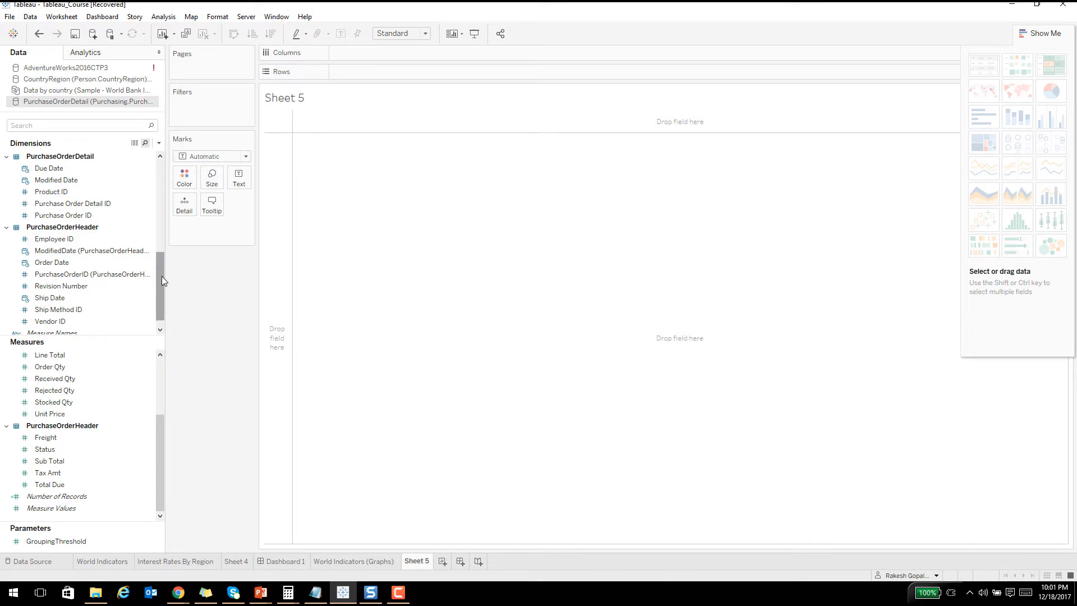
click(61, 286)
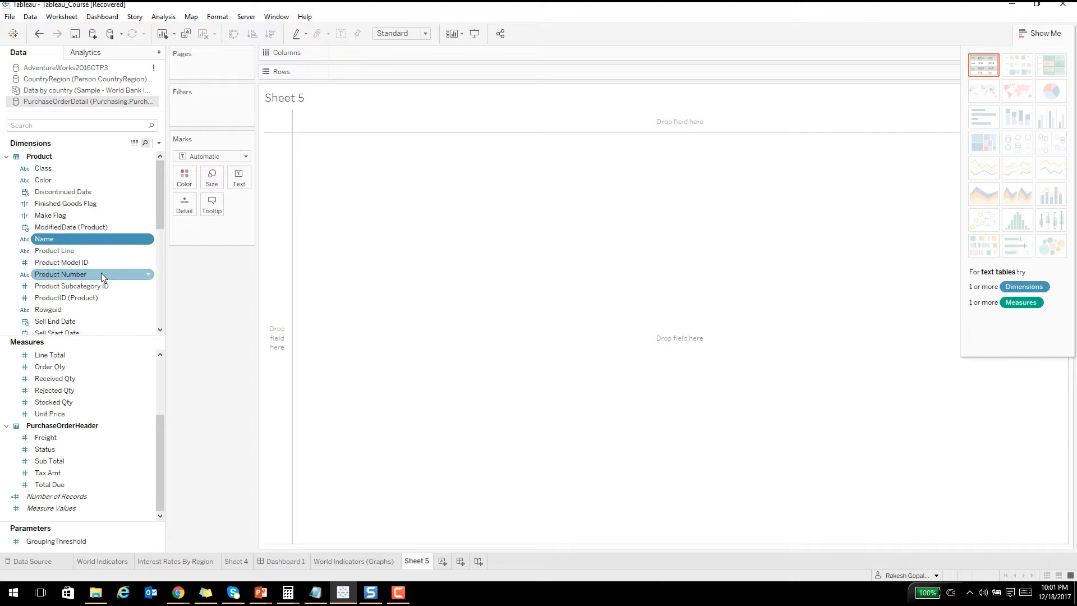
click(49, 413)
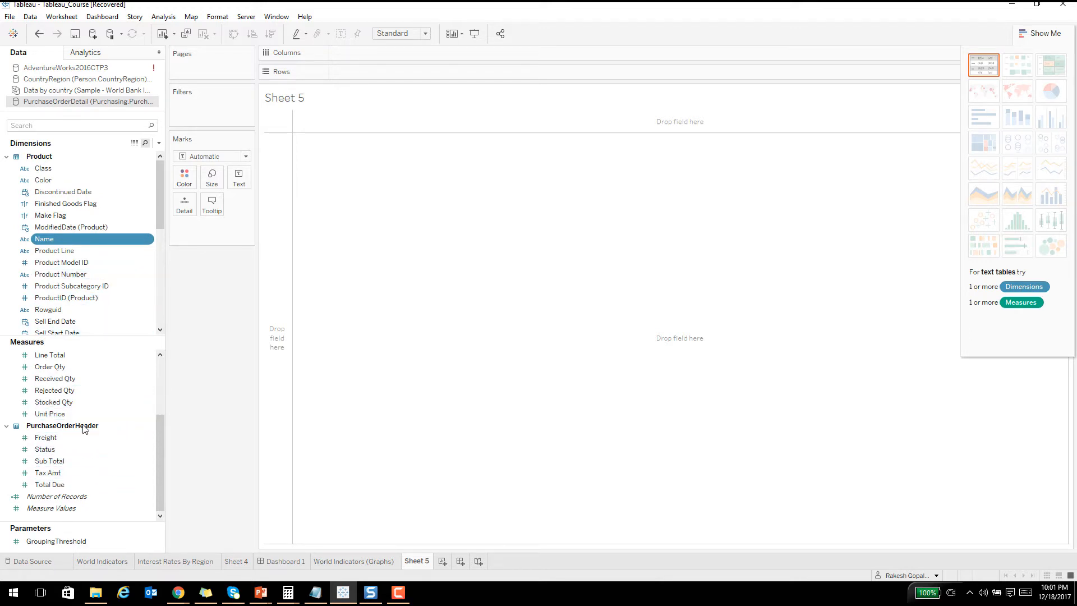
click(50, 367)
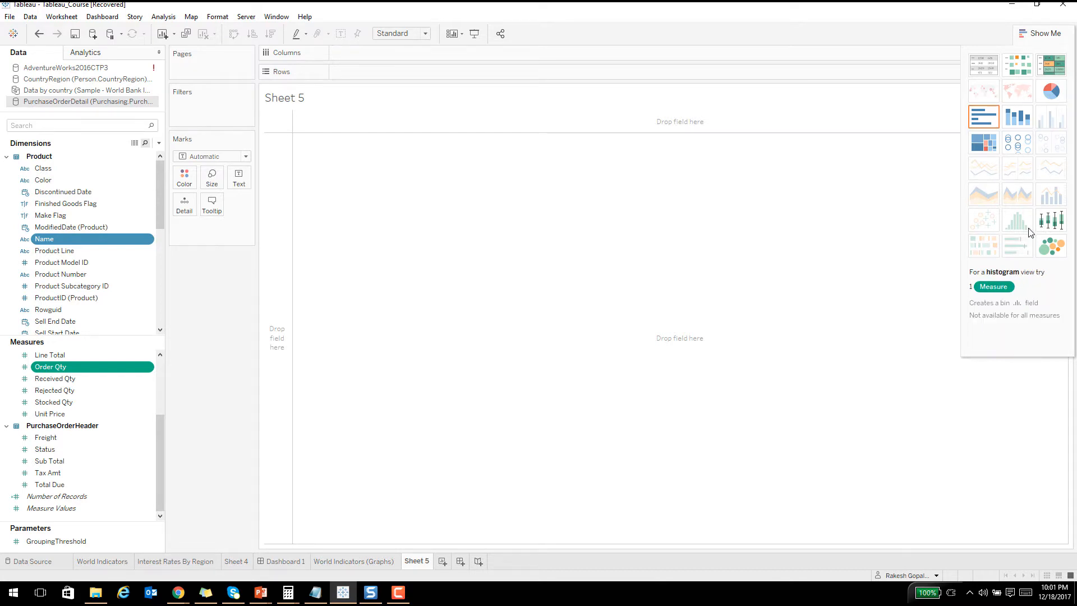
mouse_move(1023, 167)
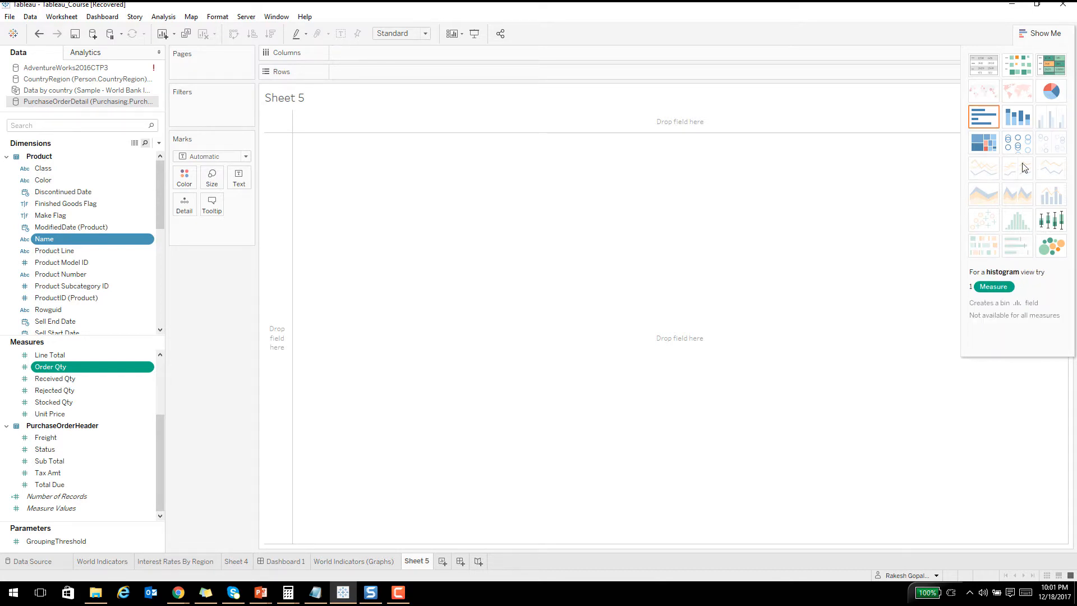
mouse_move(976, 117)
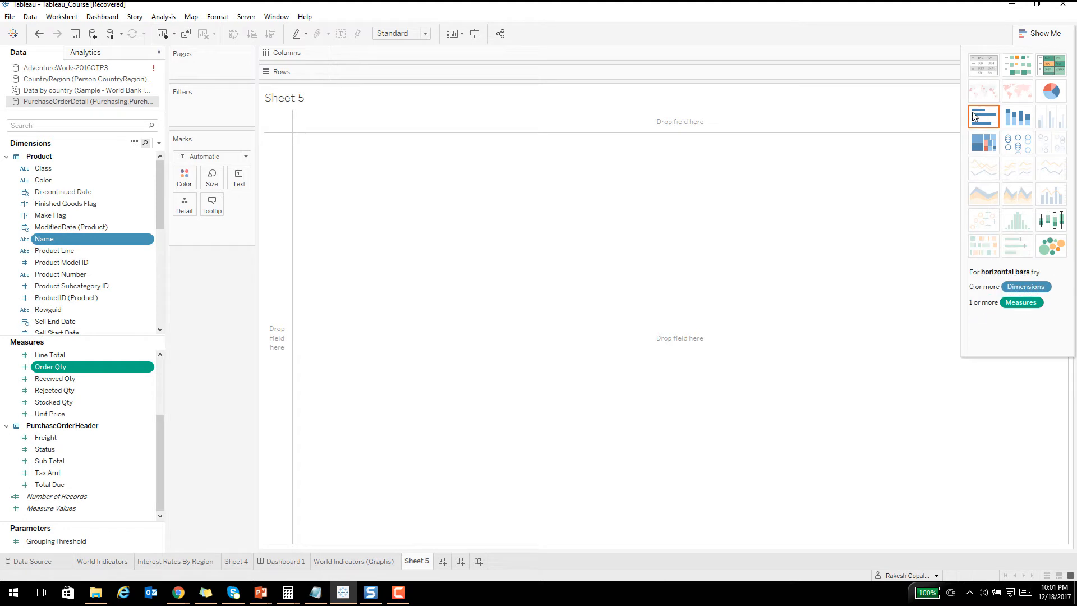
Build a horizontal bar chart of Order Qty per product Name from Show Me.
click(983, 117)
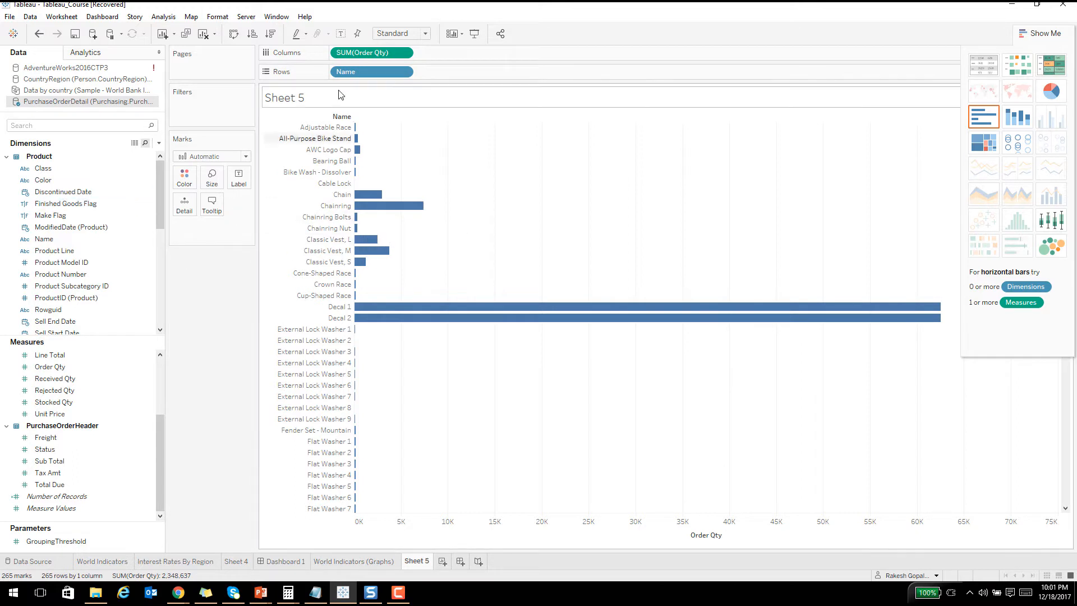
mouse_move(221, 185)
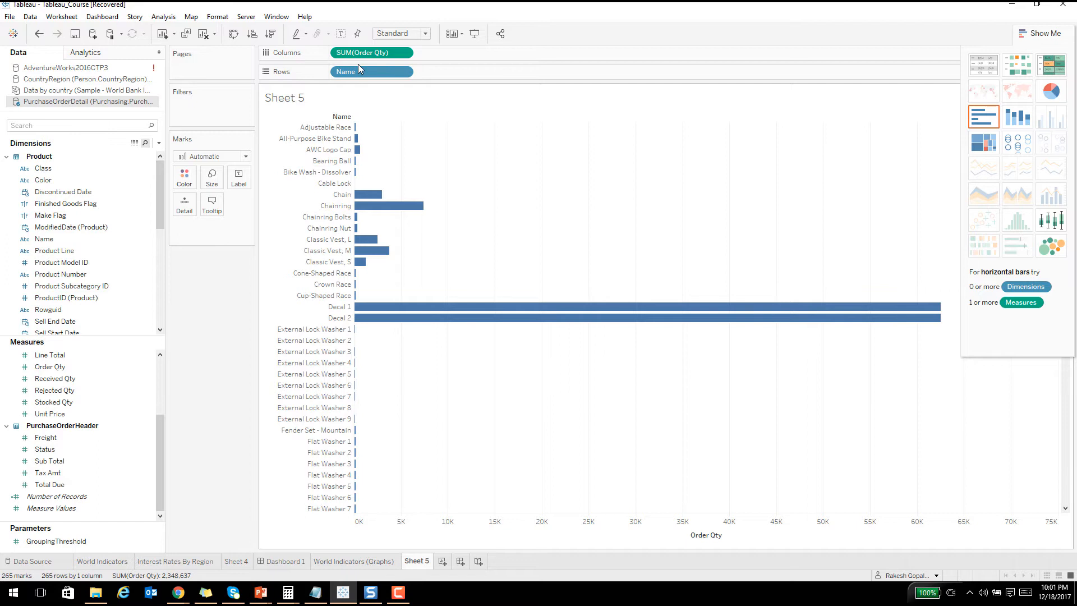
mouse_move(426, 236)
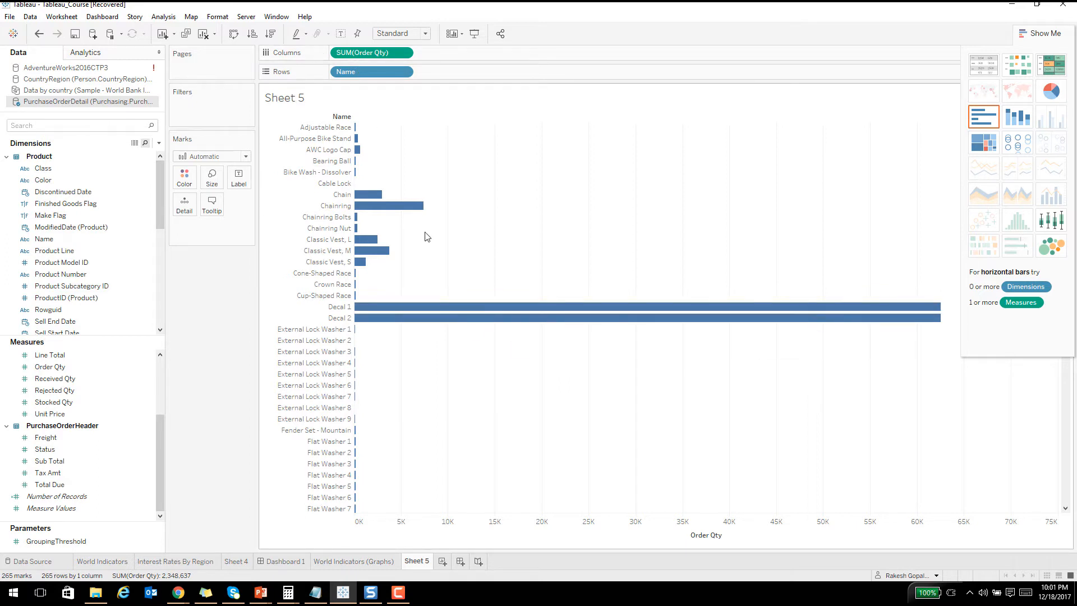
mouse_move(528, 204)
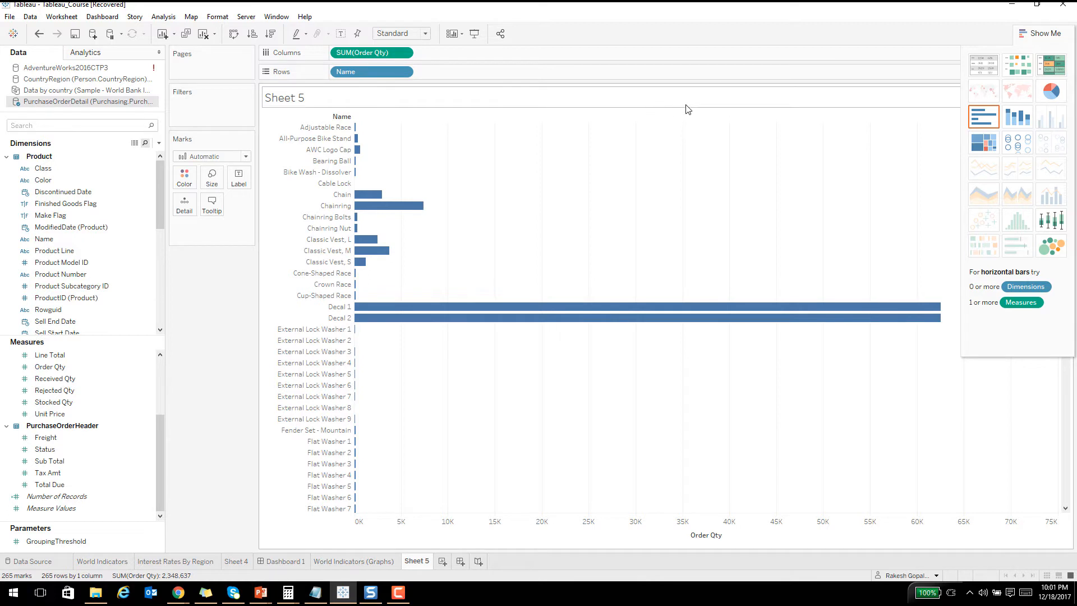
mouse_move(709, 118)
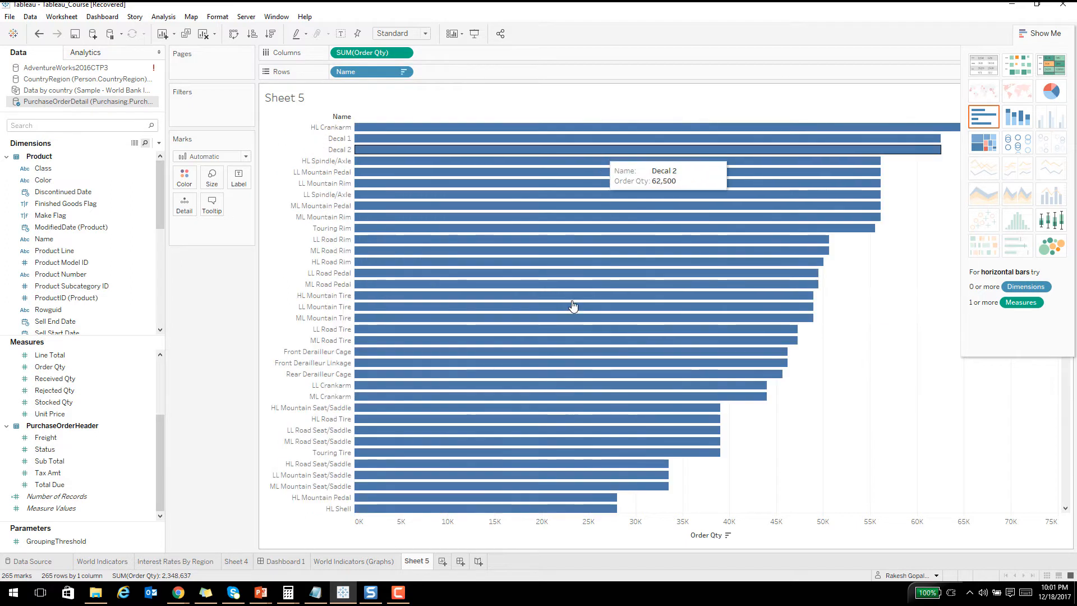
mouse_move(697, 168)
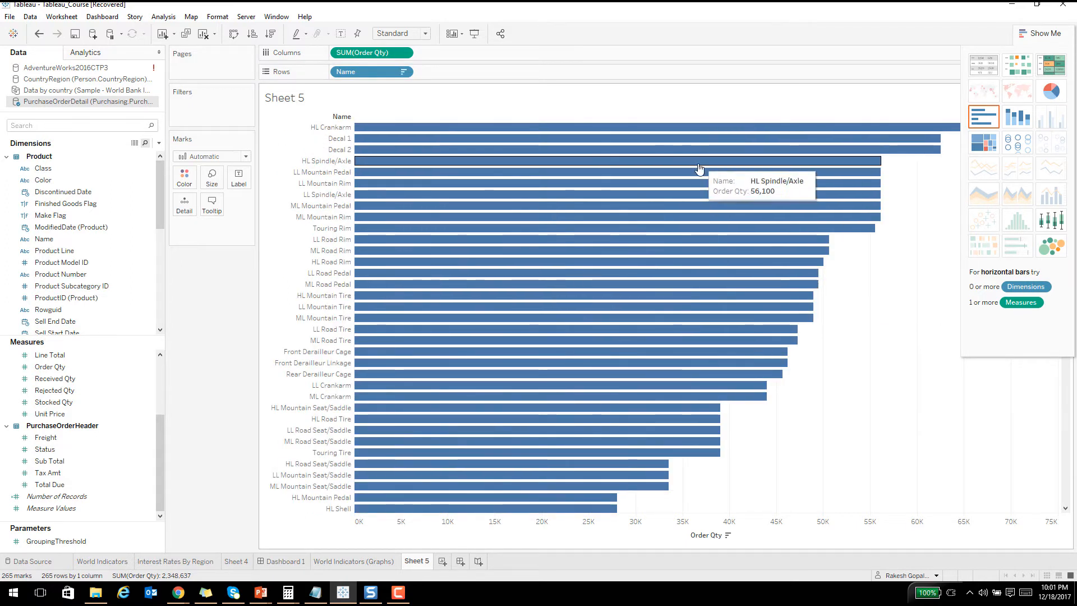
mouse_move(634, 257)
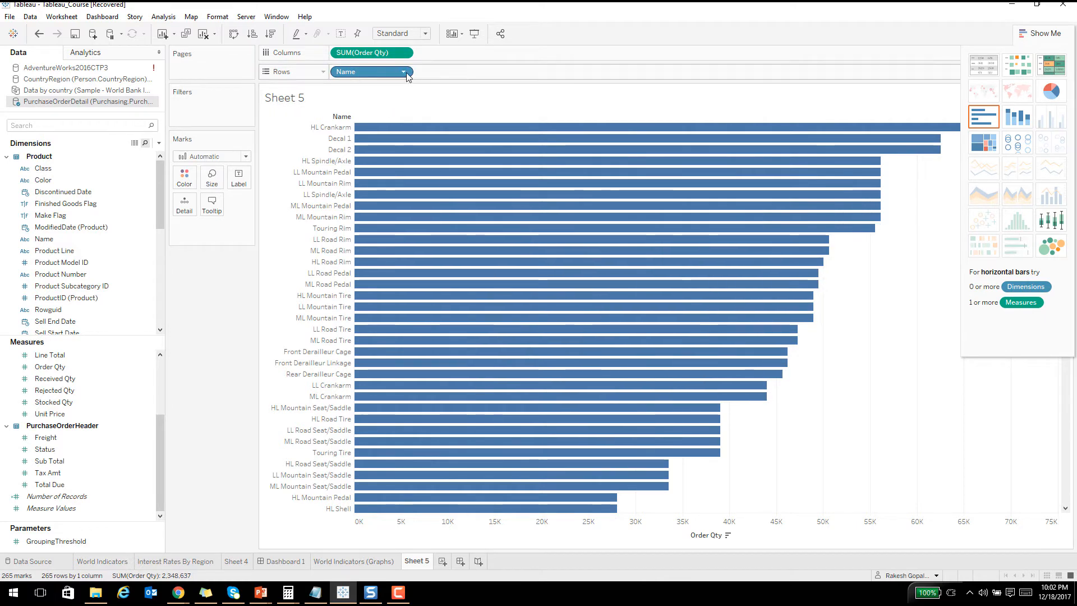
mouse_move(403, 76)
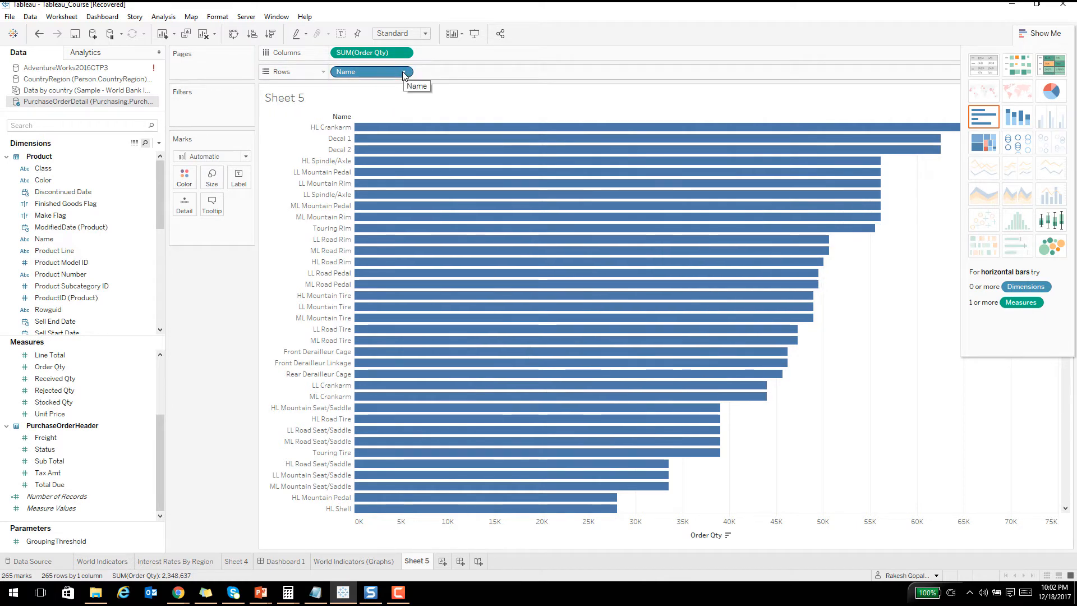
click(411, 72)
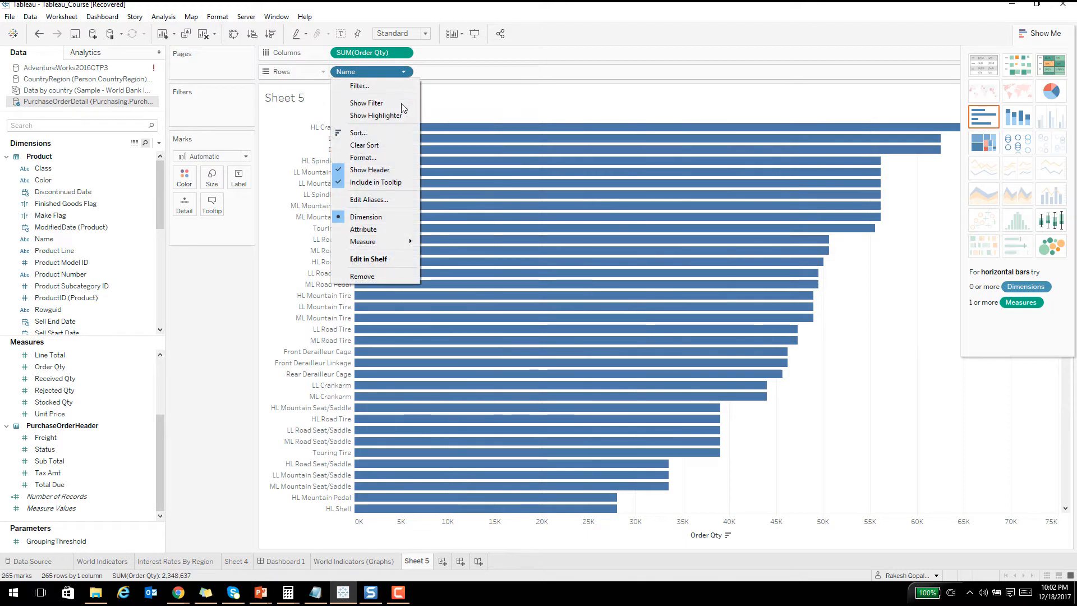
click(358, 132)
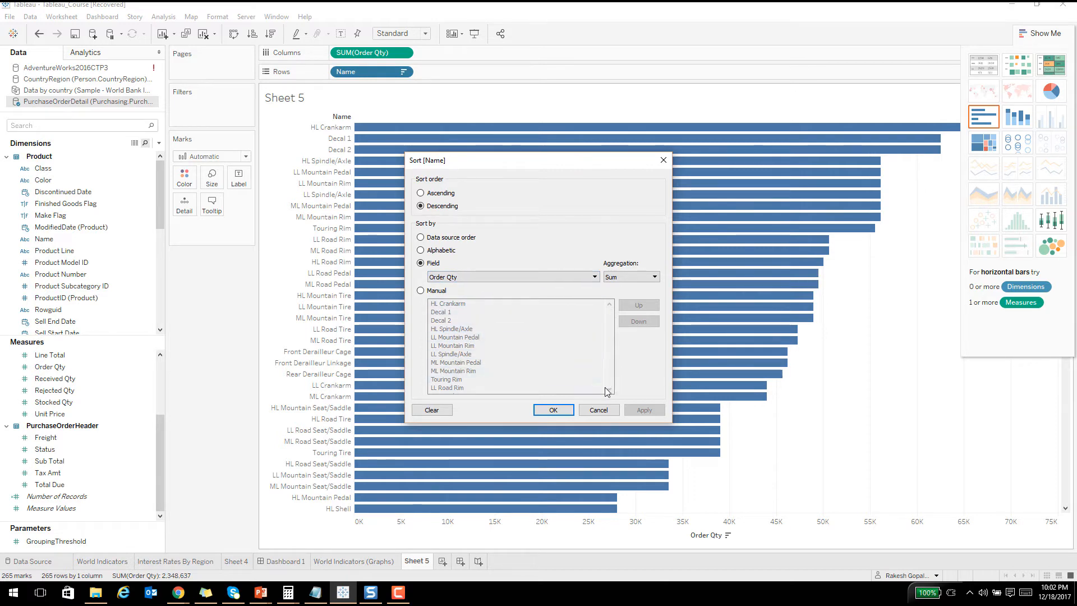
mouse_move(591, 446)
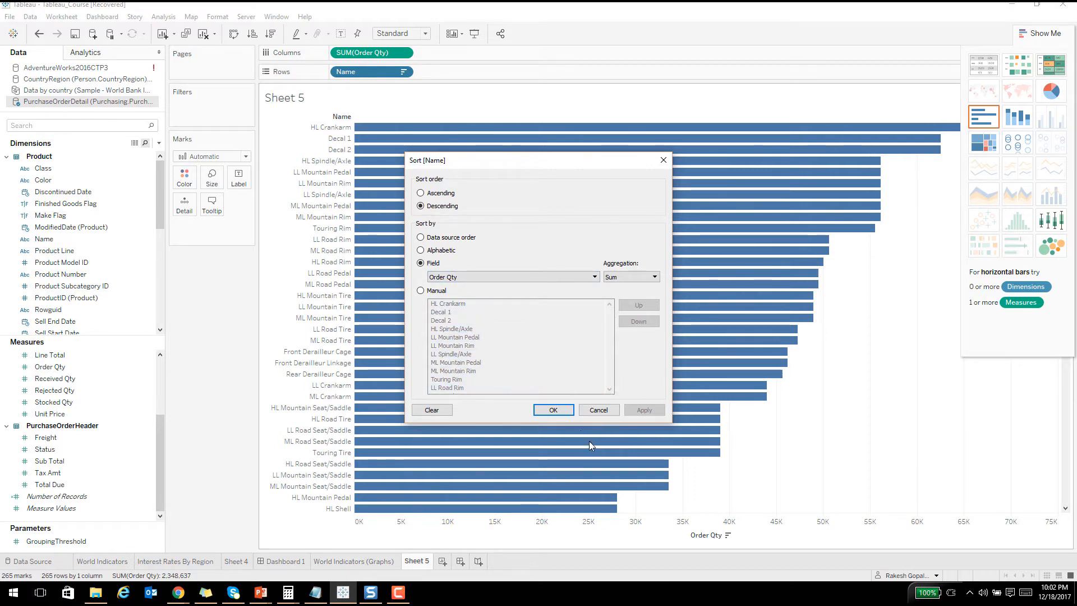
mouse_move(599, 410)
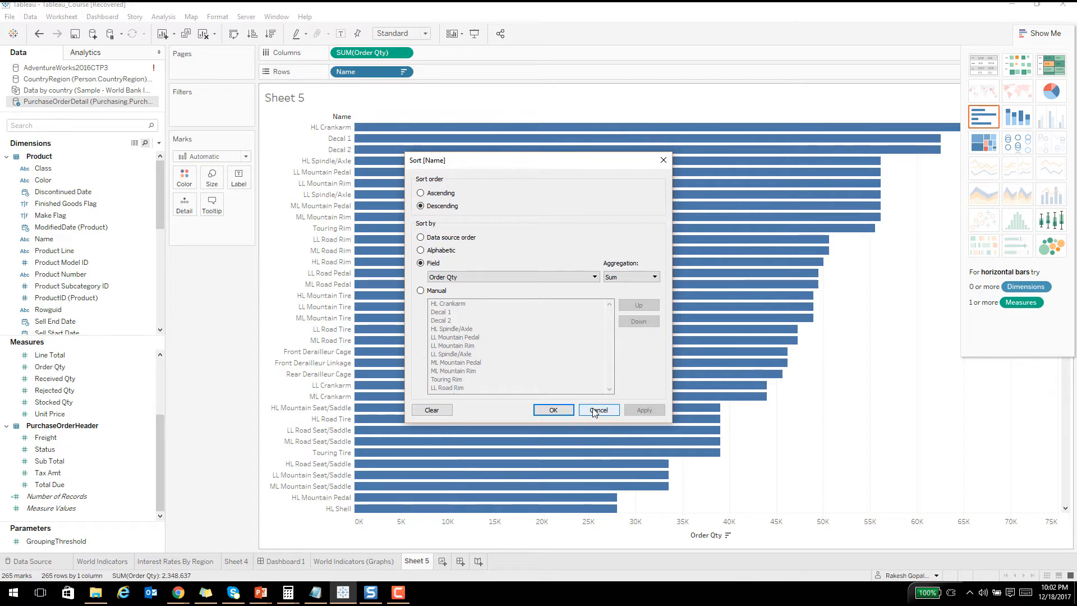
click(599, 410)
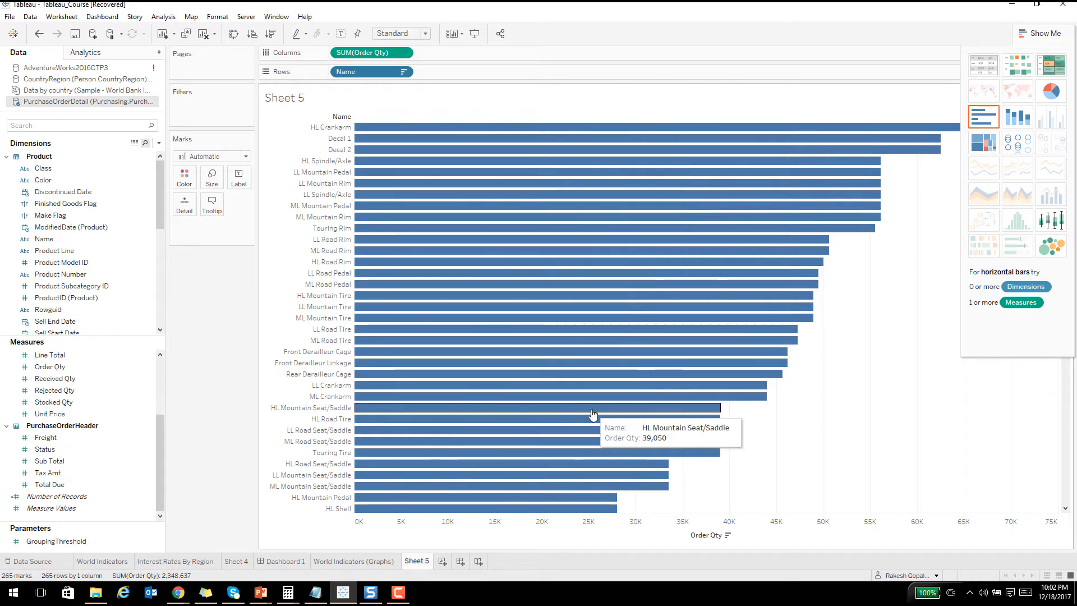
mouse_move(522, 261)
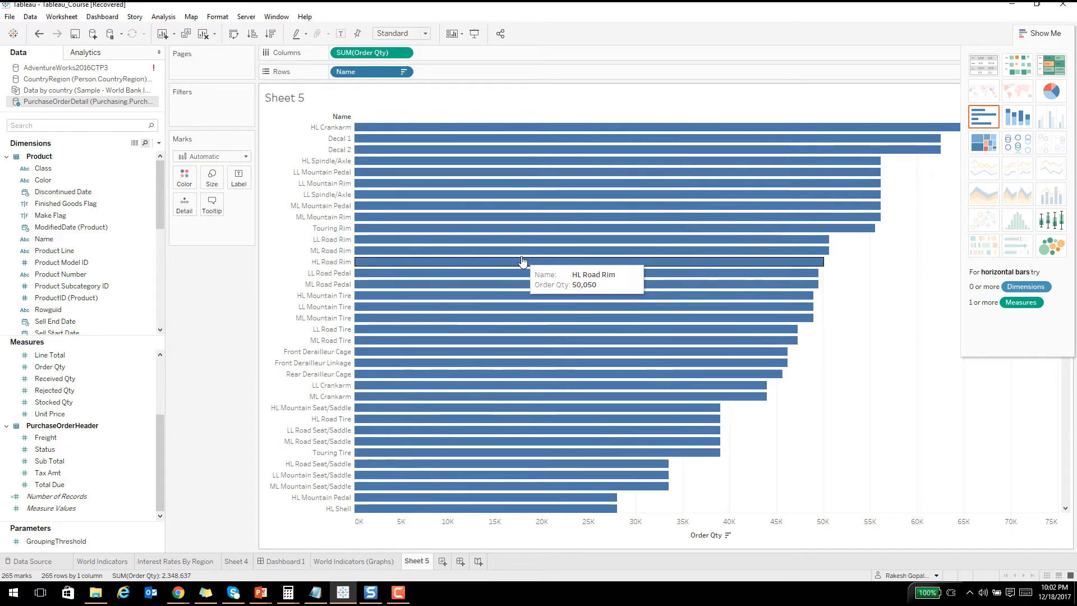
mouse_move(927, 356)
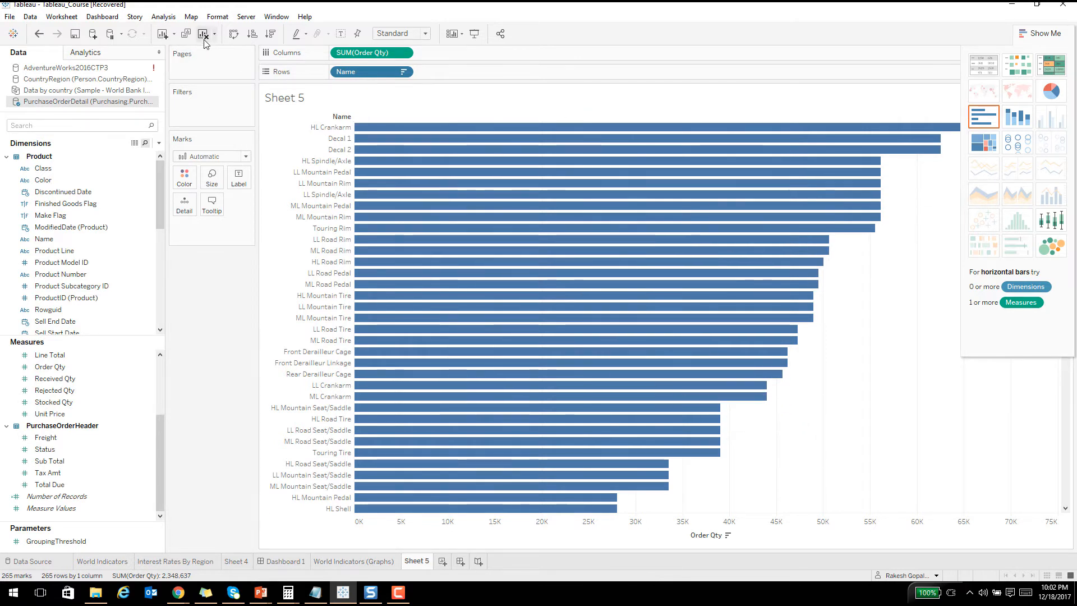
mouse_move(203, 35)
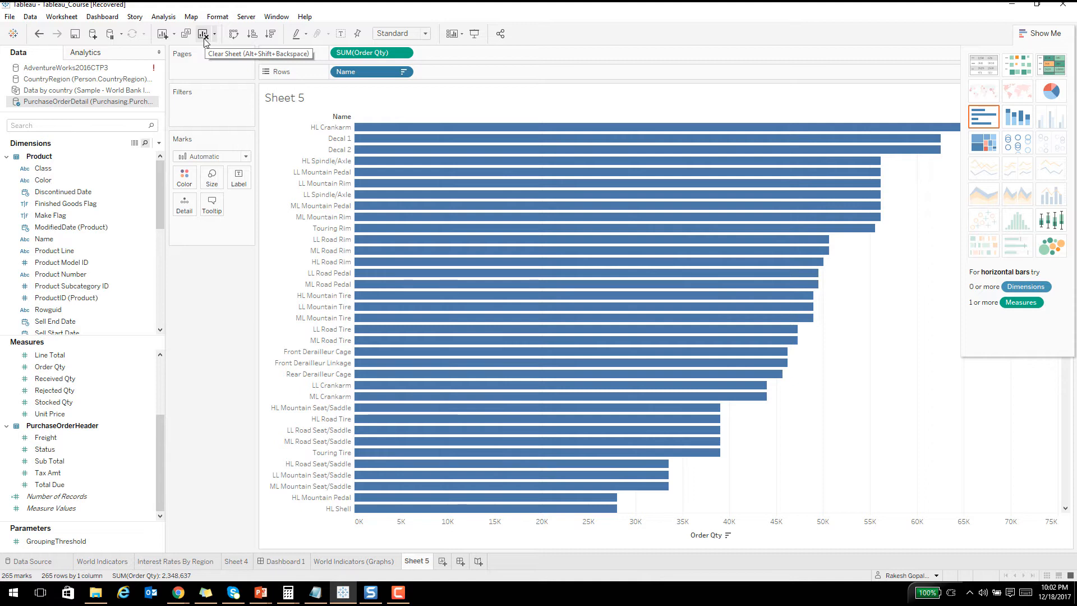
Clear Sheet 5 and select Product Line together with List Price.
click(202, 32)
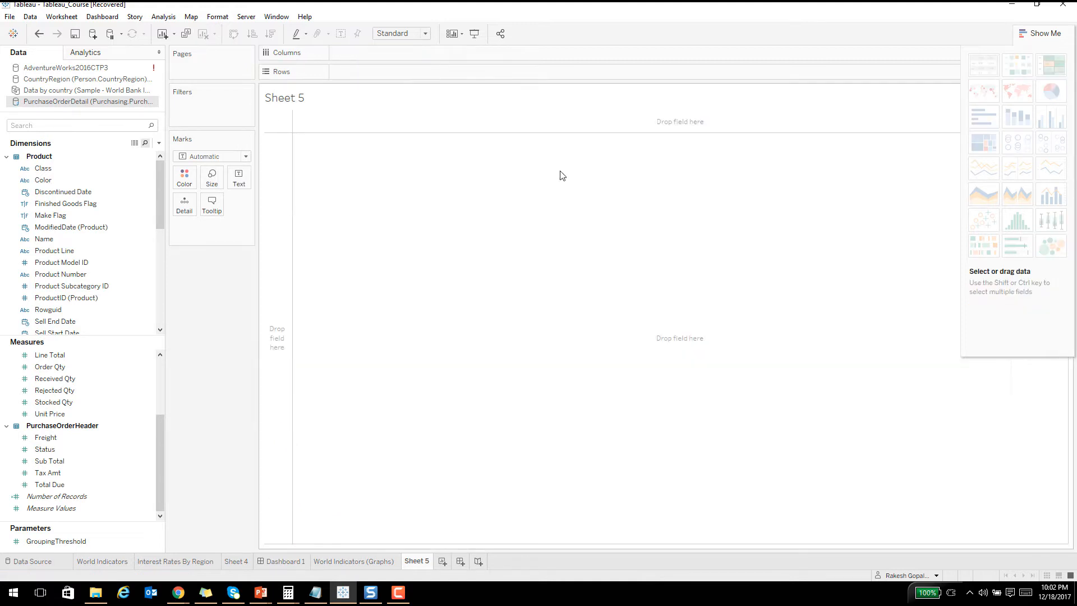
mouse_move(445, 314)
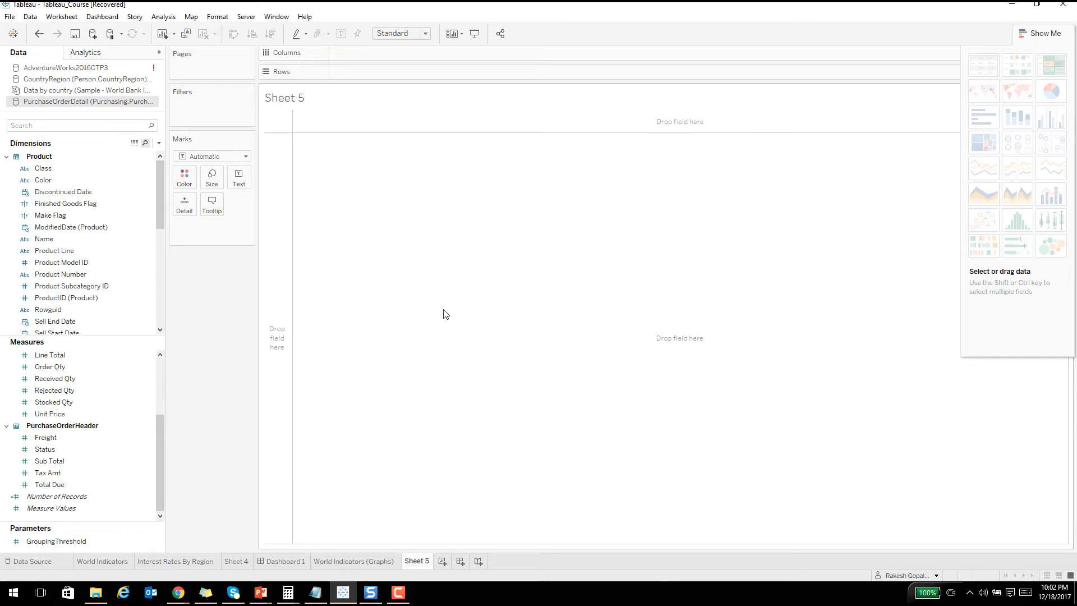
mouse_move(123, 308)
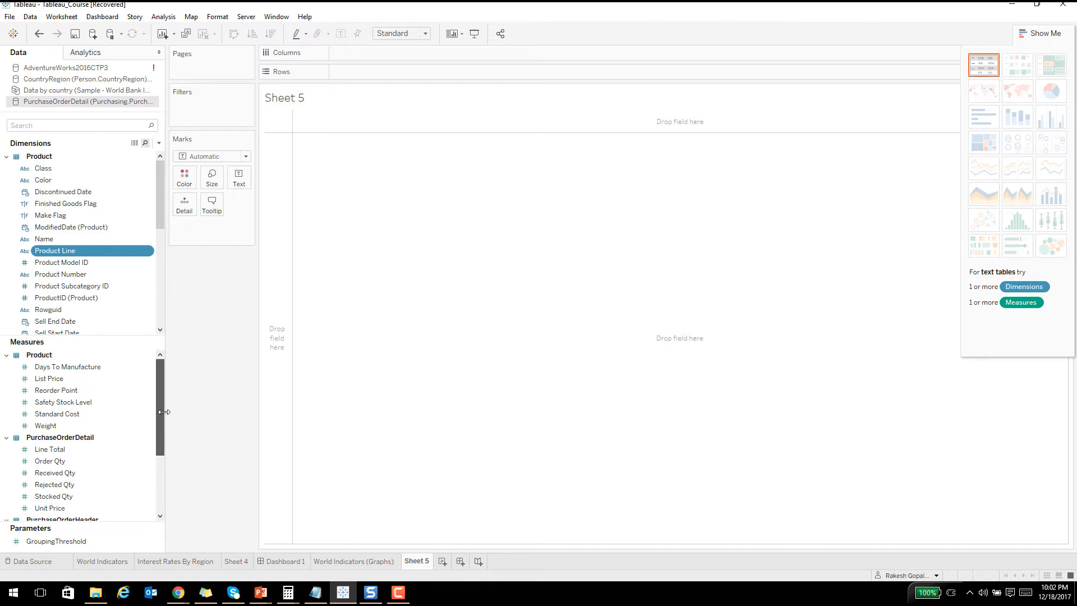
click(48, 378)
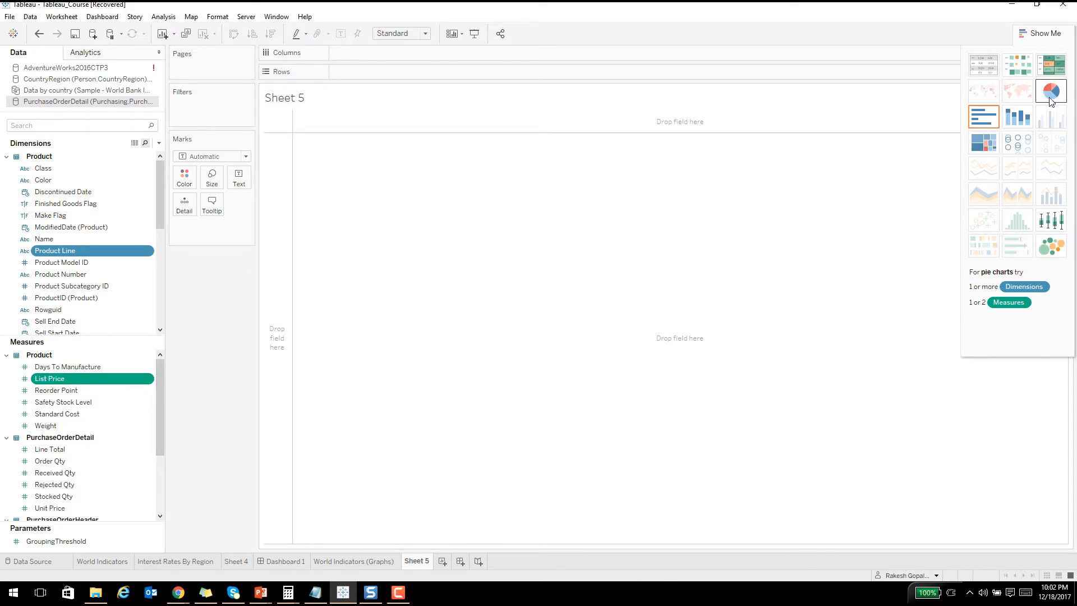
Create the pie chart and label slices with SUM(List Price) as percent of total.
click(1051, 90)
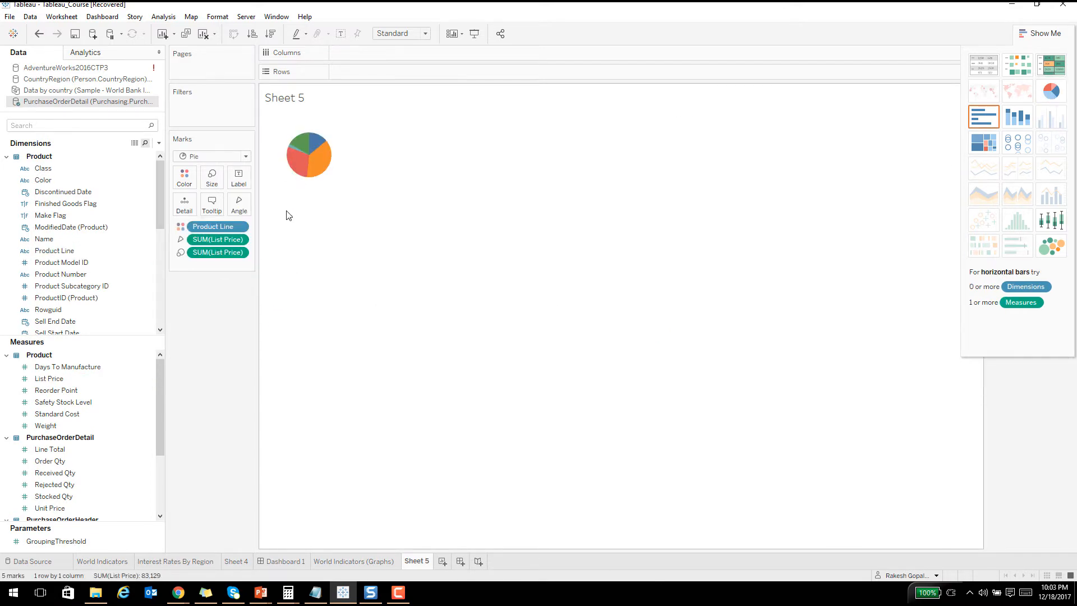
mouse_move(315, 163)
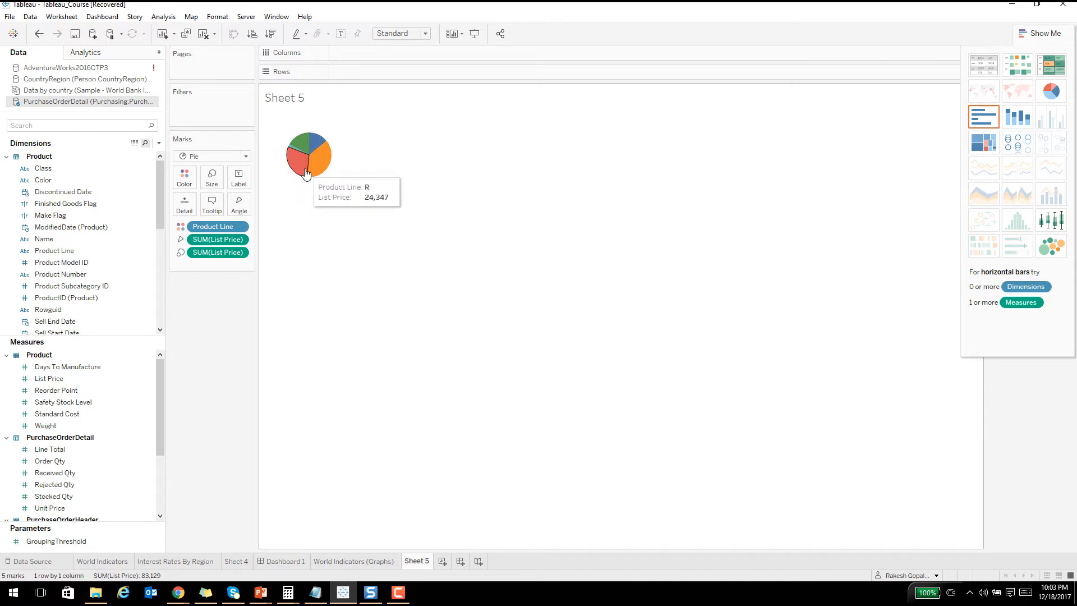
click(50, 378)
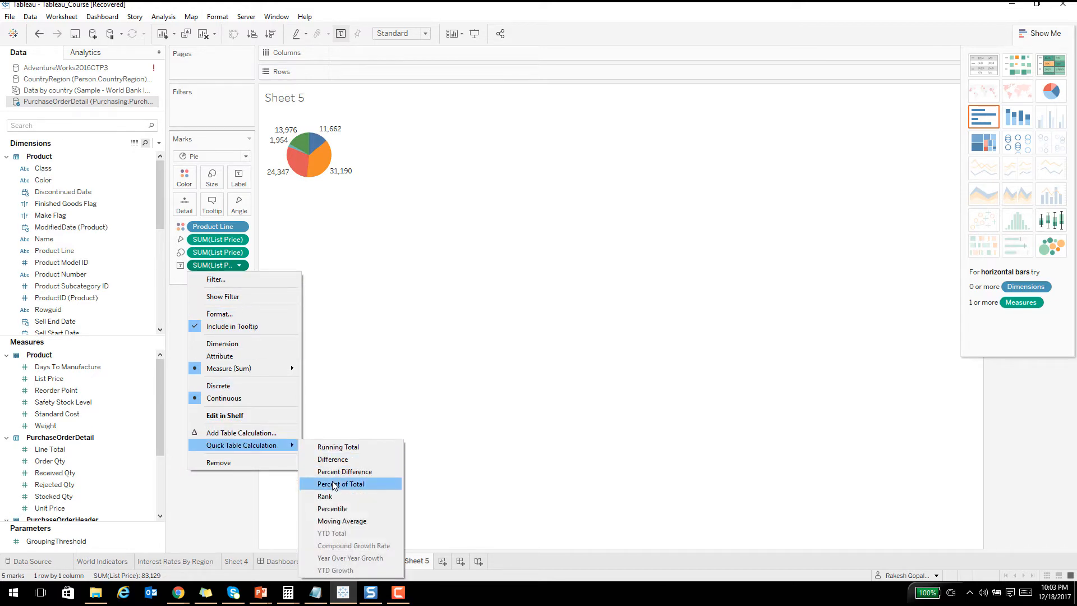
click(340, 484)
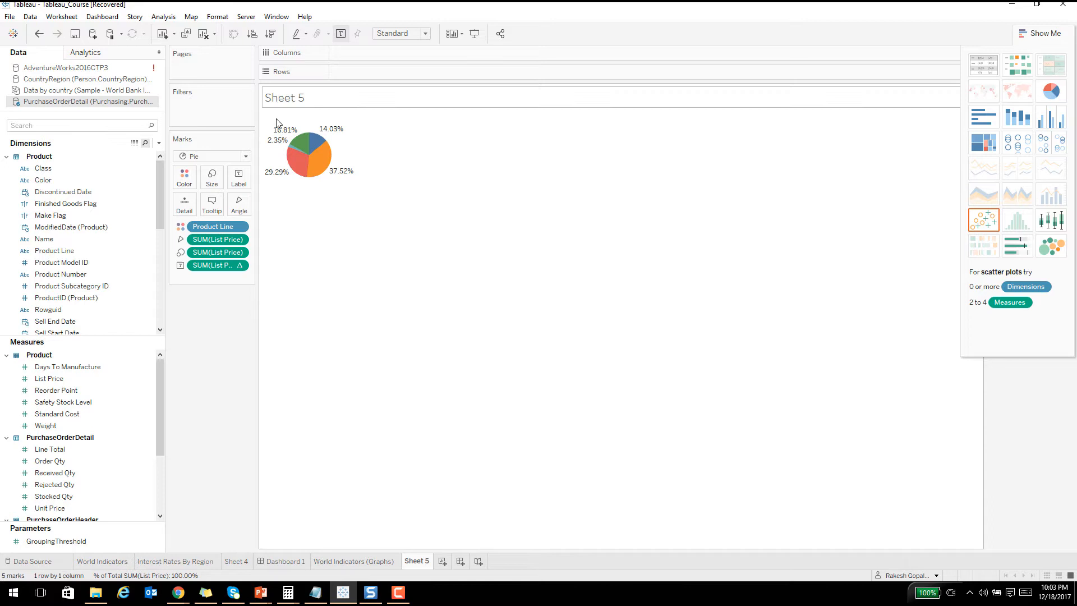
click(216, 265)
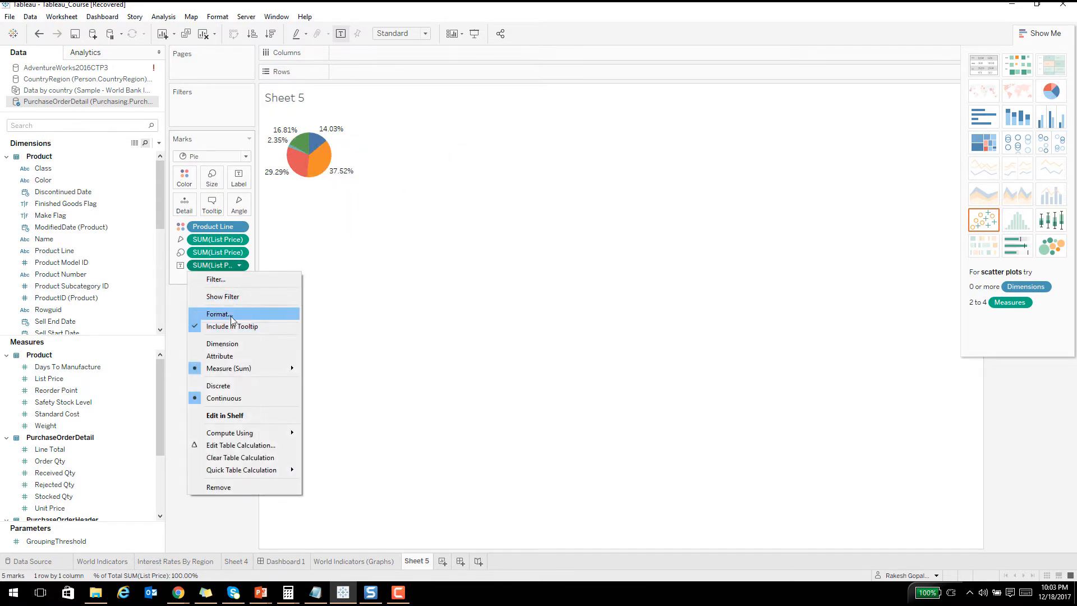
Format the percent-of-total labels to show one decimal place.
click(217, 314)
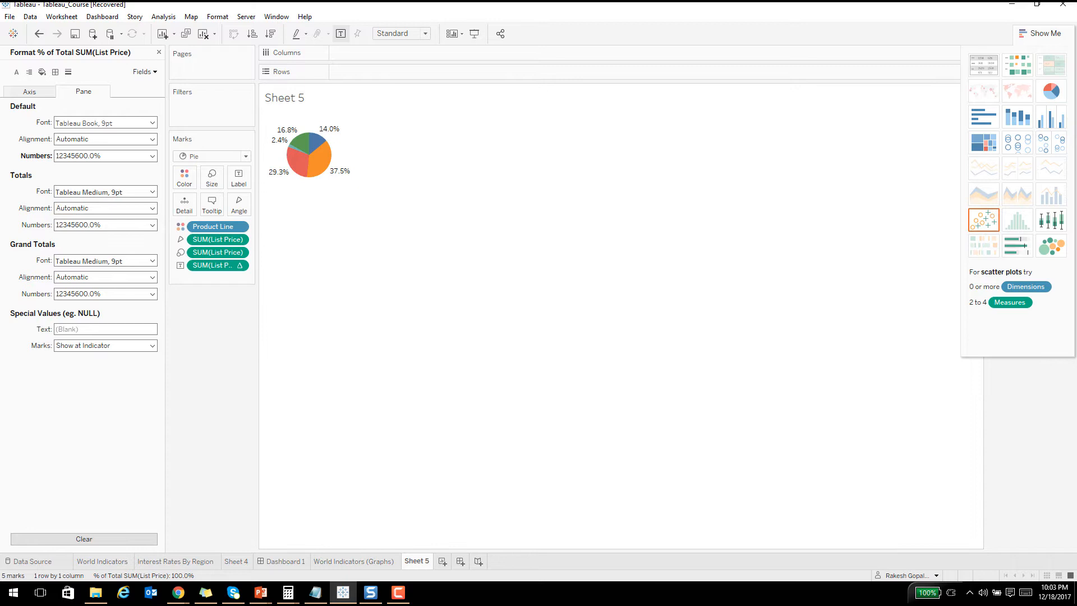
mouse_move(341, 118)
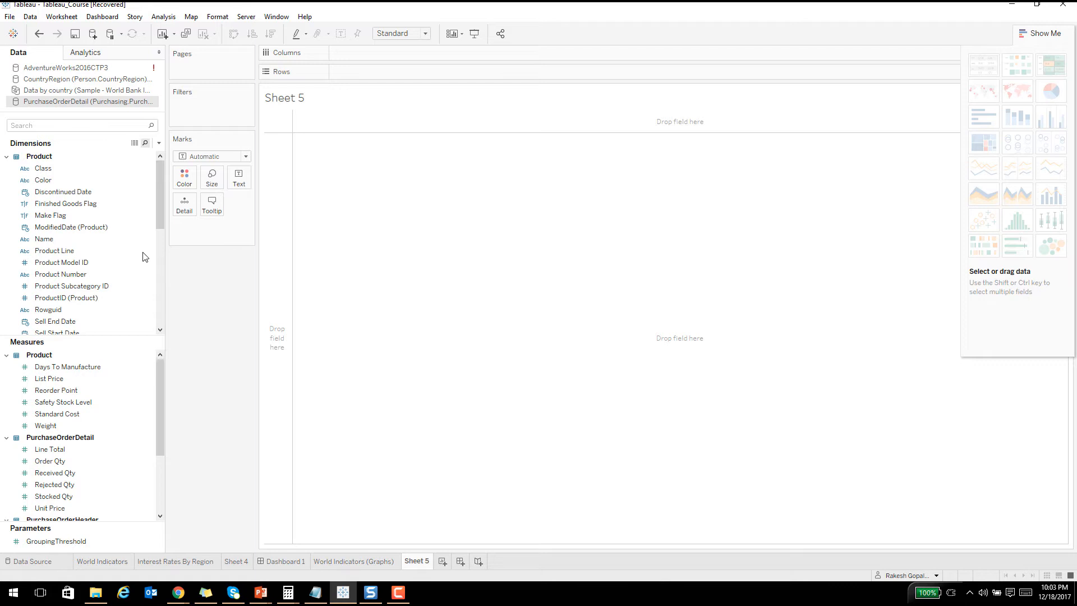
Select Product Line, Order Qty and Line Total, and build a scatter plot in Show Me.
click(53, 250)
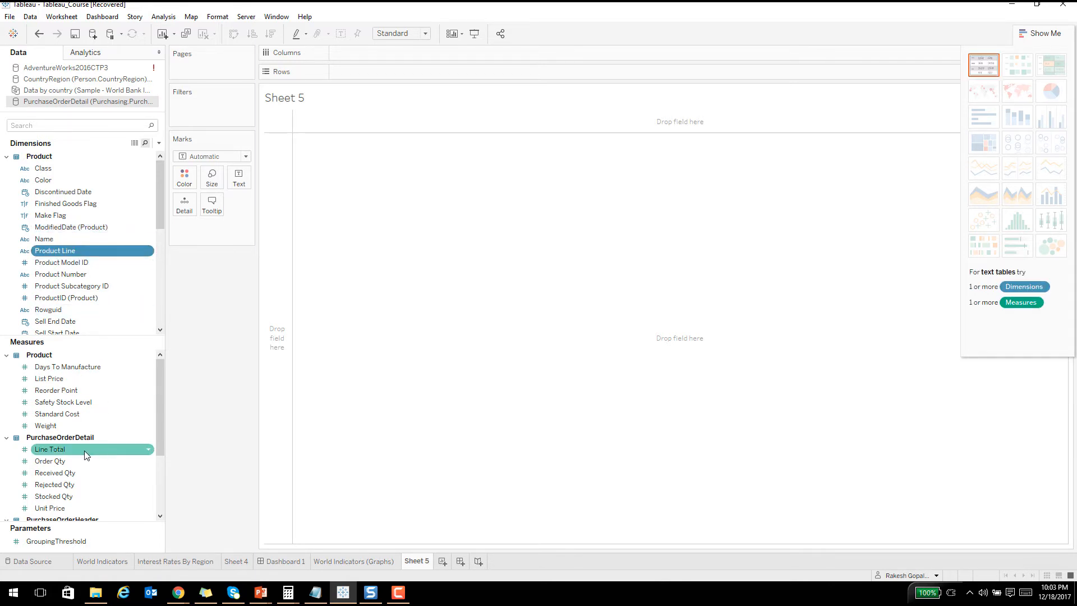
click(50, 461)
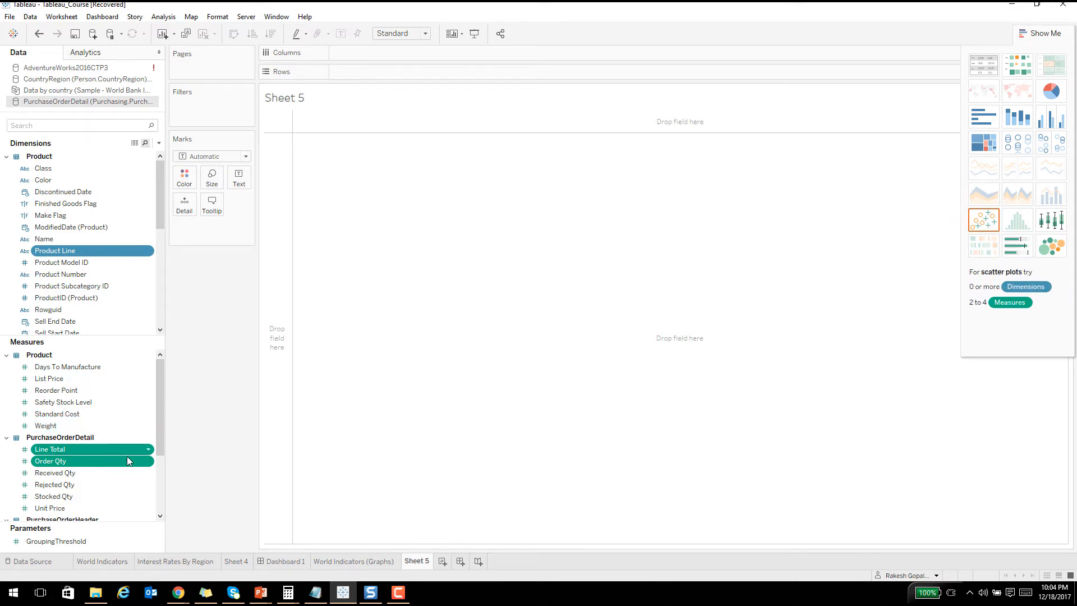
mouse_move(983, 221)
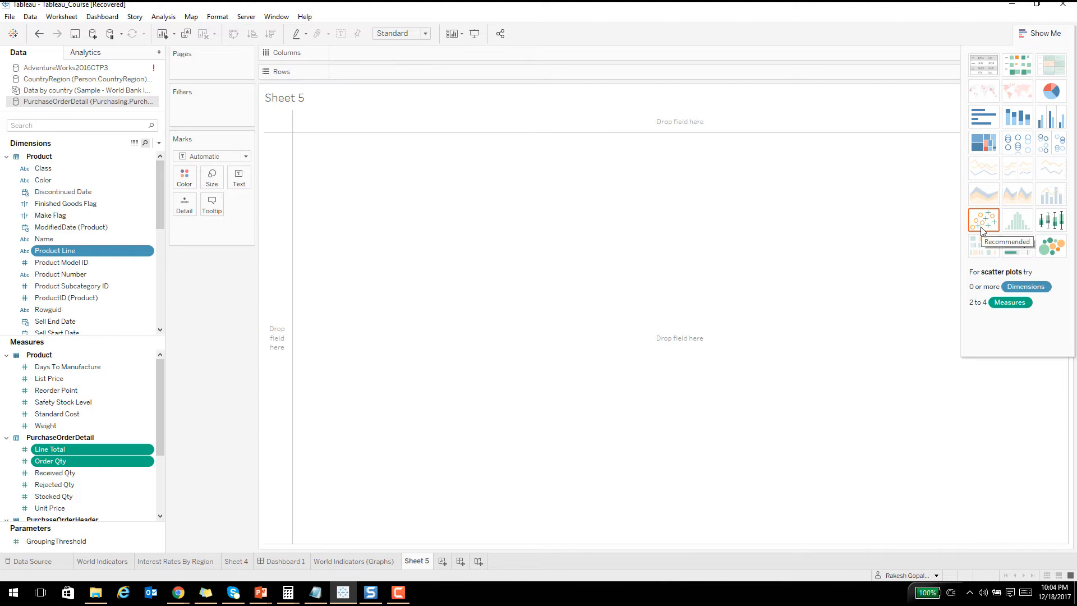
click(983, 220)
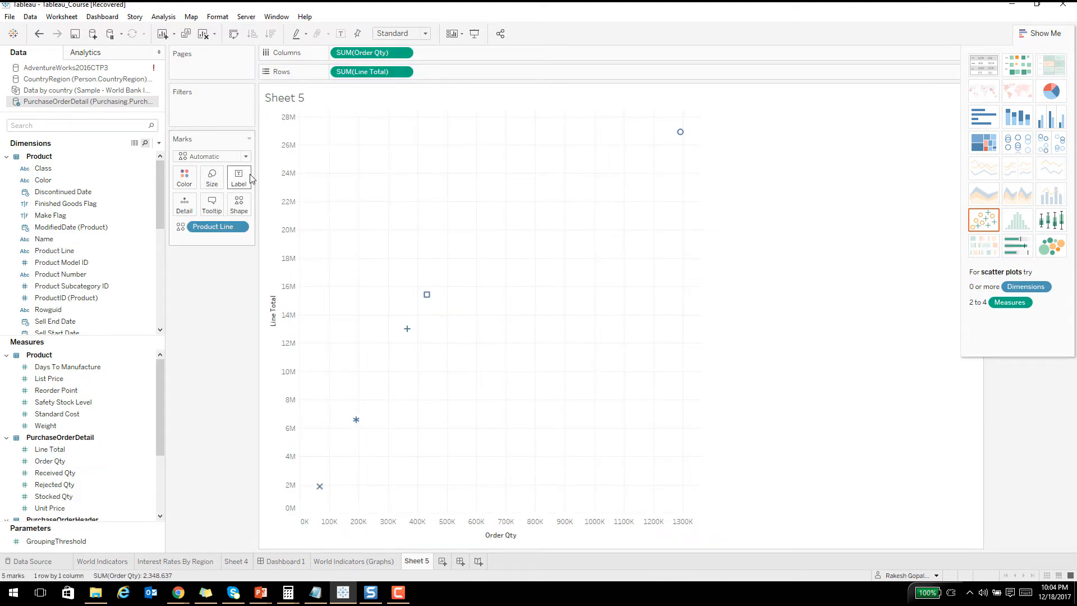
mouse_move(356, 419)
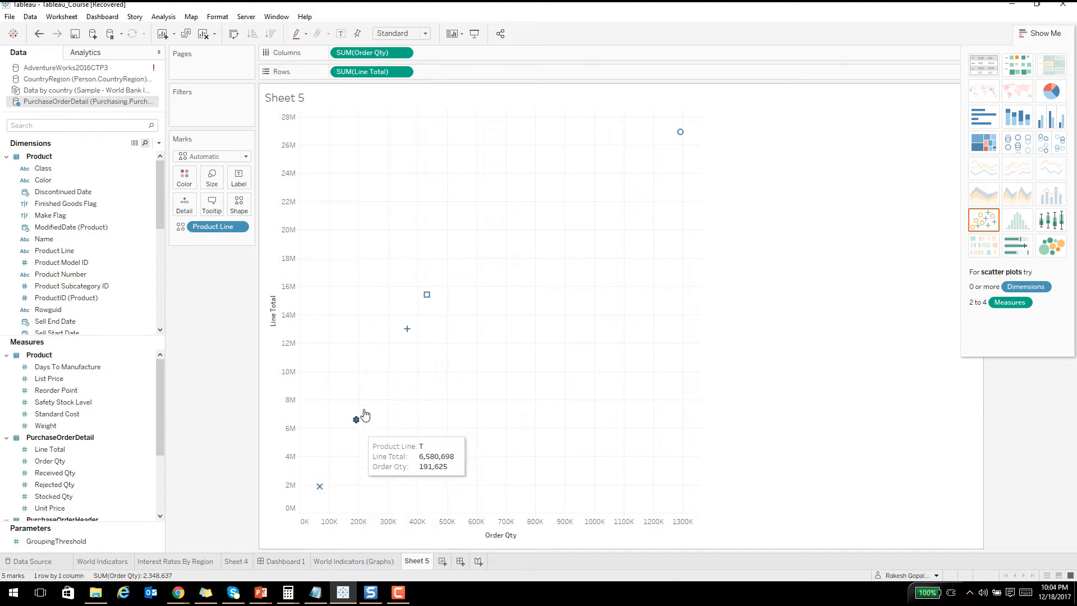
mouse_move(651, 154)
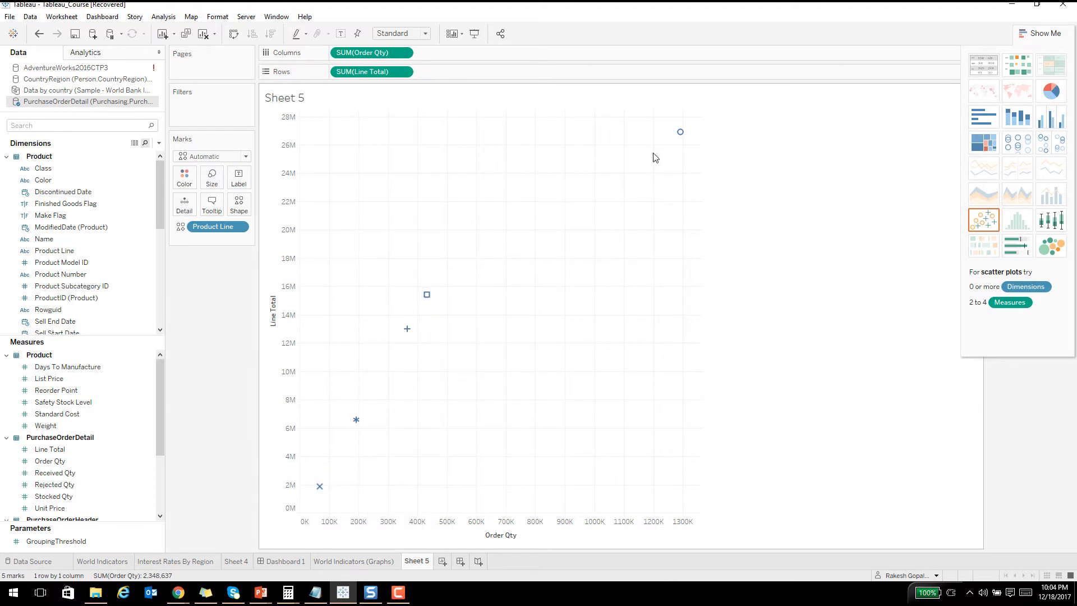
mouse_move(640, 188)
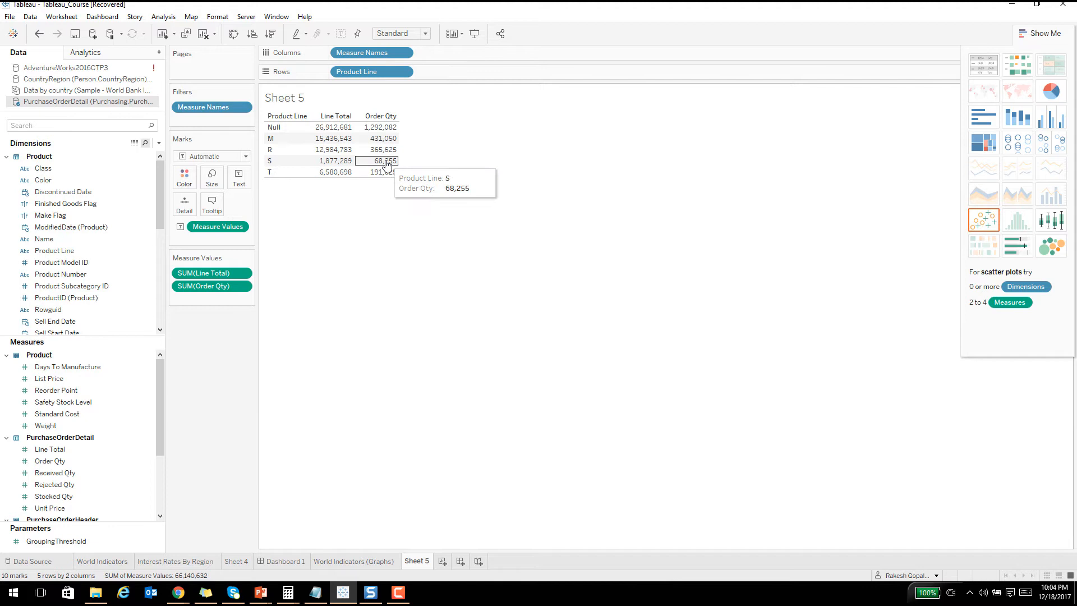
click(983, 219)
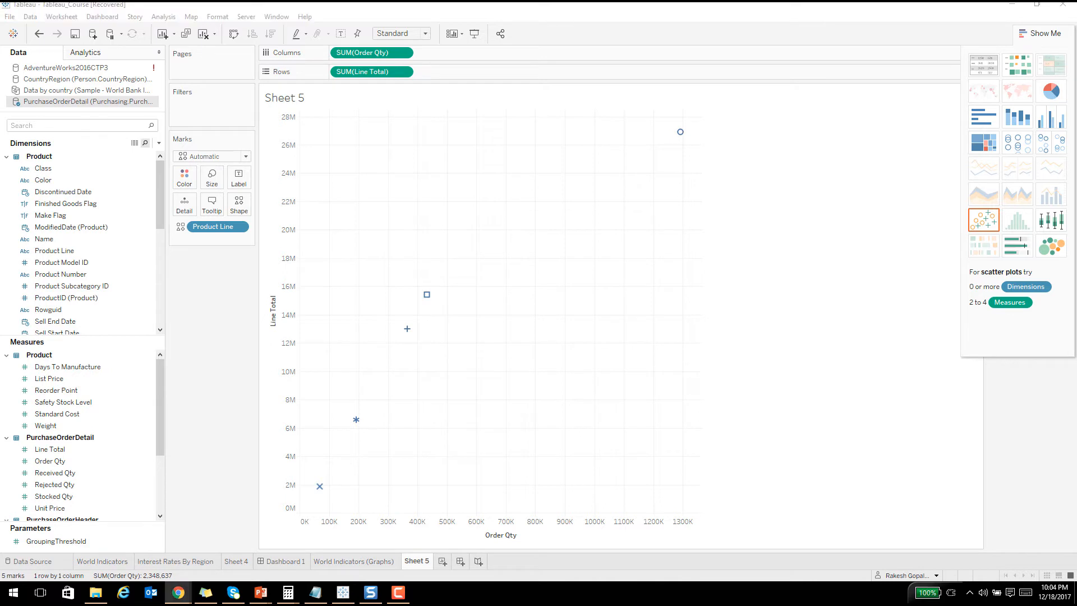
mouse_move(1051, 246)
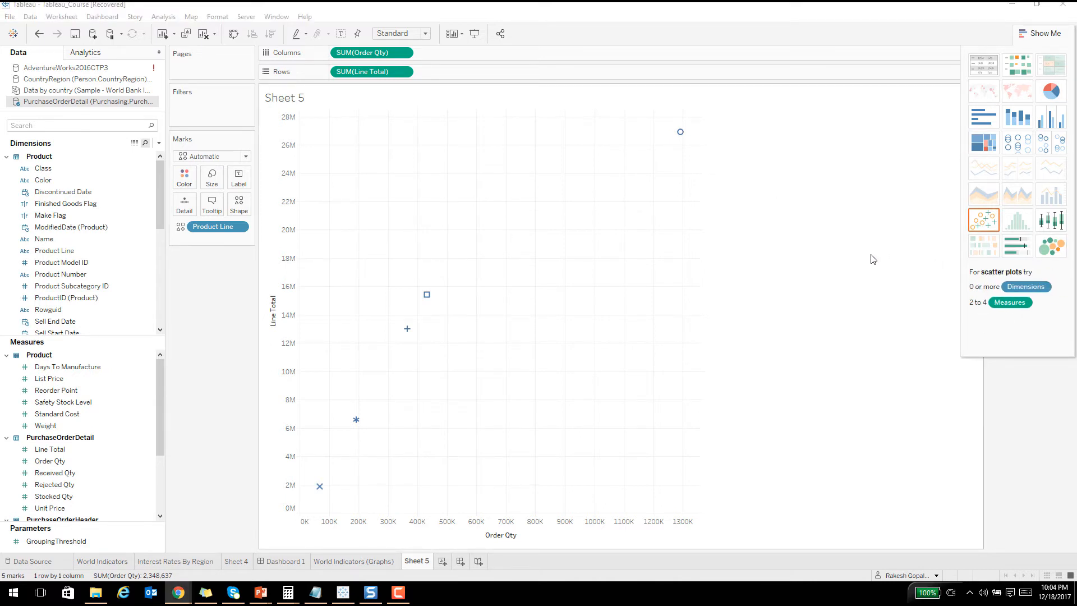
mouse_move(736, 307)
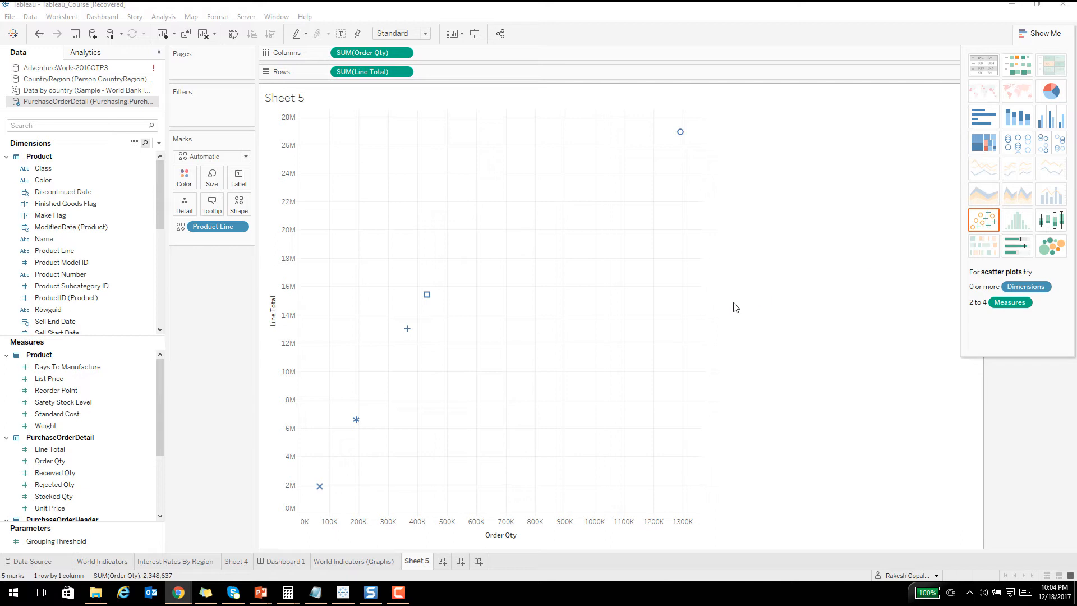
mouse_move(422, 217)
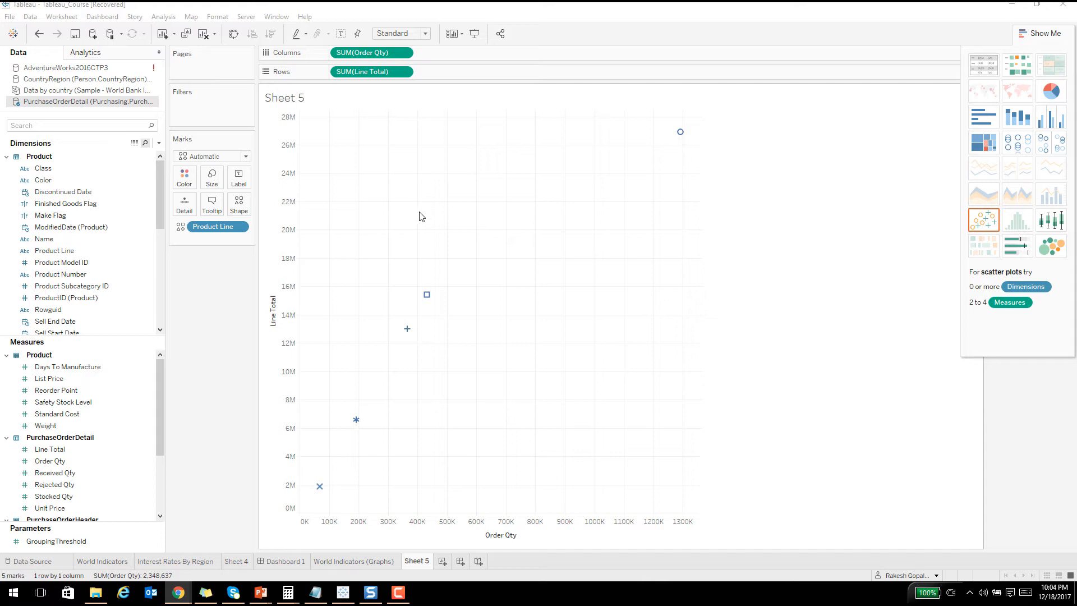
mouse_move(597, 193)
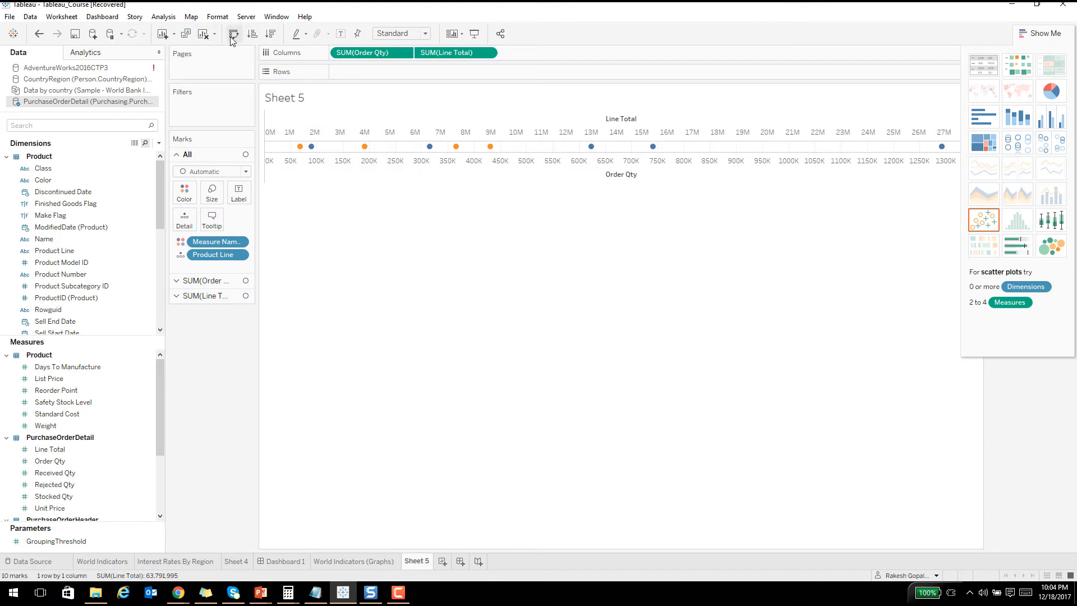
Clear Sheet 5 and chart summed Order Qty per Name as descending horizontal bars.
click(231, 34)
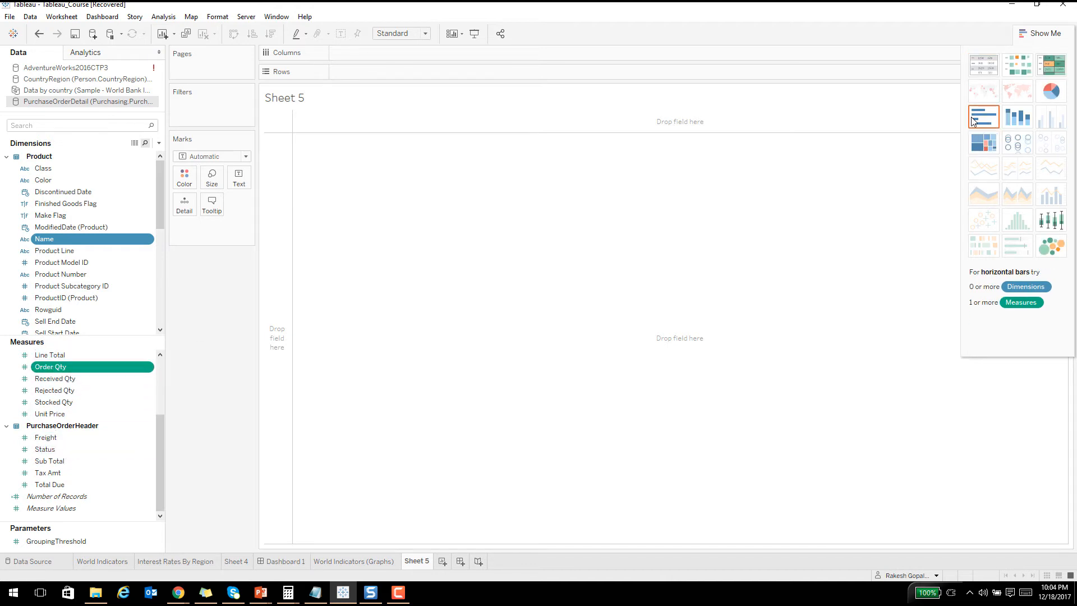
click(984, 117)
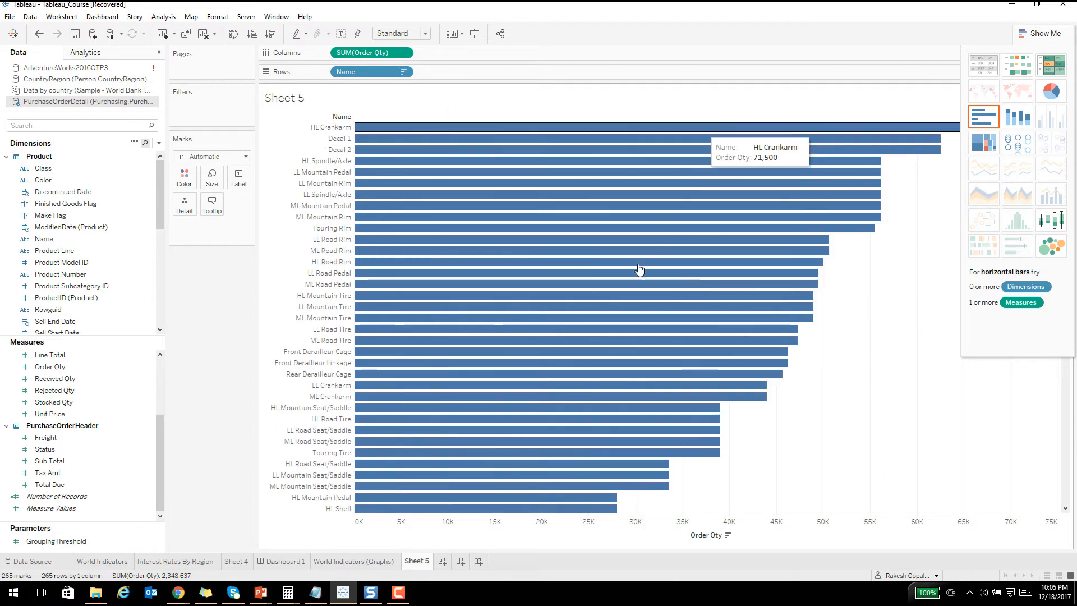
click(1044, 33)
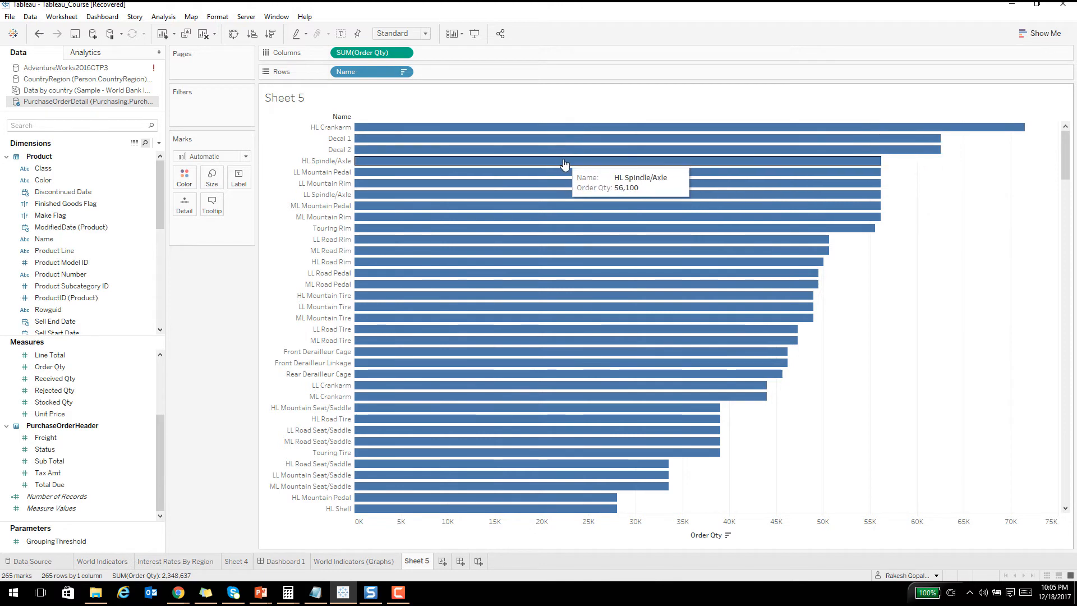
right_click(564, 163)
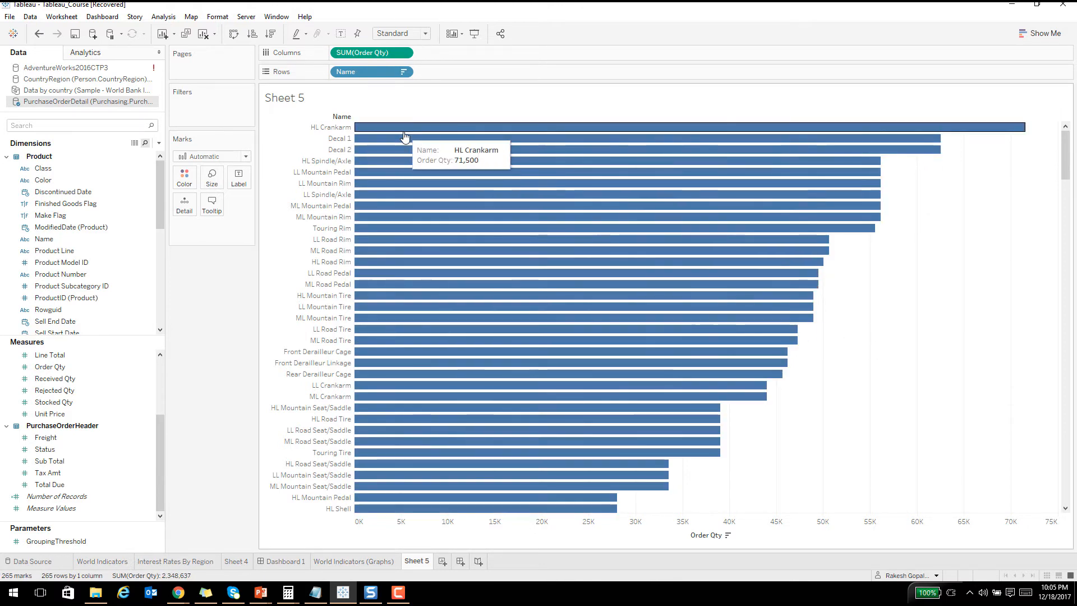
mouse_move(501, 332)
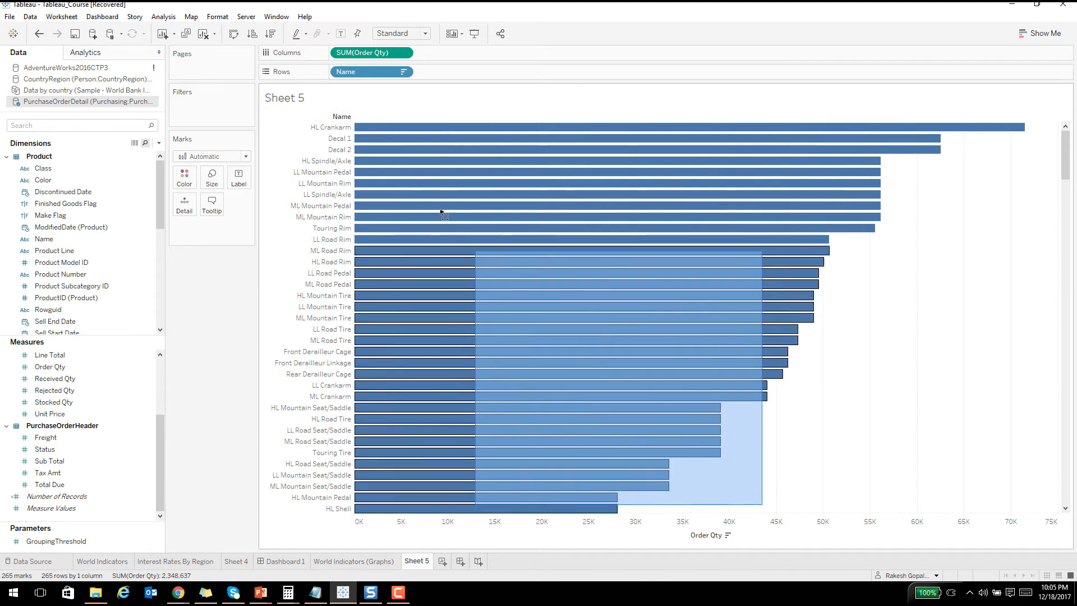
right_click(403, 127)
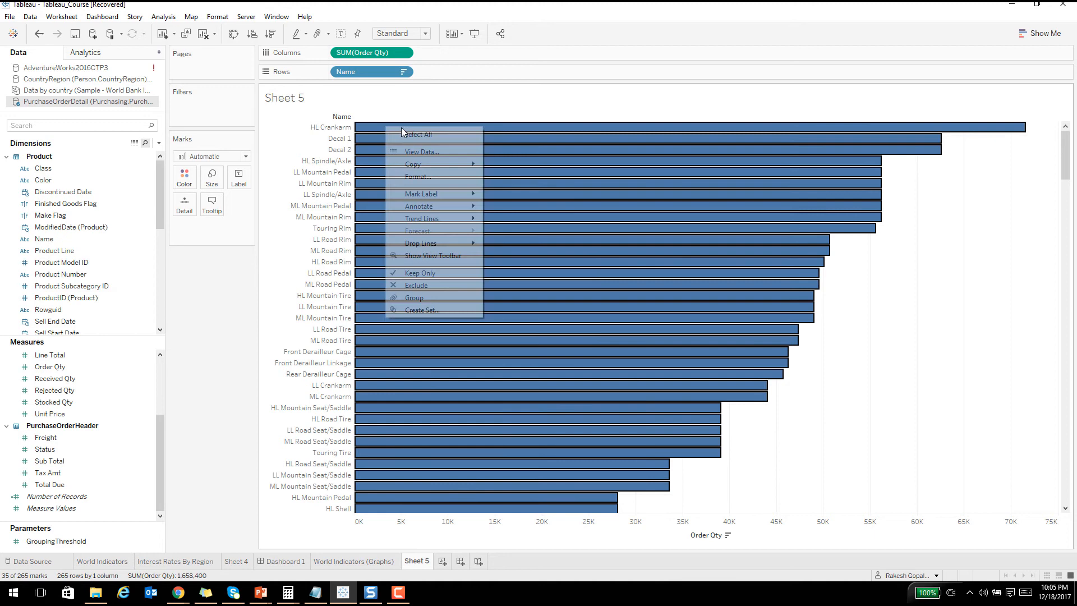
mouse_move(421, 194)
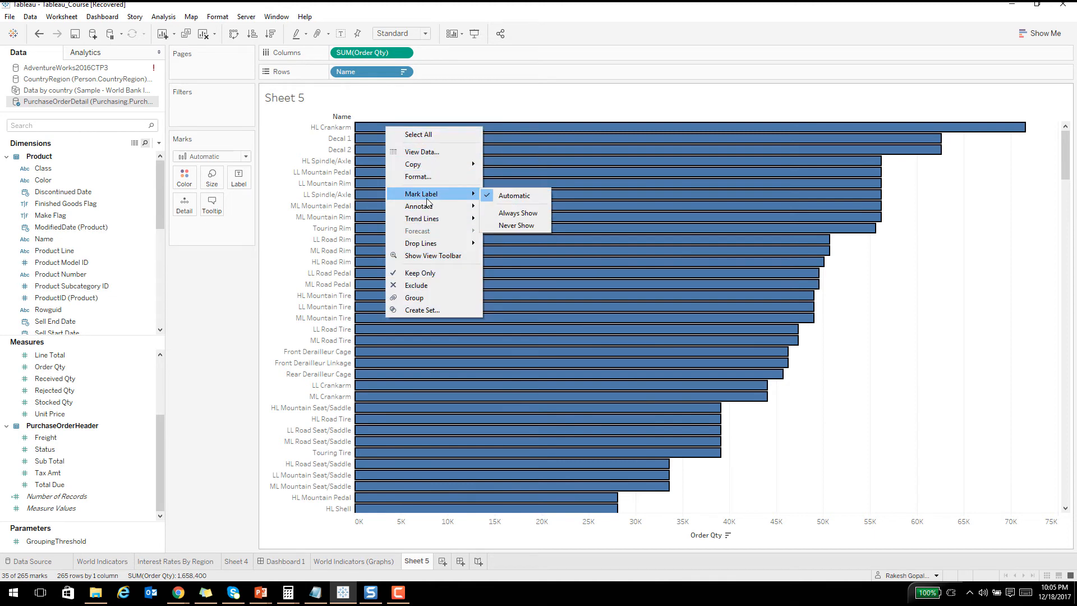
click(518, 213)
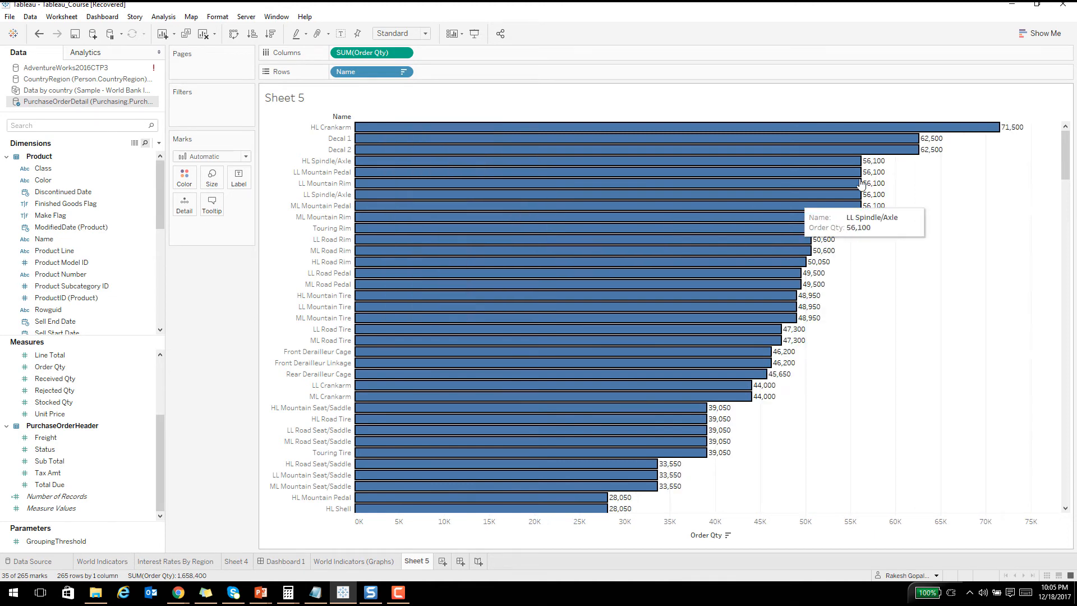
mouse_move(812, 287)
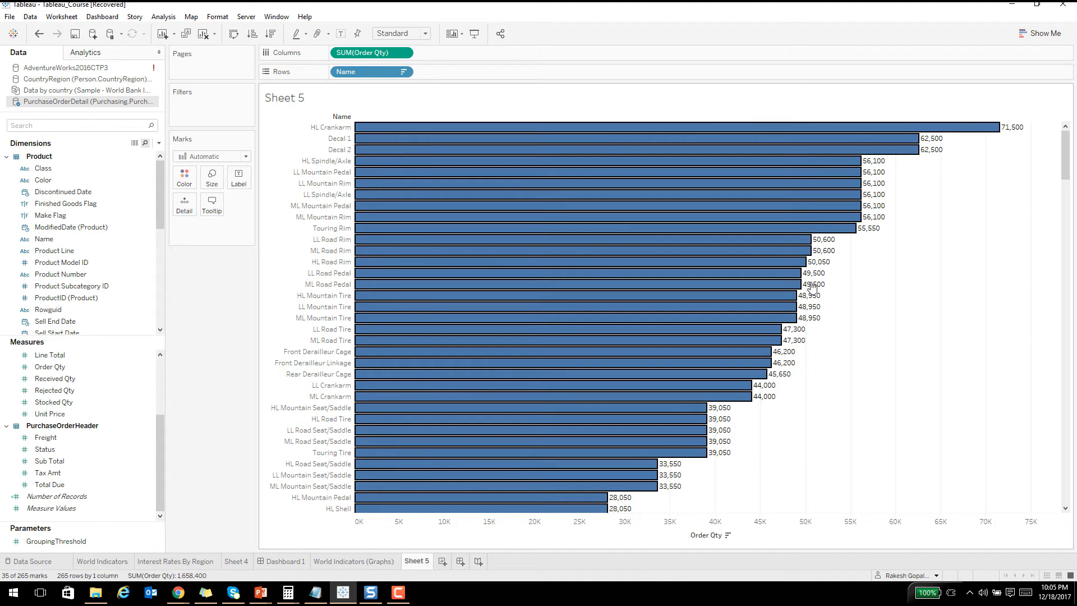
mouse_move(807, 287)
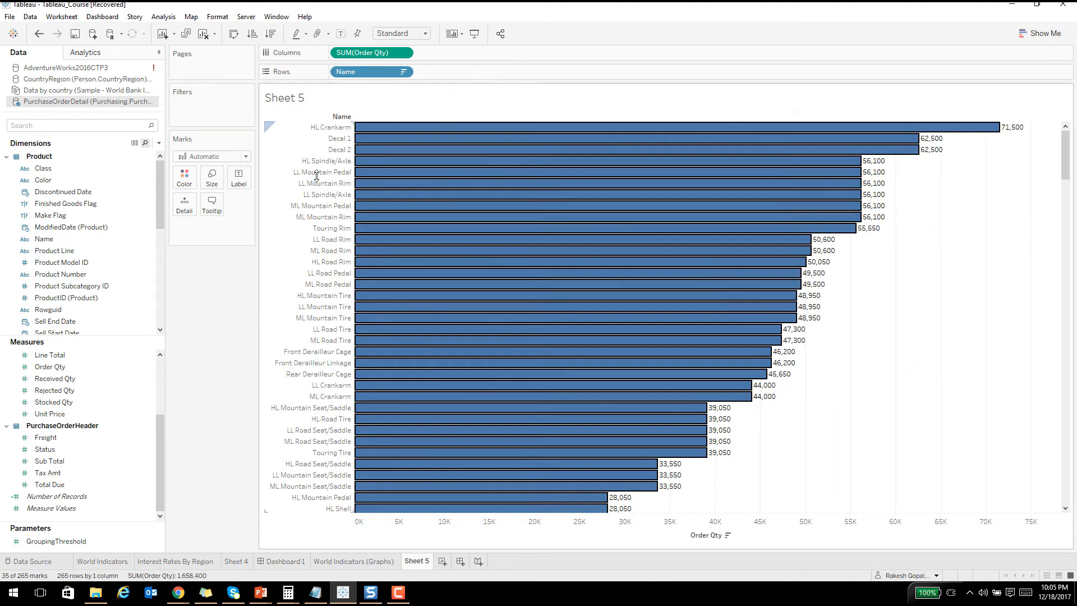
mouse_move(393, 234)
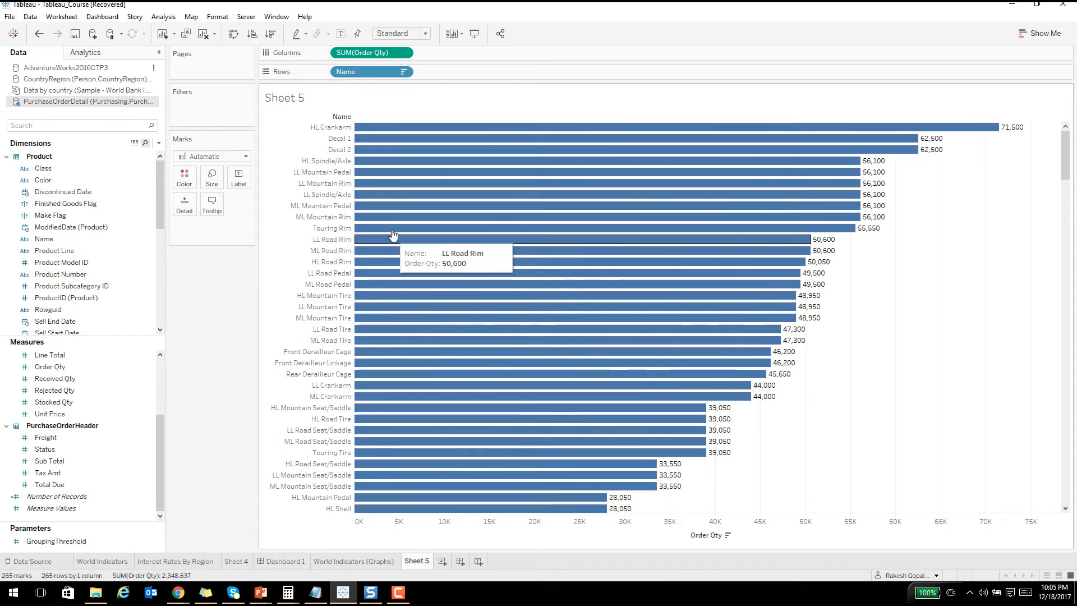
mouse_move(666, 246)
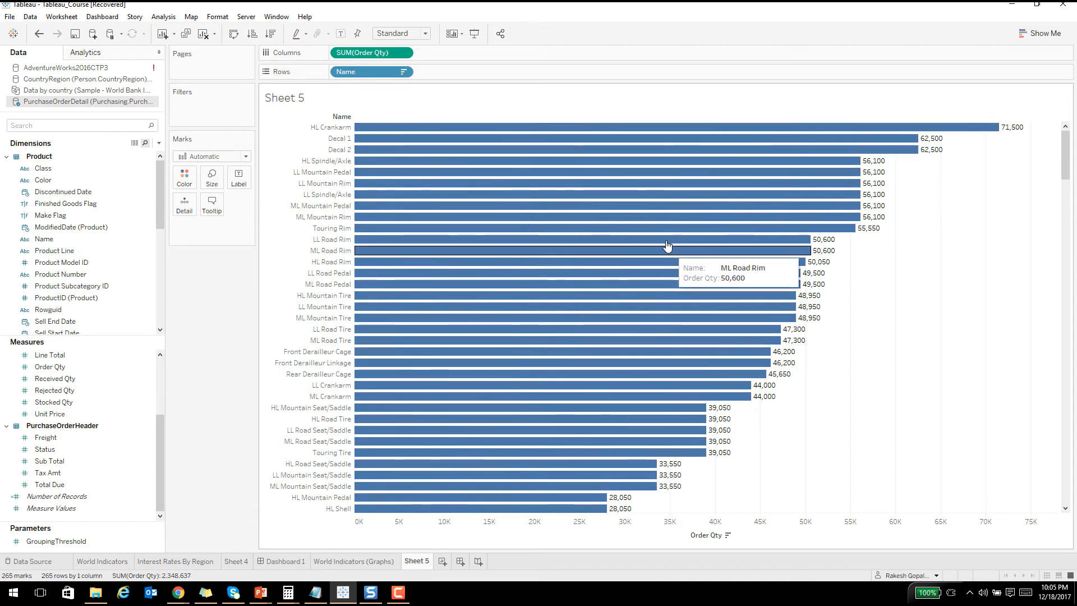
mouse_move(579, 188)
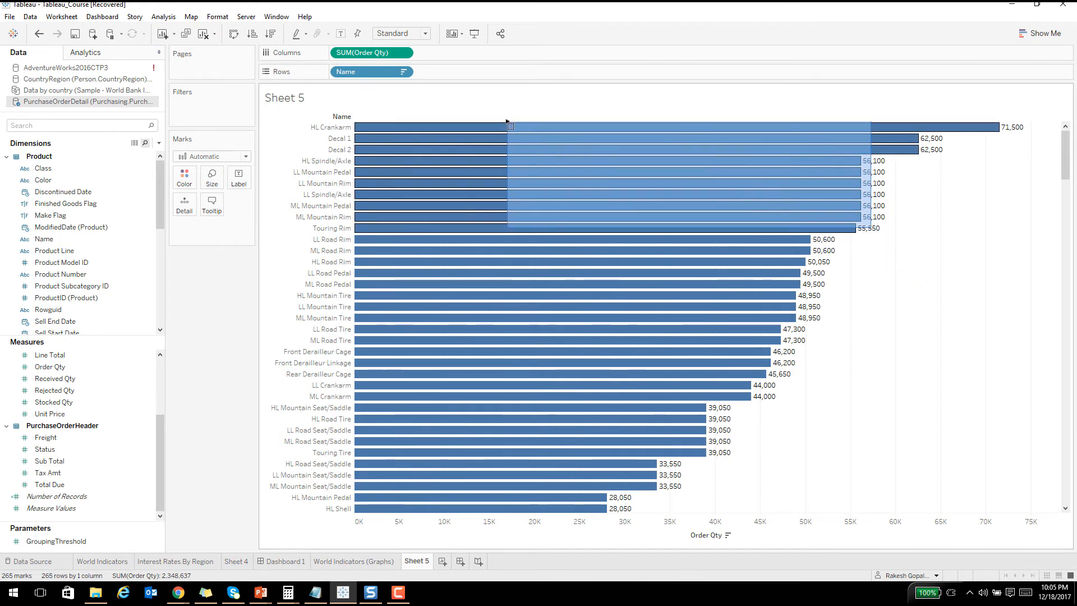
click(503, 132)
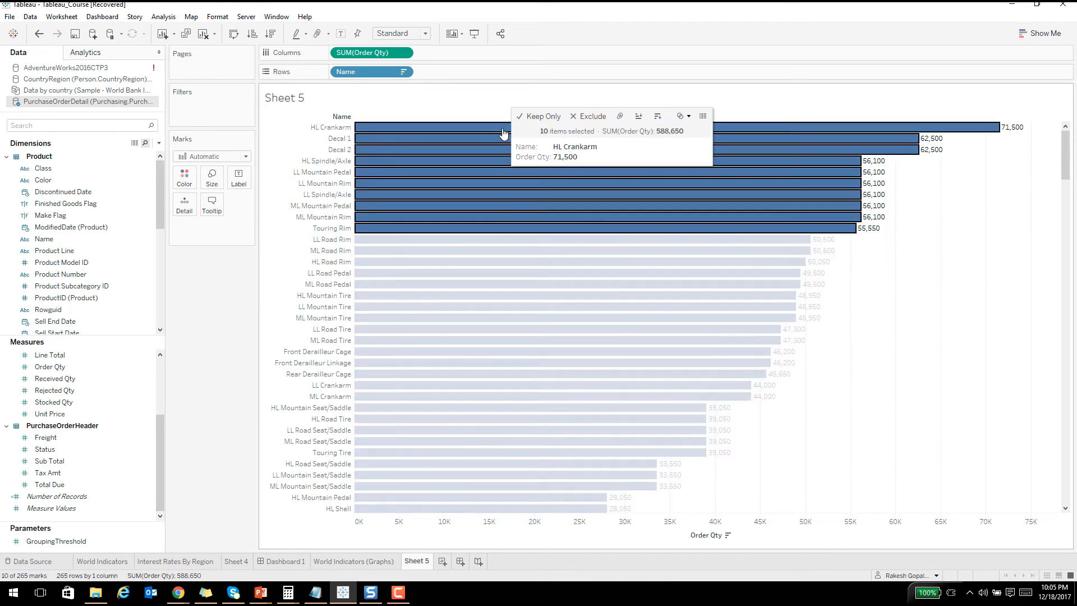
click(538, 116)
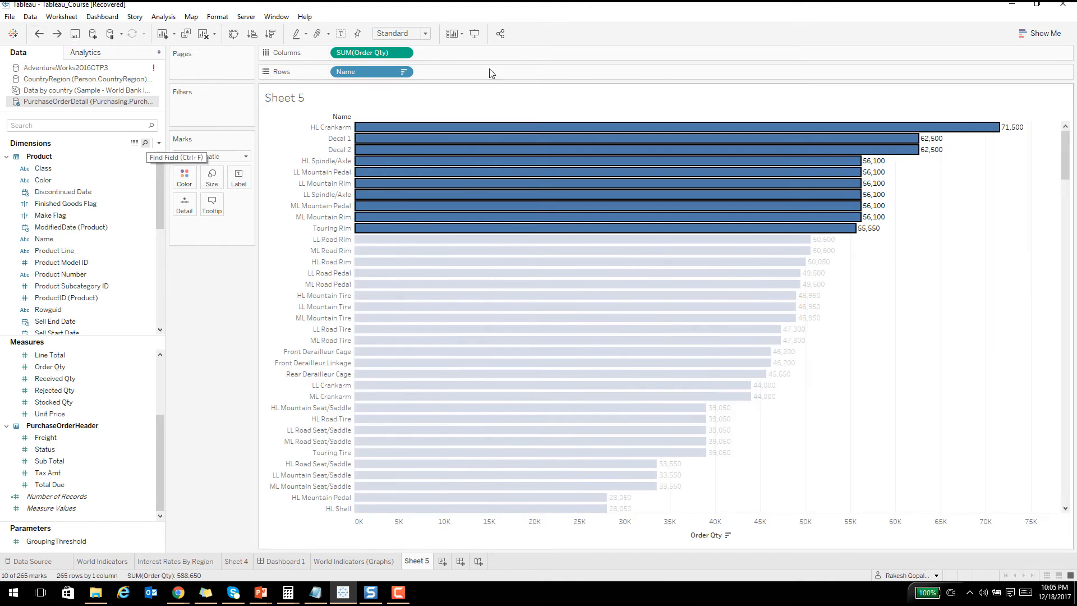
mouse_move(41, 37)
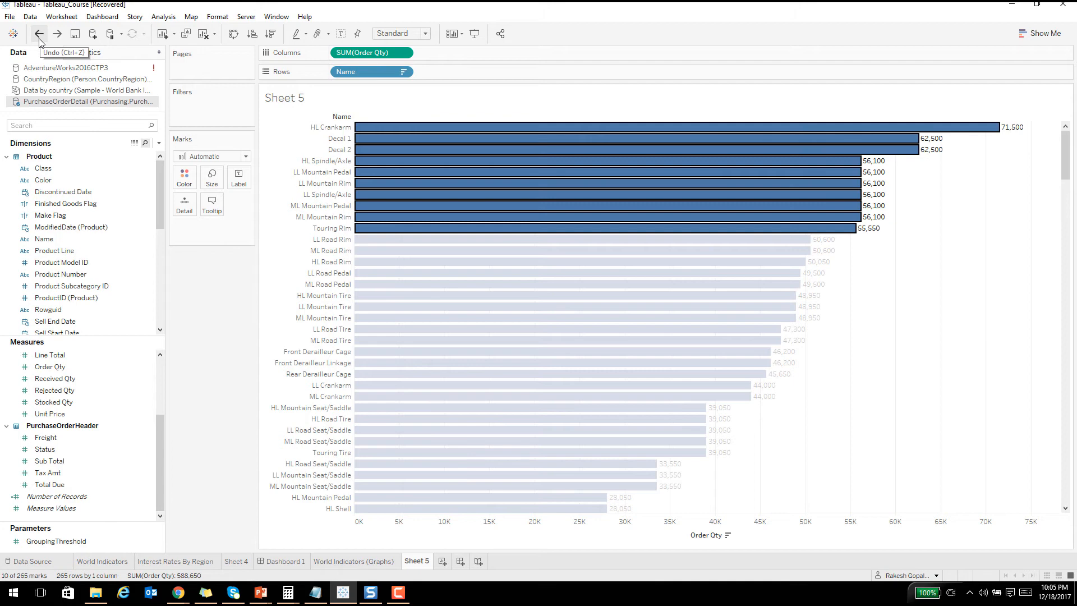
mouse_move(1009, 109)
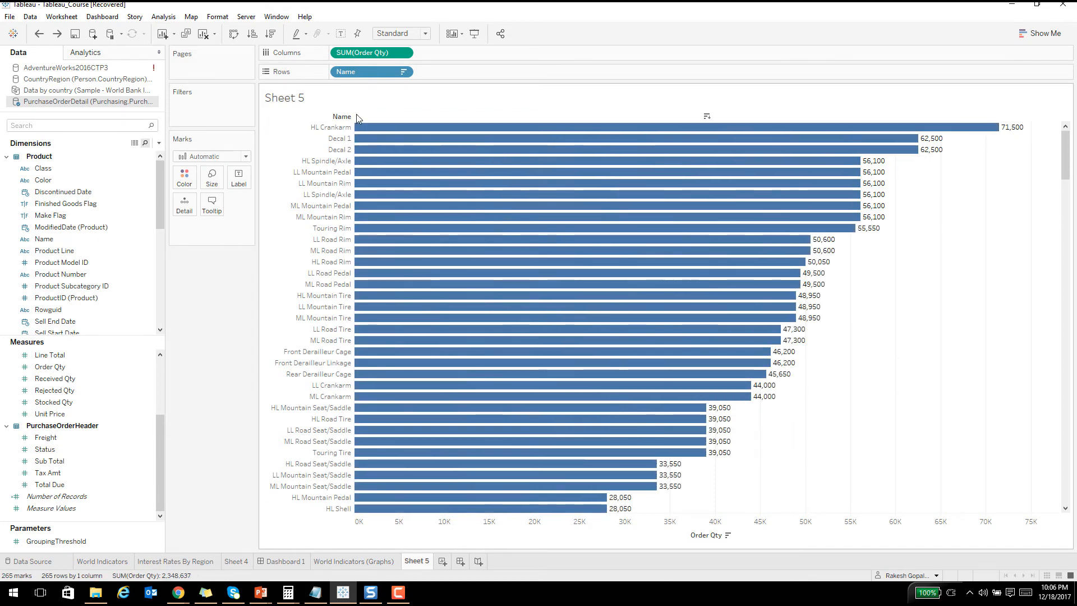
mouse_move(832, 244)
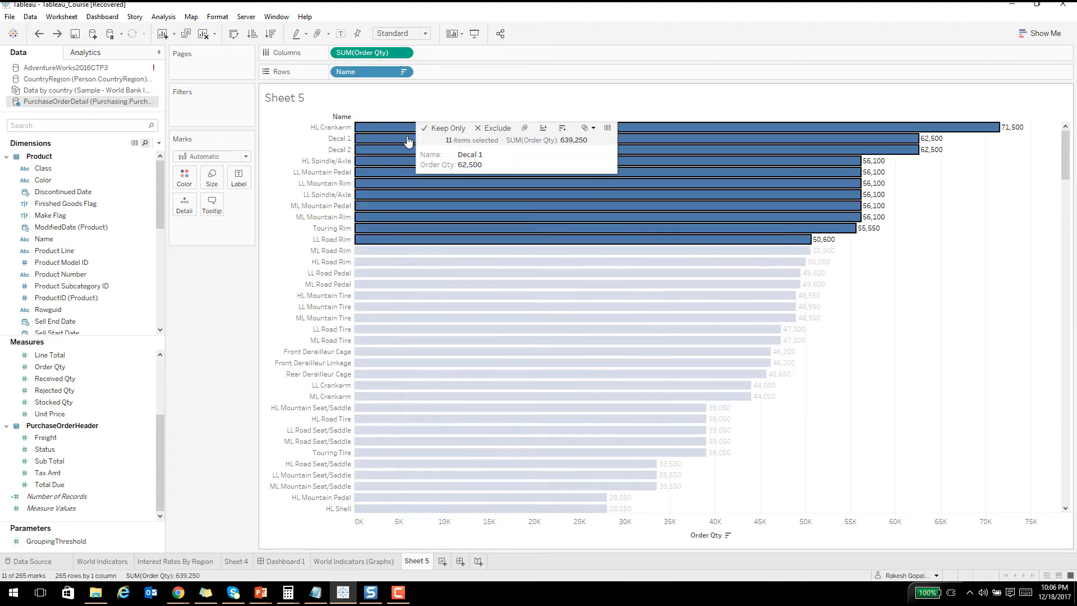
mouse_move(442, 152)
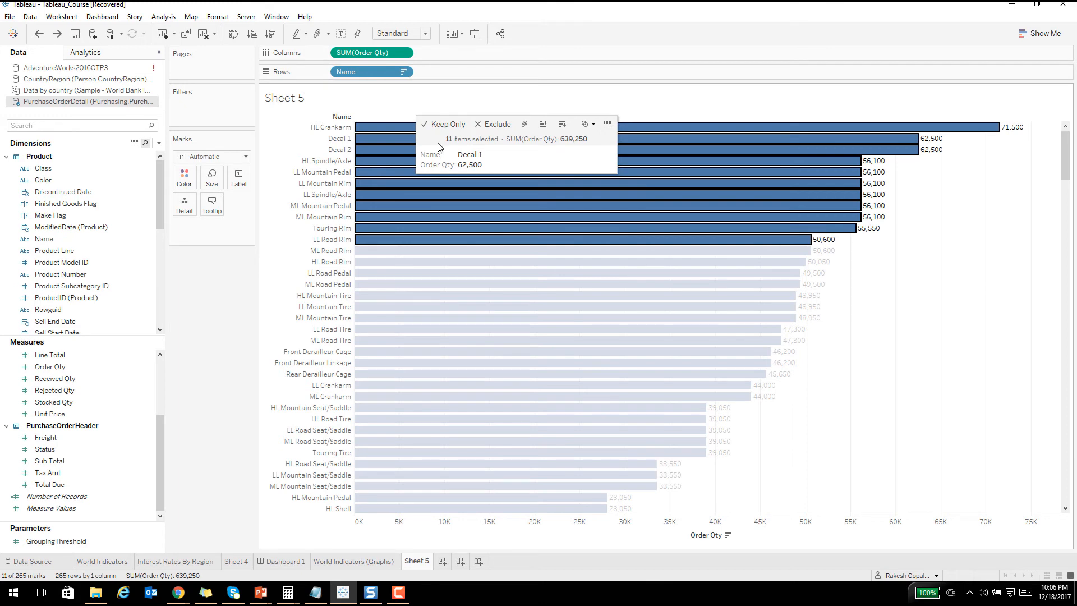
mouse_move(585, 124)
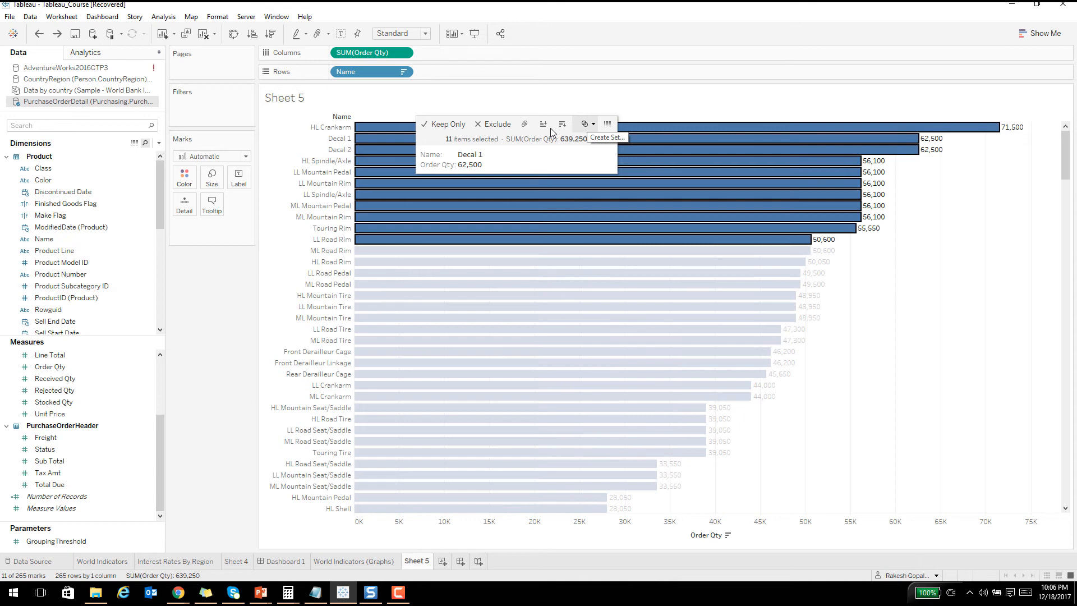
mouse_move(606, 141)
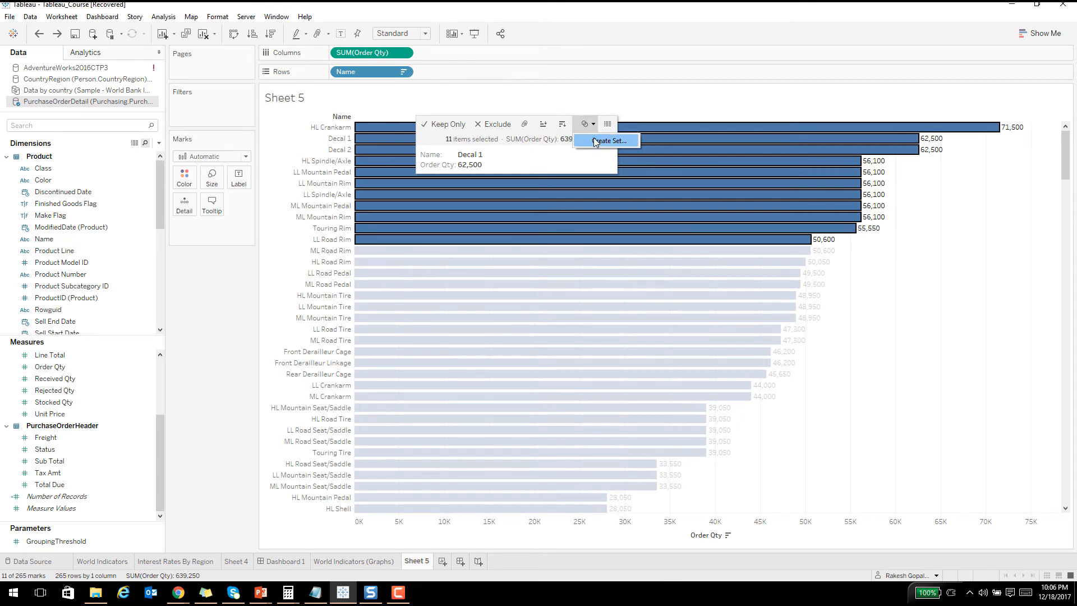
Create a set named 'Group 1' from the eleven top-quantity products, HL Crankarm through LL Road Rim.
click(607, 140)
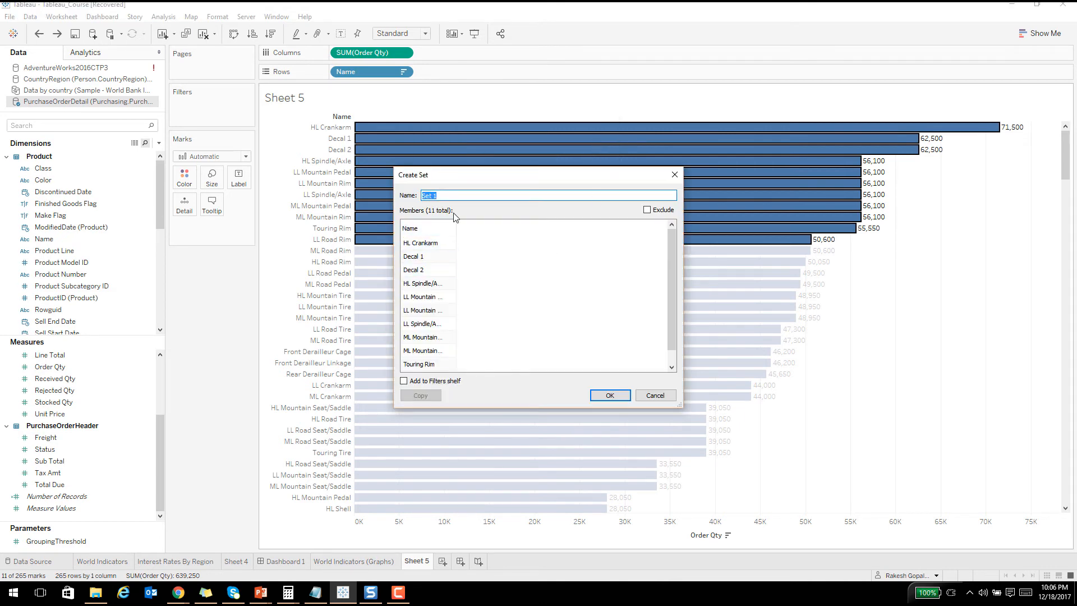
text(Group 1)
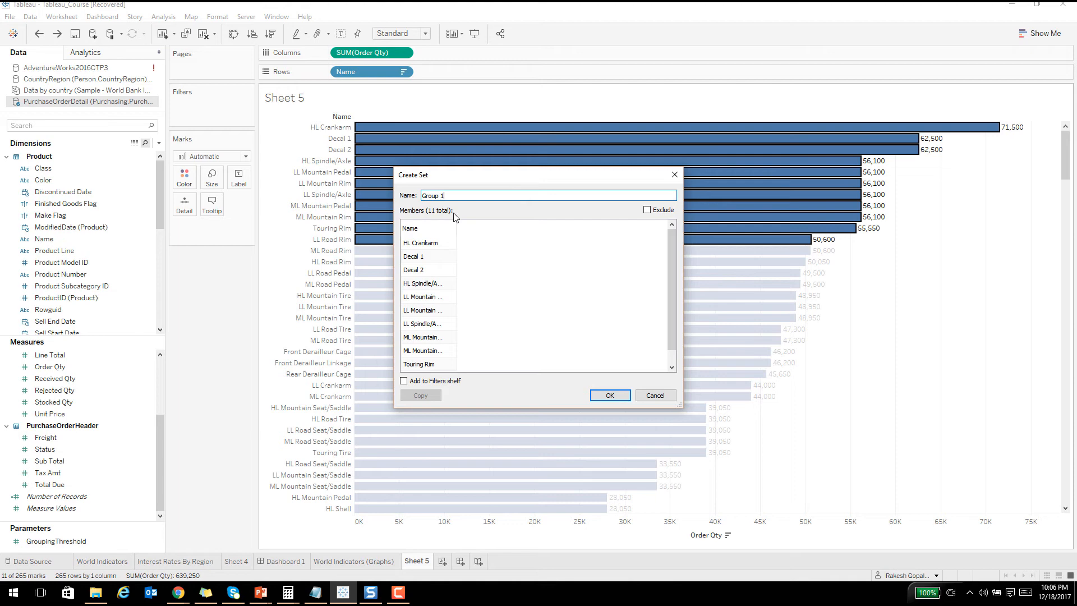
click(610, 394)
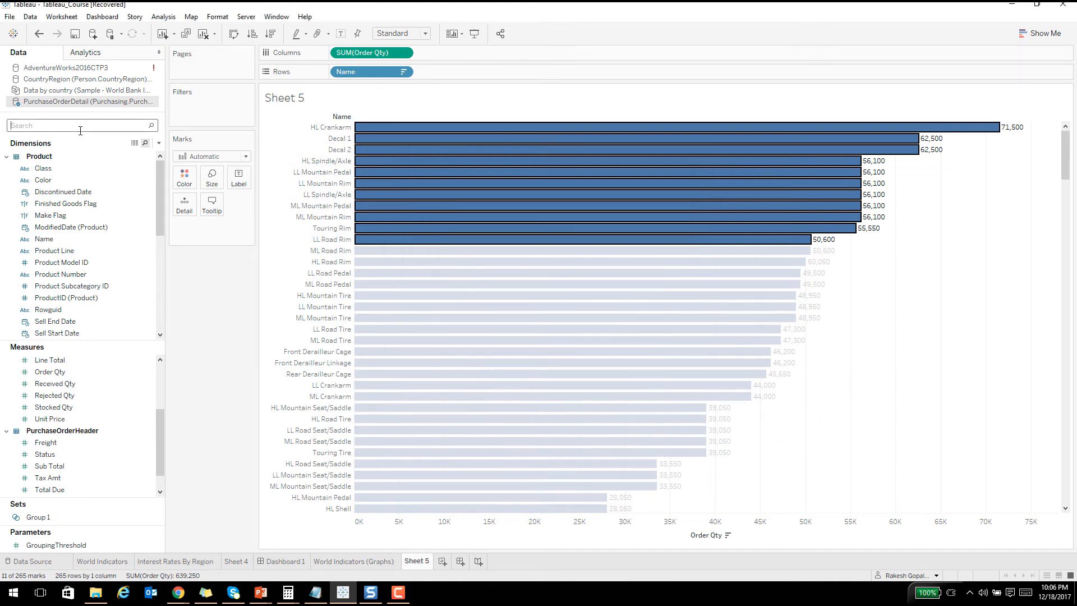
Search fields for 'group', crosstab List Price by Color split by Group 1, then clear the search.
text(group)
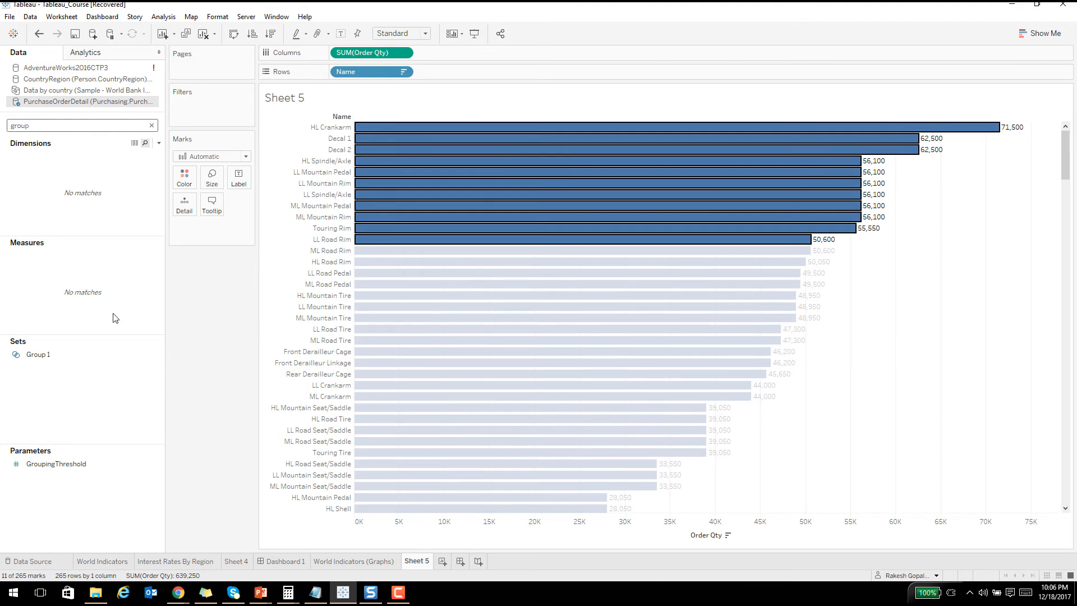
mouse_move(245, 59)
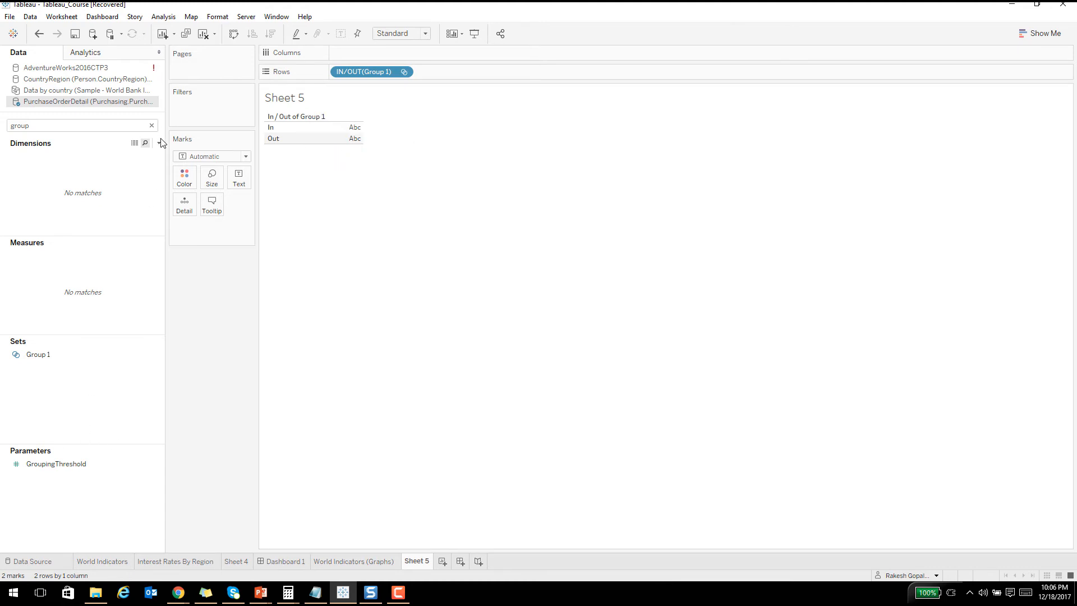
click(152, 125)
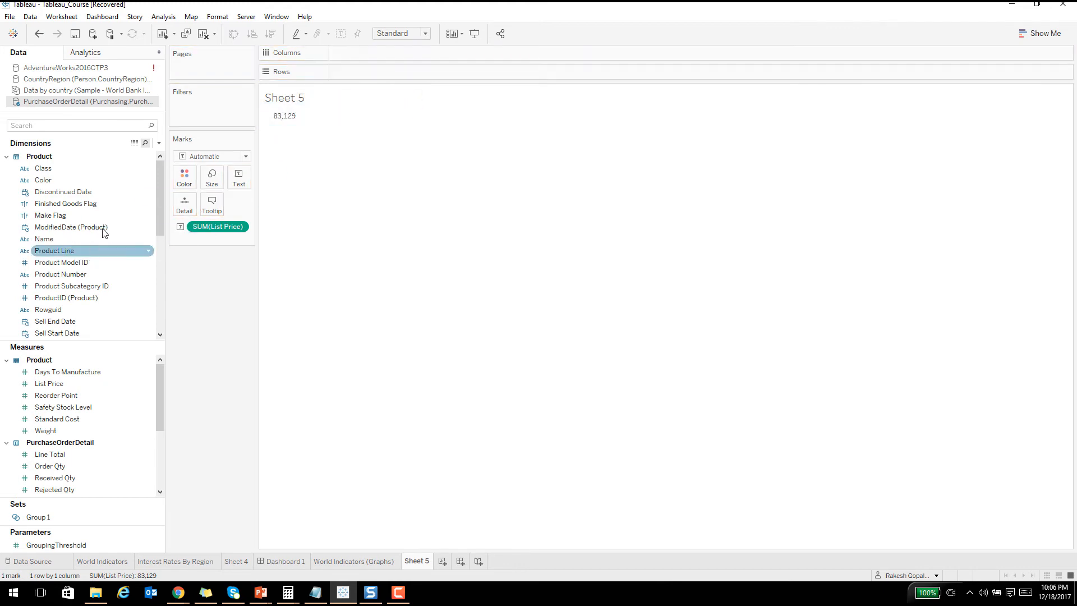
text(grou)
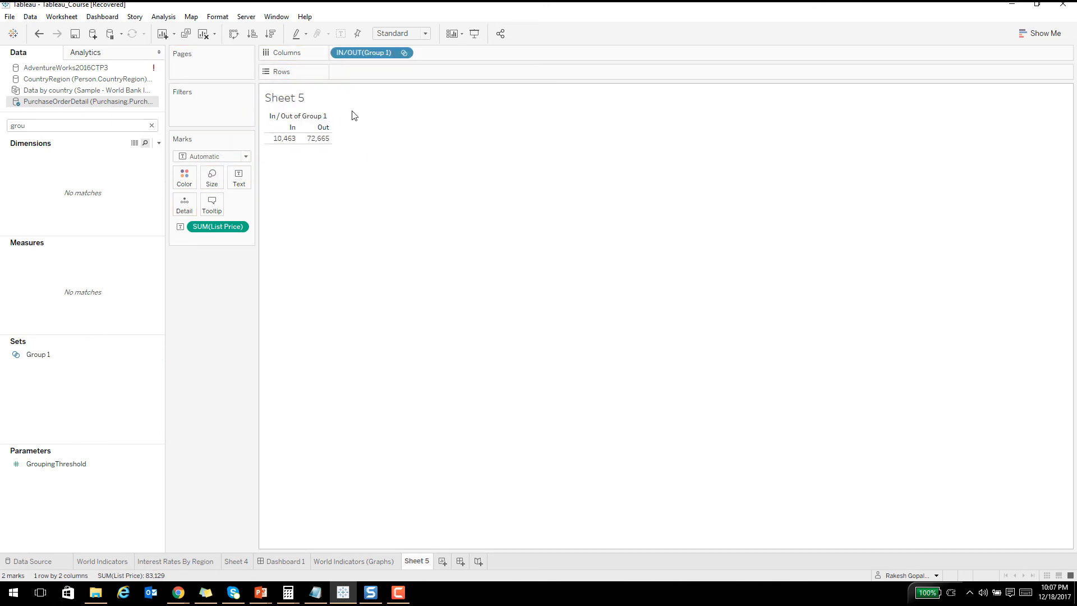
click(152, 125)
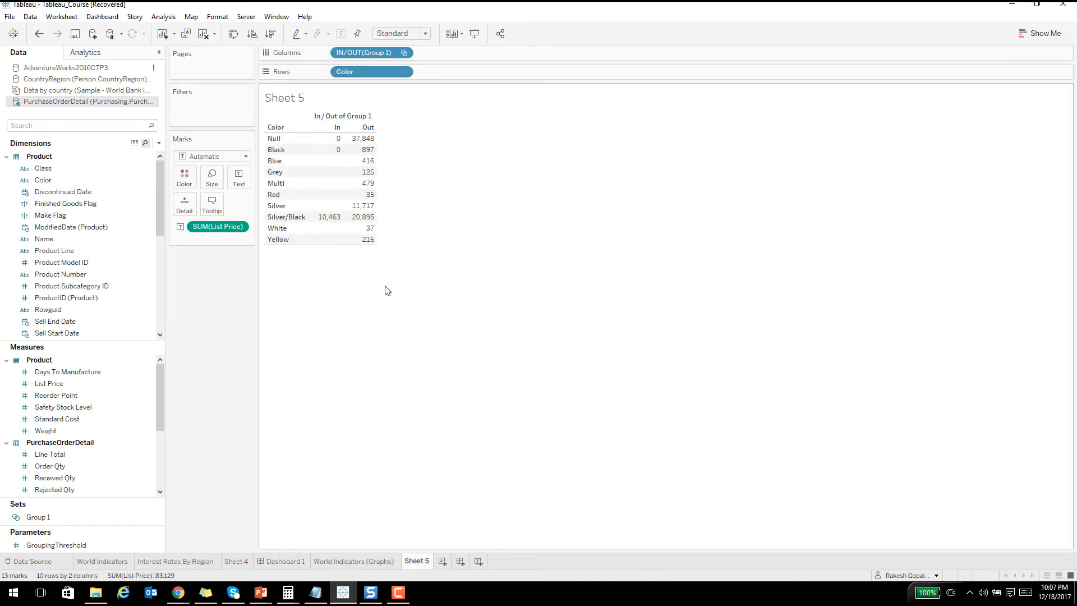
mouse_move(462, 283)
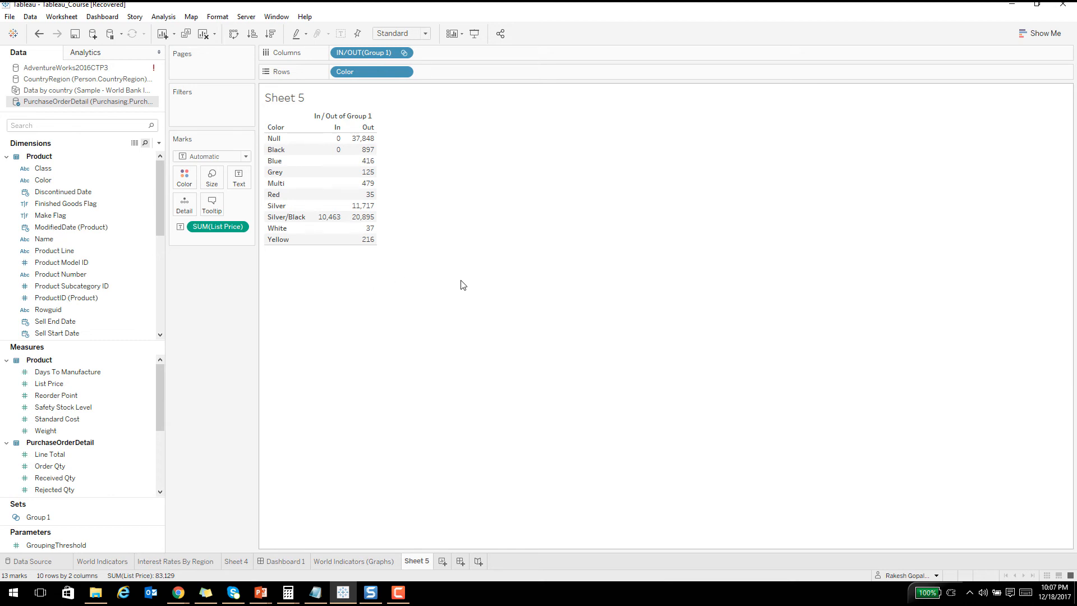
mouse_move(524, 278)
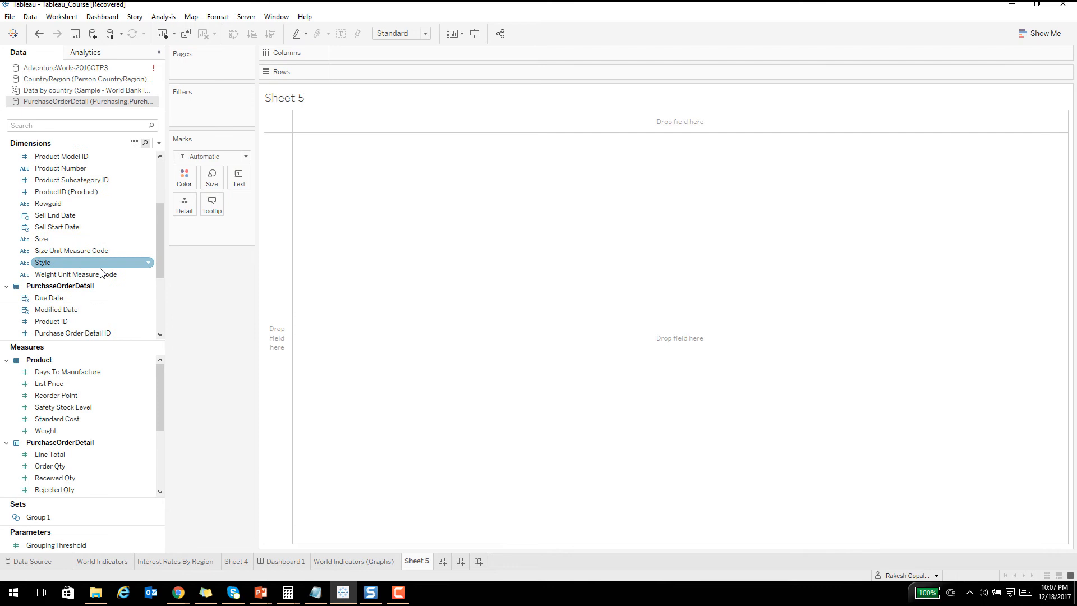
Tabulate summed List Price by Style and start a new calculated field.
drag(43, 262, 343, 71)
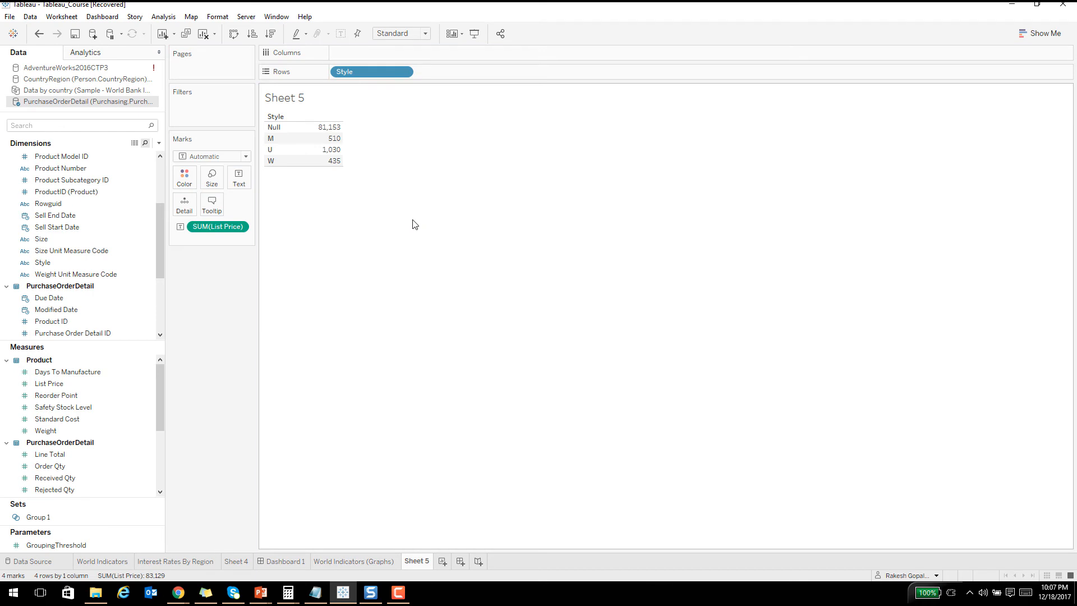
mouse_move(362, 253)
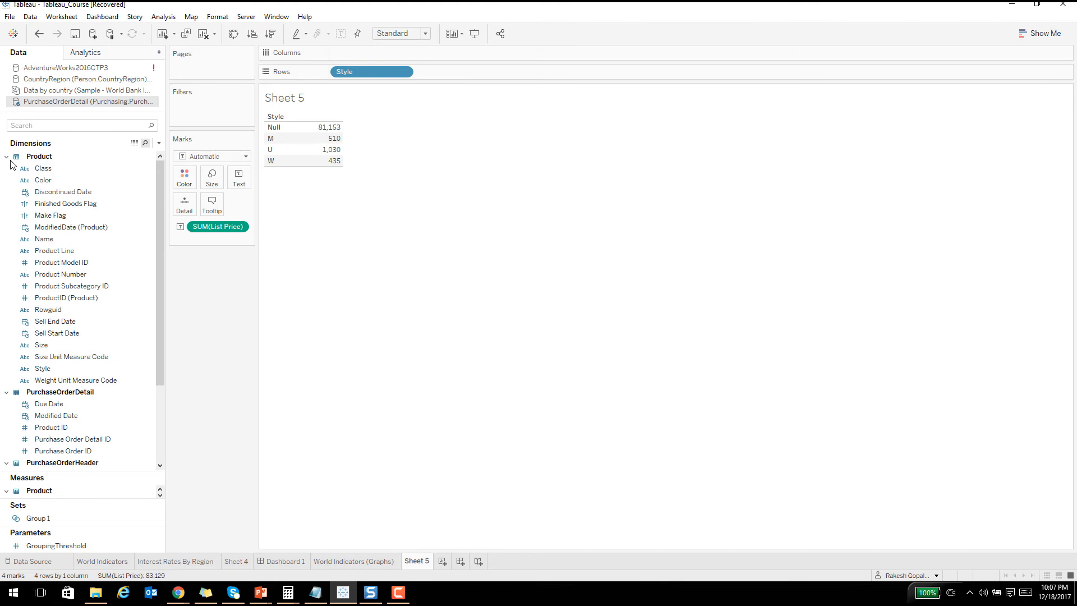
right_click(125, 371)
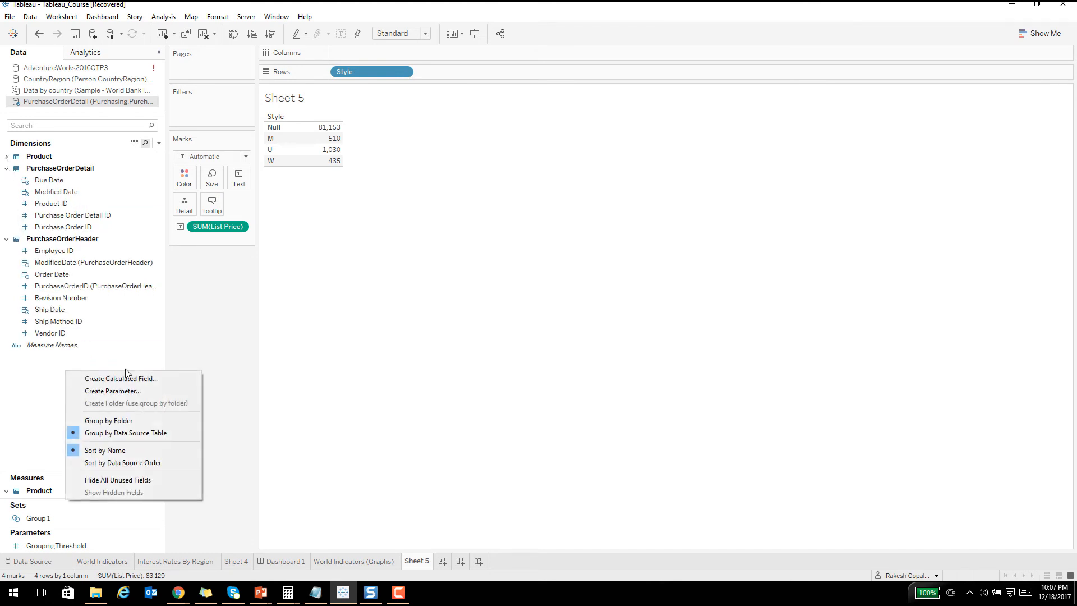
click(120, 378)
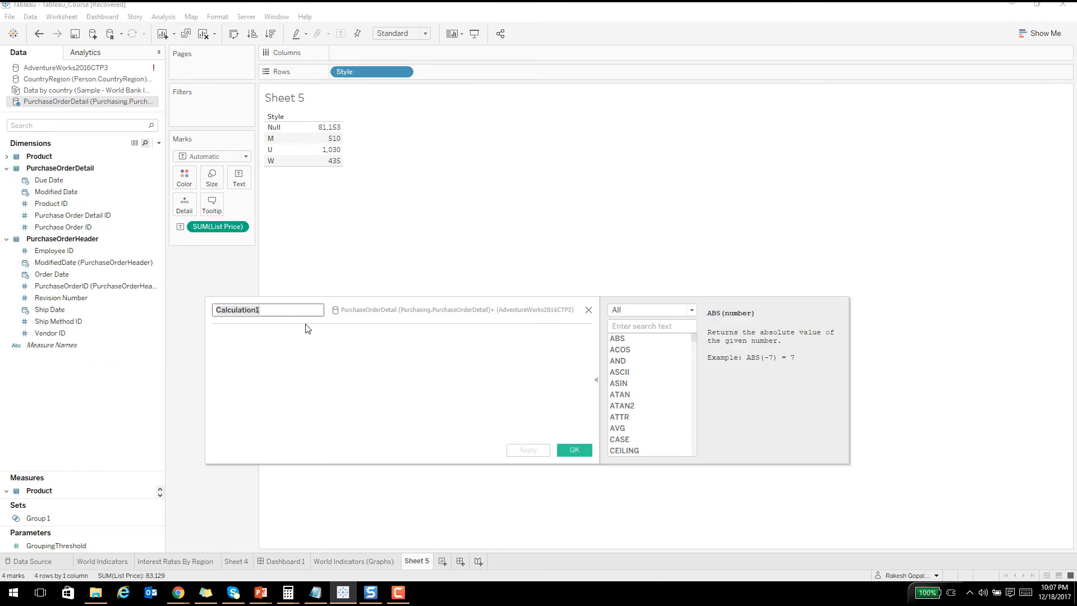
Save calculated field 'groupings': IF SUM([List Price]) < 1000 THEN "Group A" ELSE "Group B" END.
text(grouping)
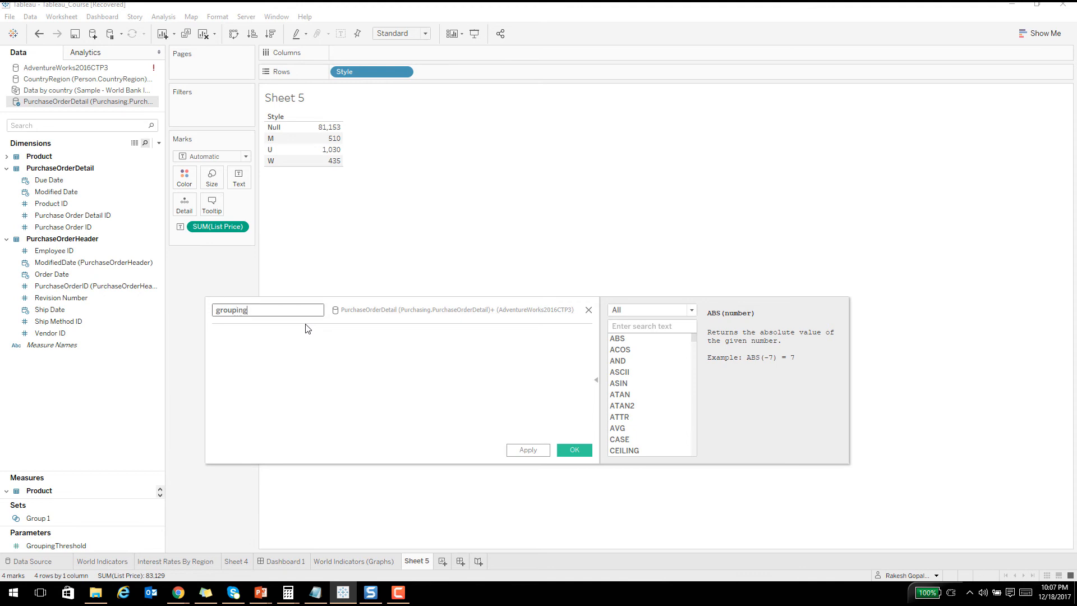
text(s)
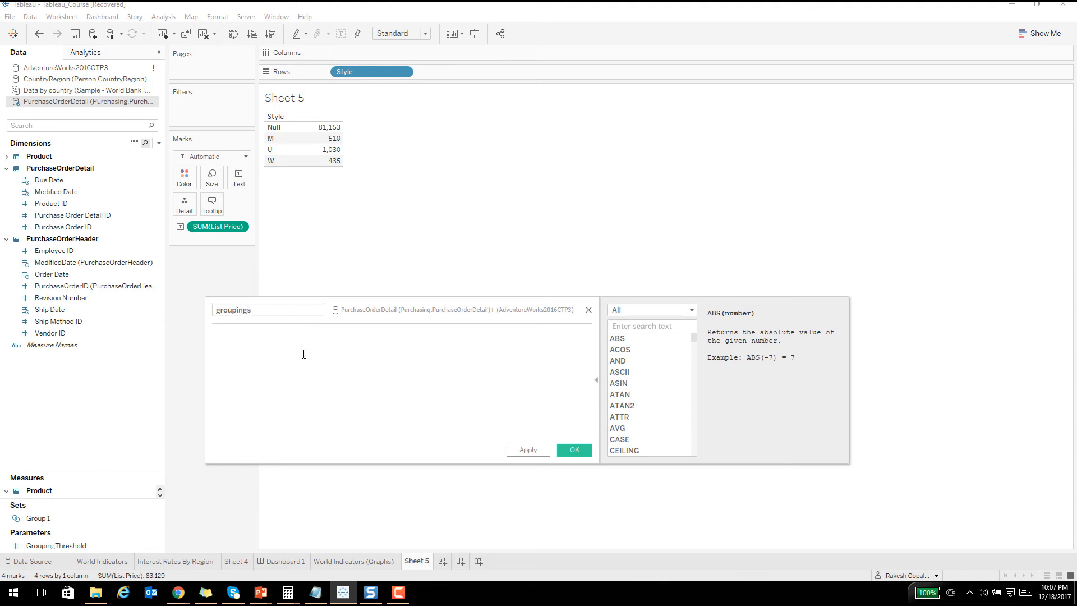
text(if)
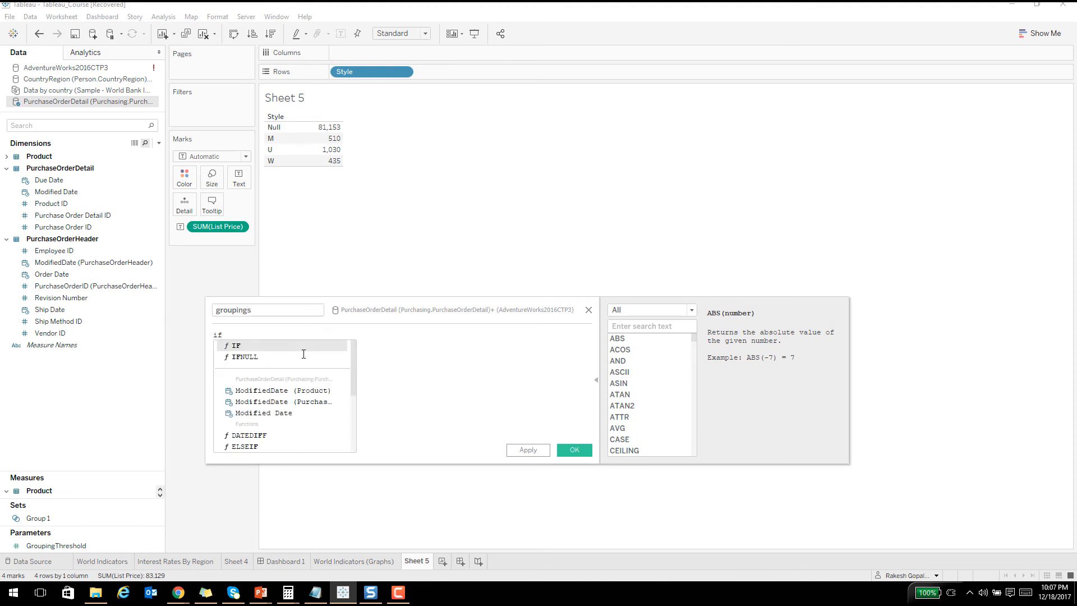
text((sum([List Price)
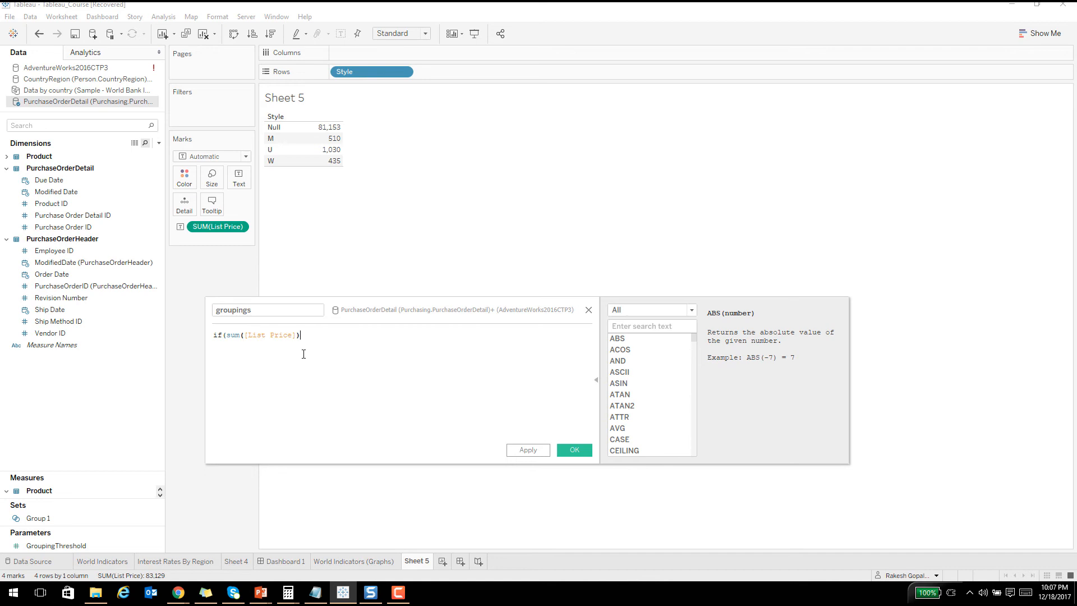
text(< 1000)
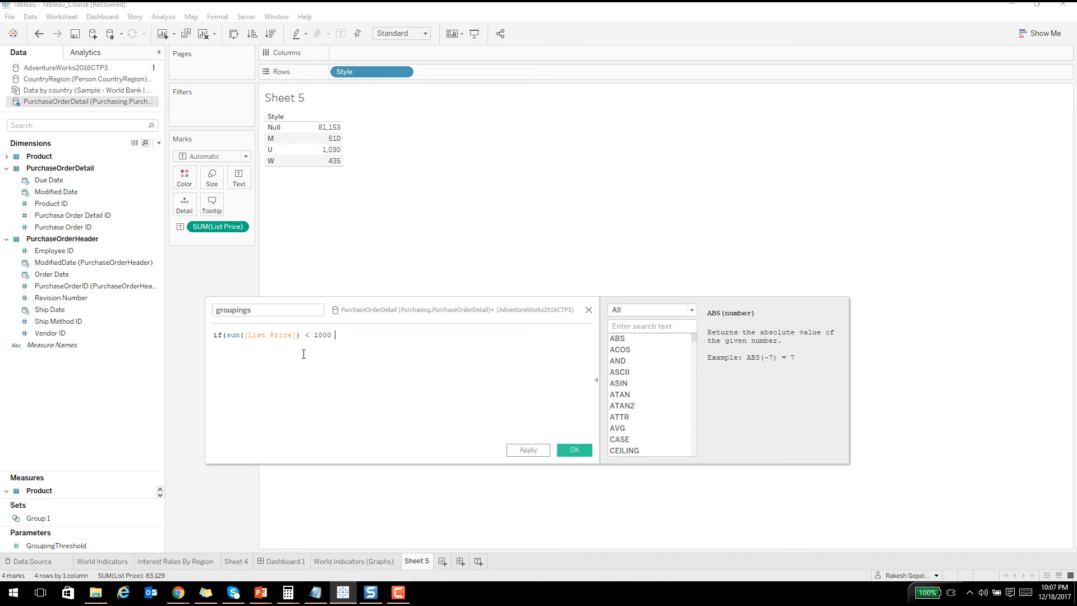
text(THEN ")
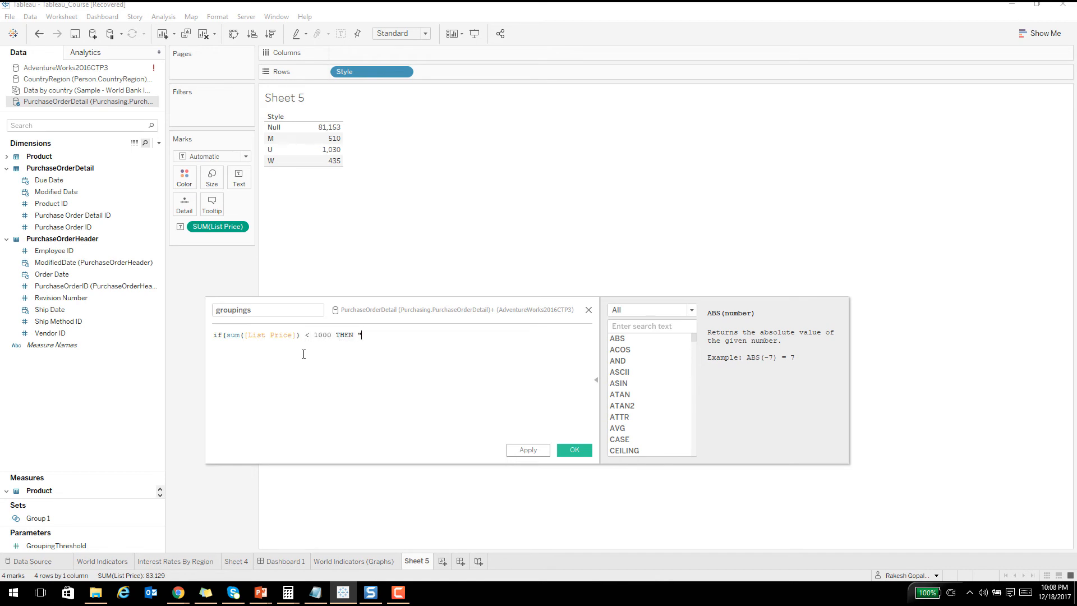
text(Group A)
text(ELSE)
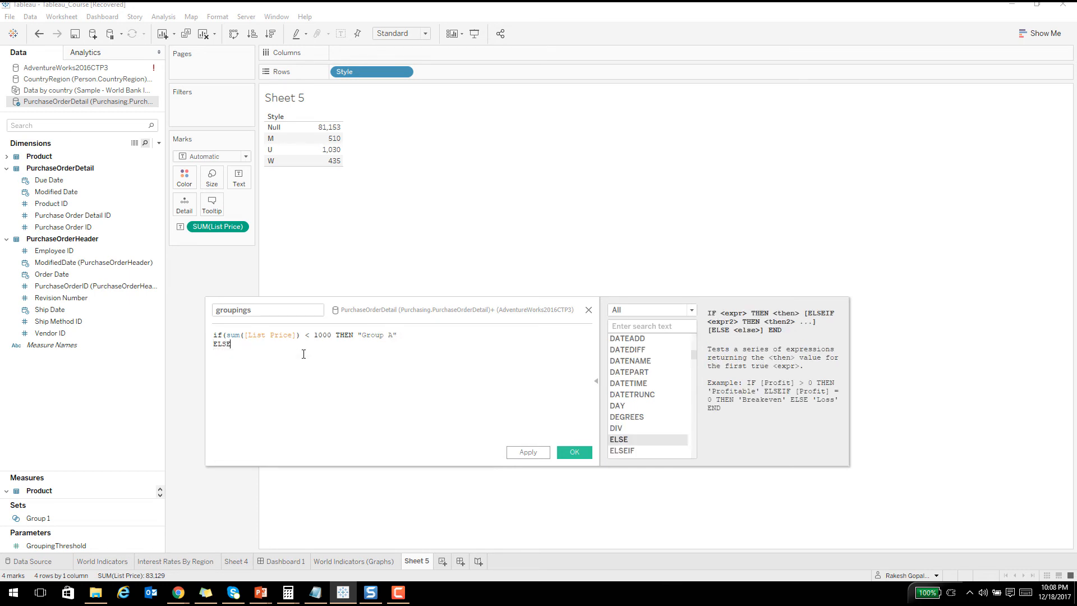
text("Group)
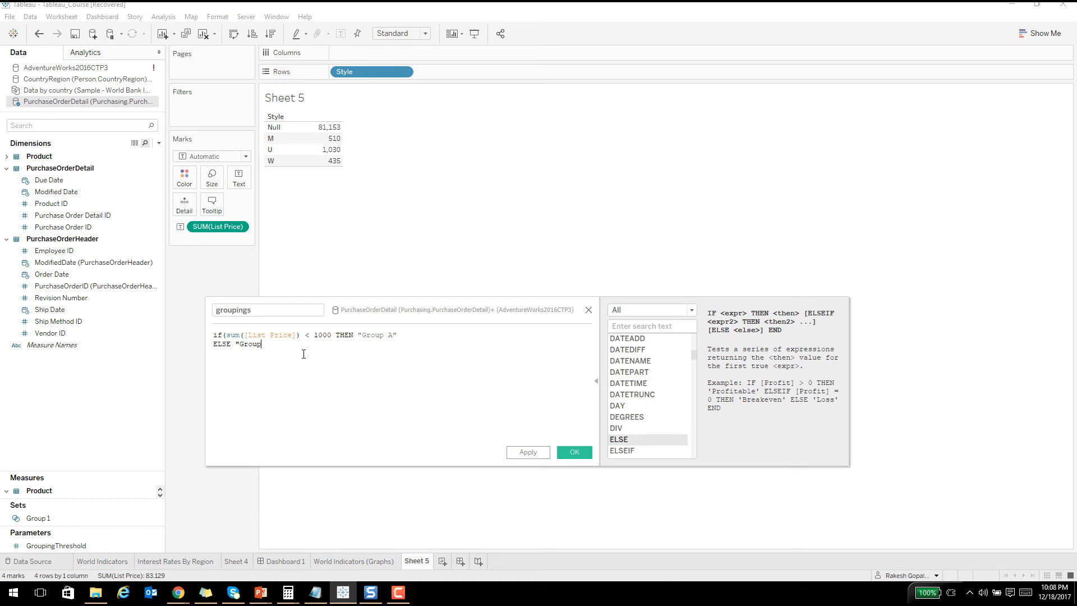
text(B")
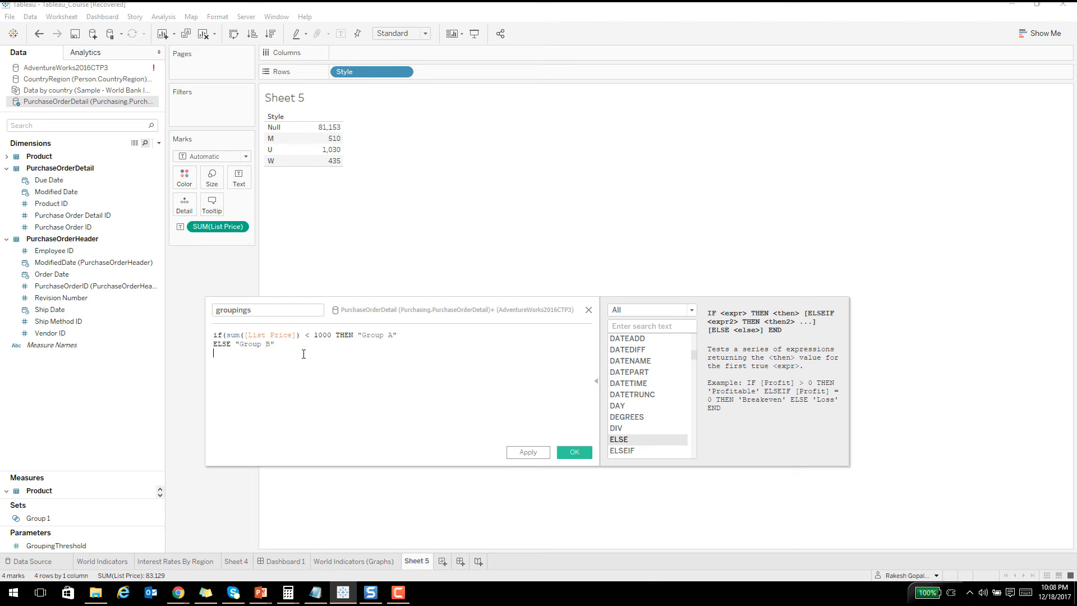
text(END)
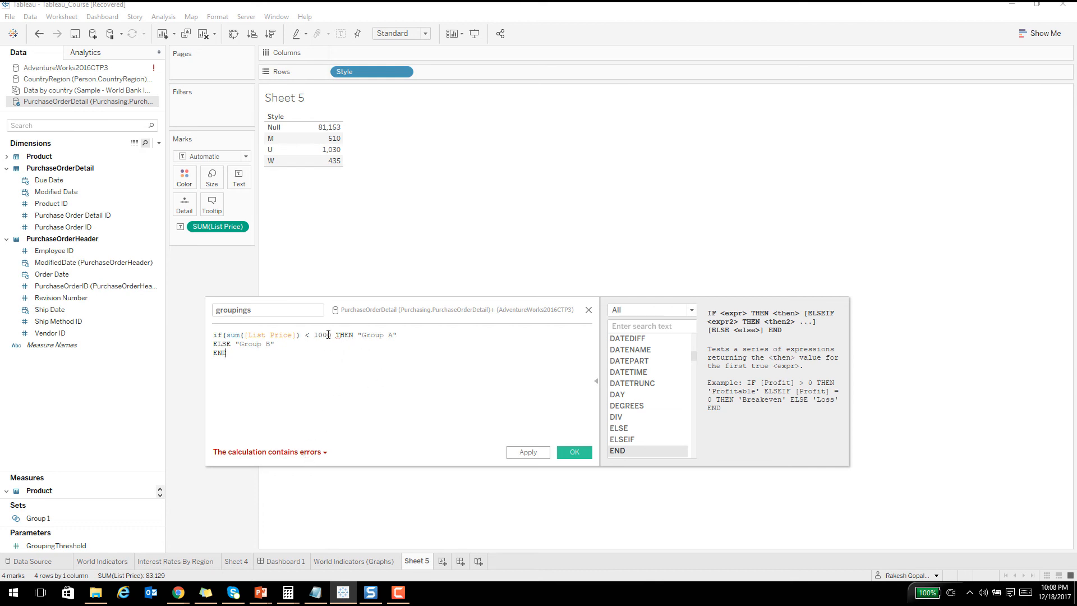
text(0)
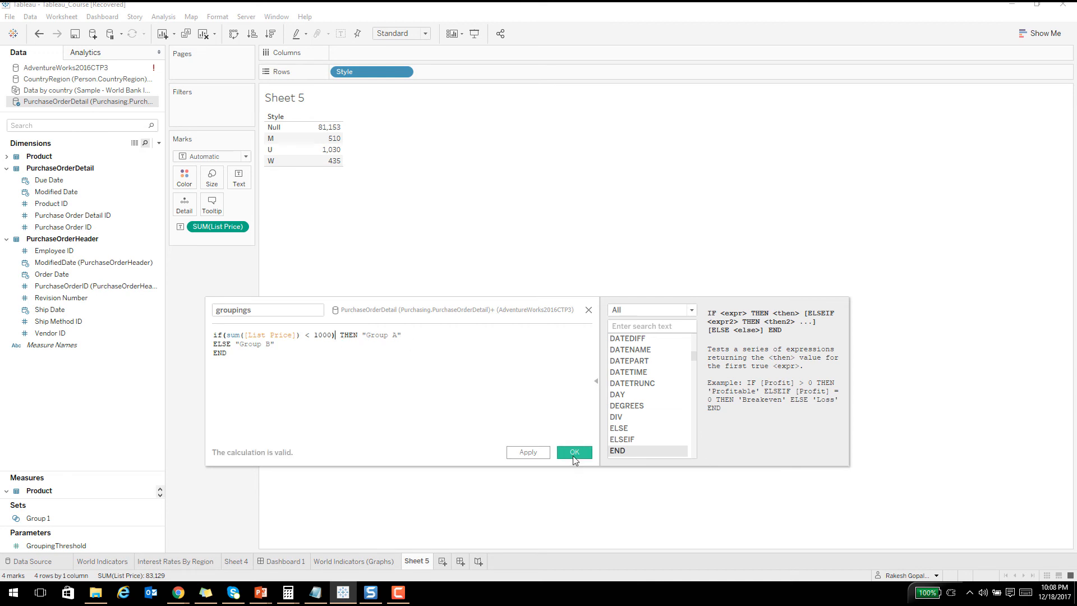
click(574, 452)
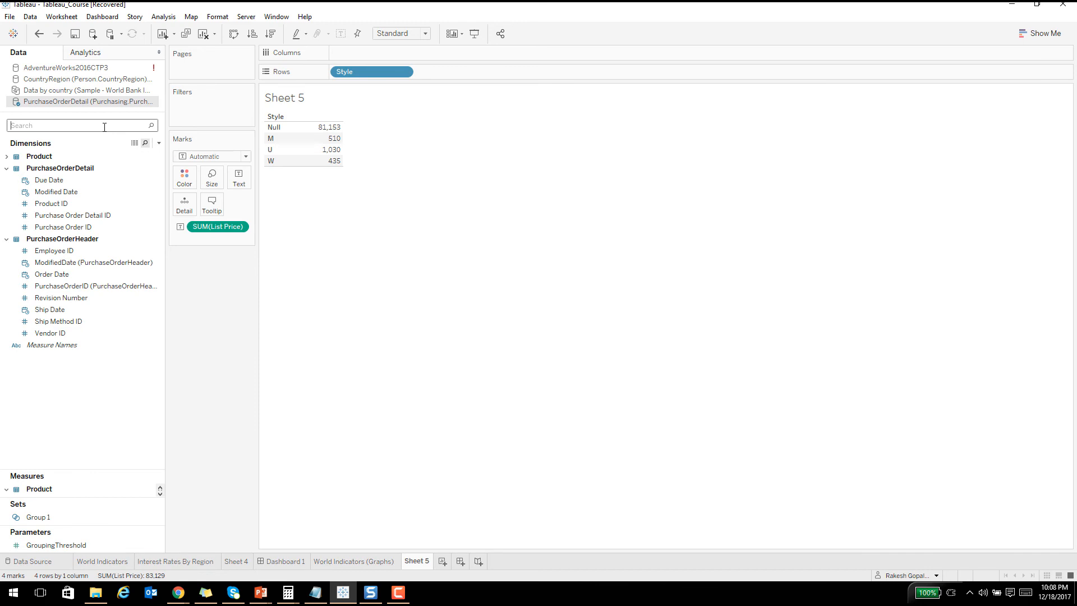
Add groupings to Rows, showing Styles M and W as Group A, Null and U as Group B.
text(group)
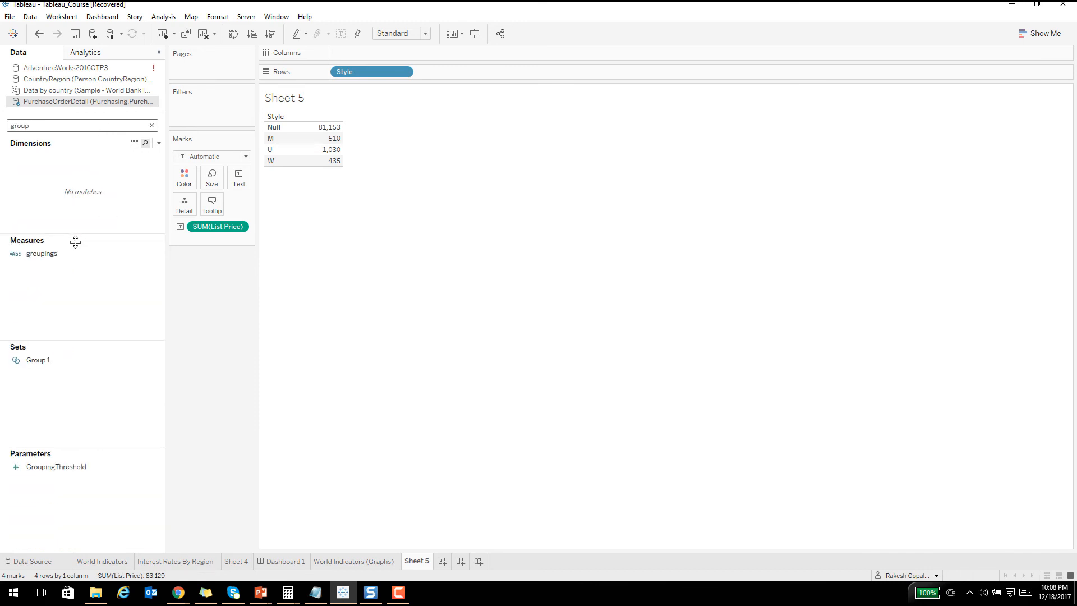
drag(41, 253, 455, 71)
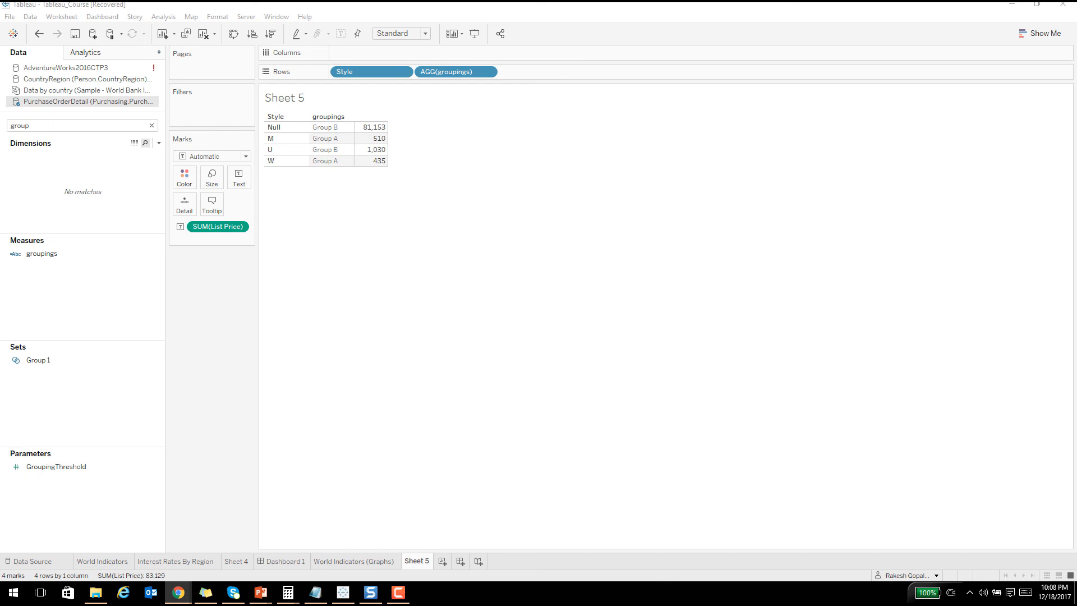
mouse_move(88, 484)
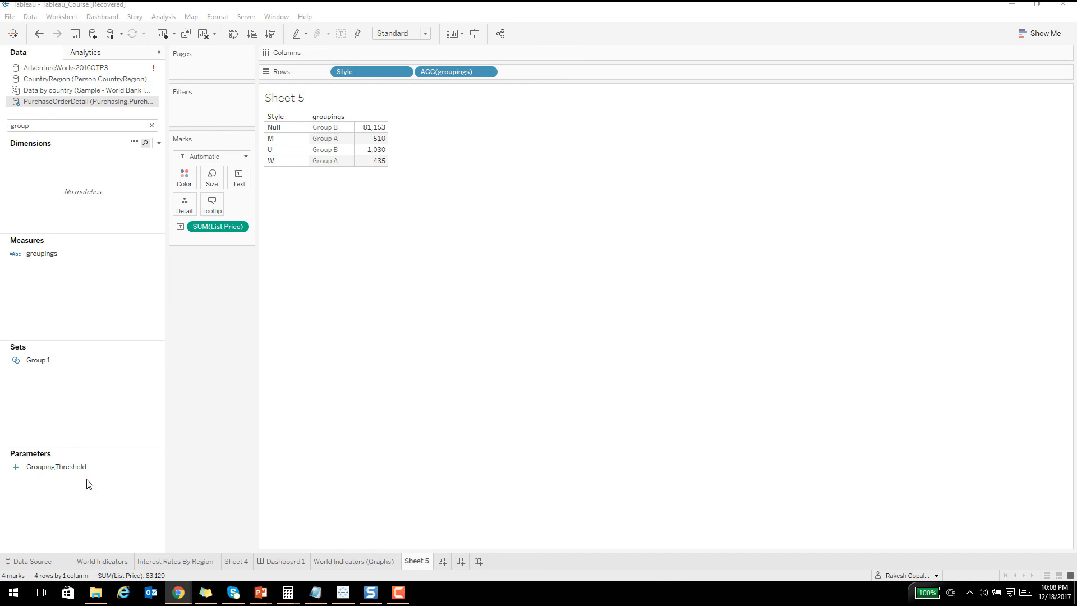
right_click(89, 484)
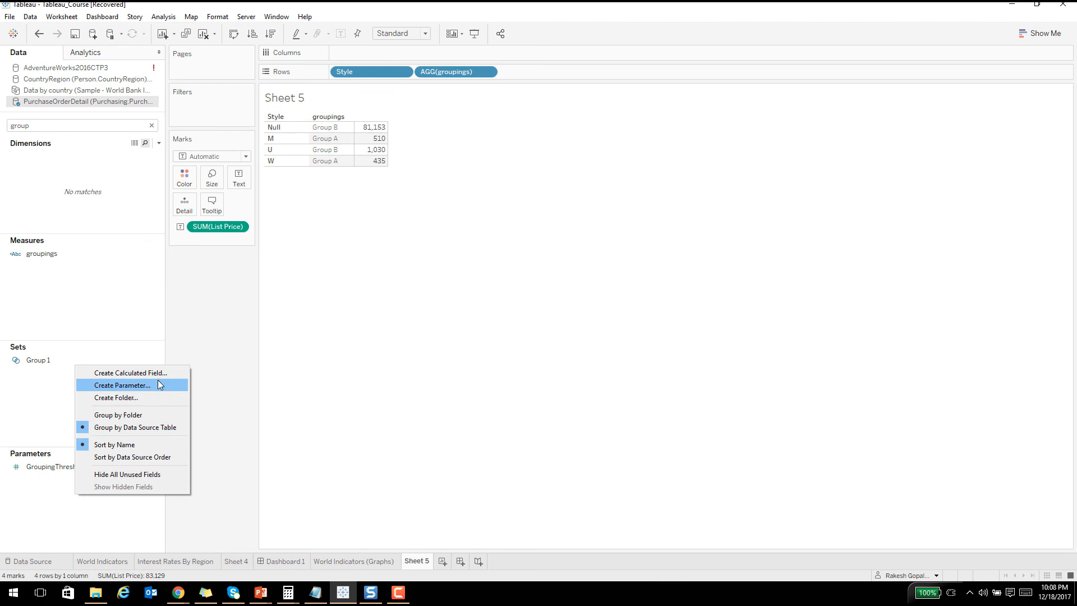
Create a new float parameter named 'mycustomthreshold'.
click(122, 385)
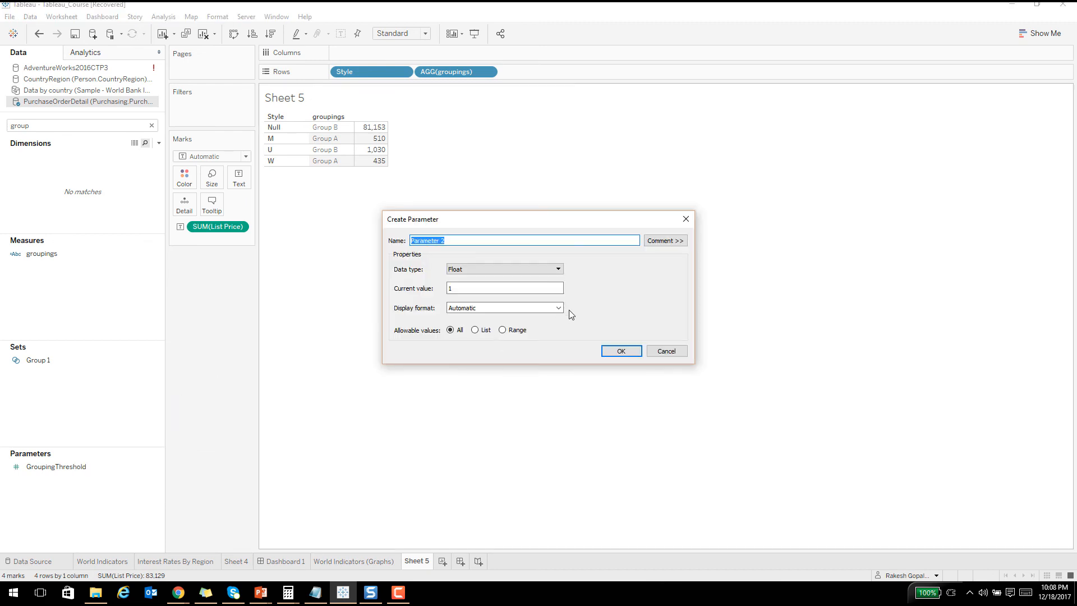
text(mycustom)
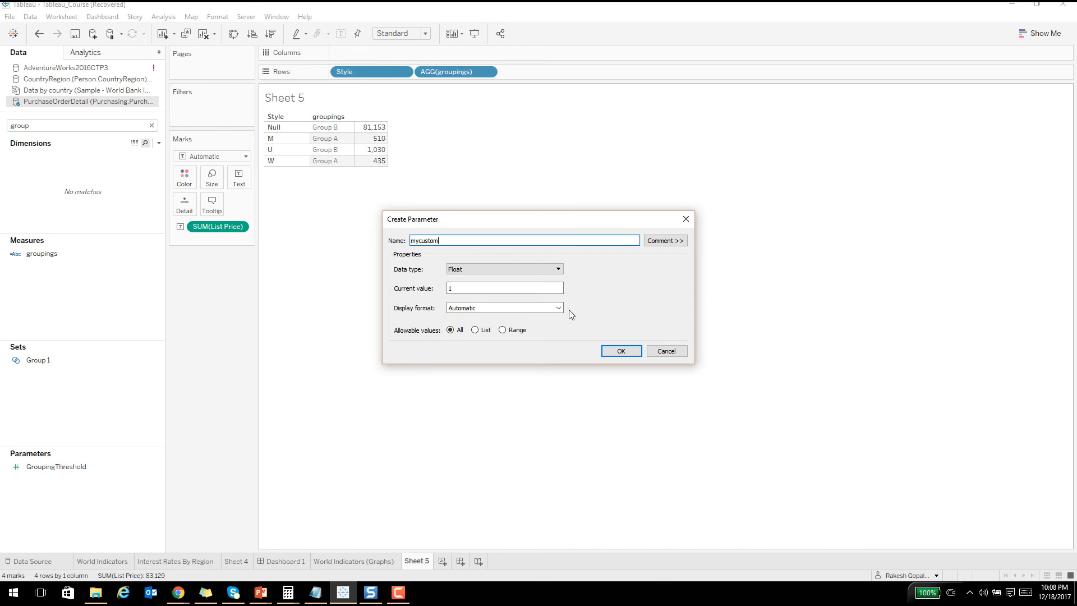
text(threshol)
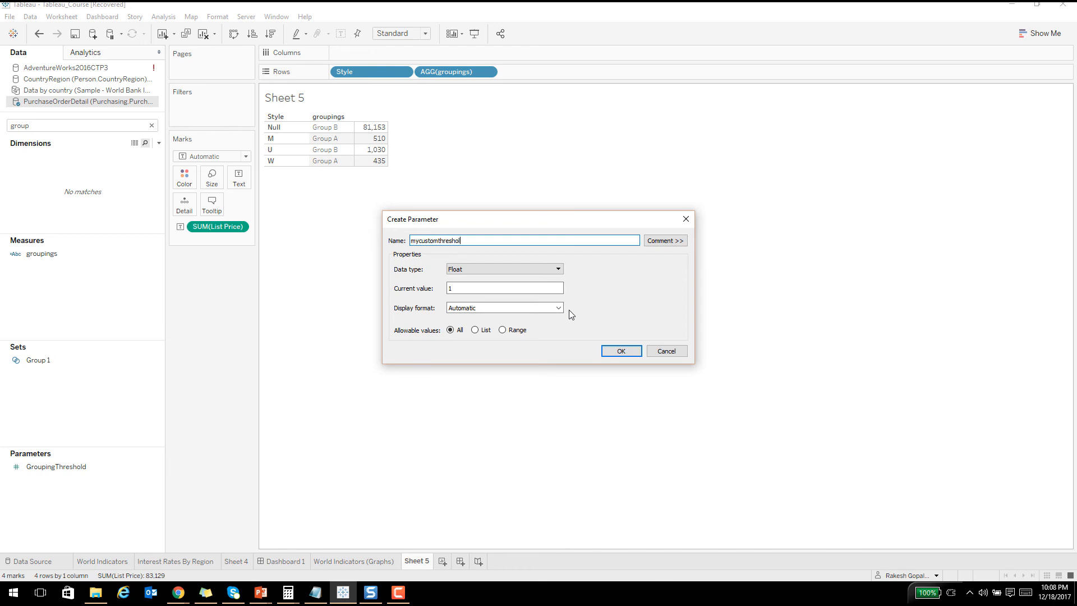
click(667, 350)
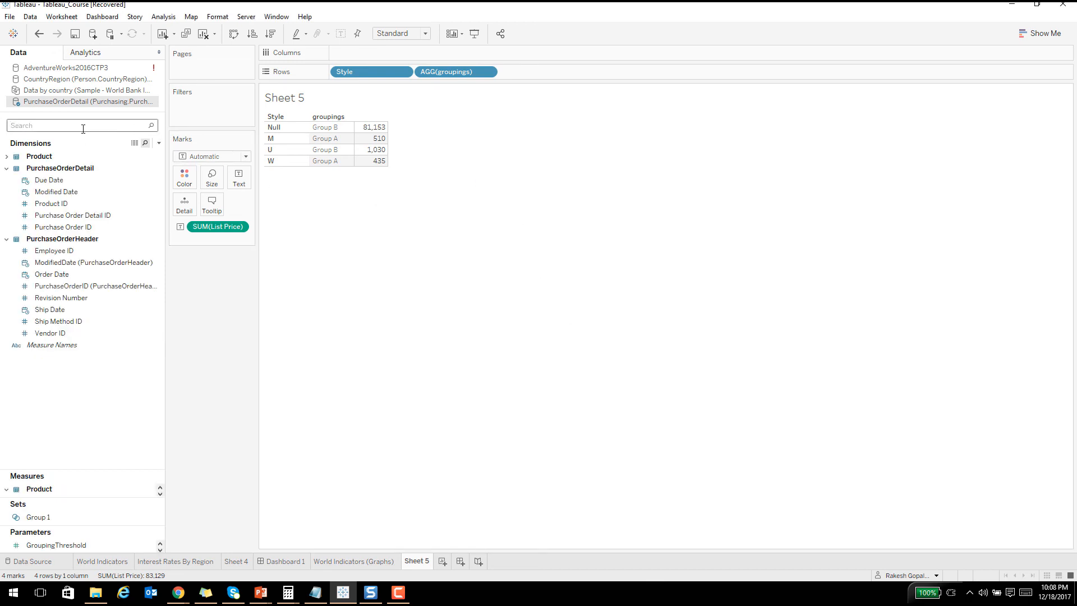
Show the mycustomthreshold parameter control beside the Style table.
text(cus)
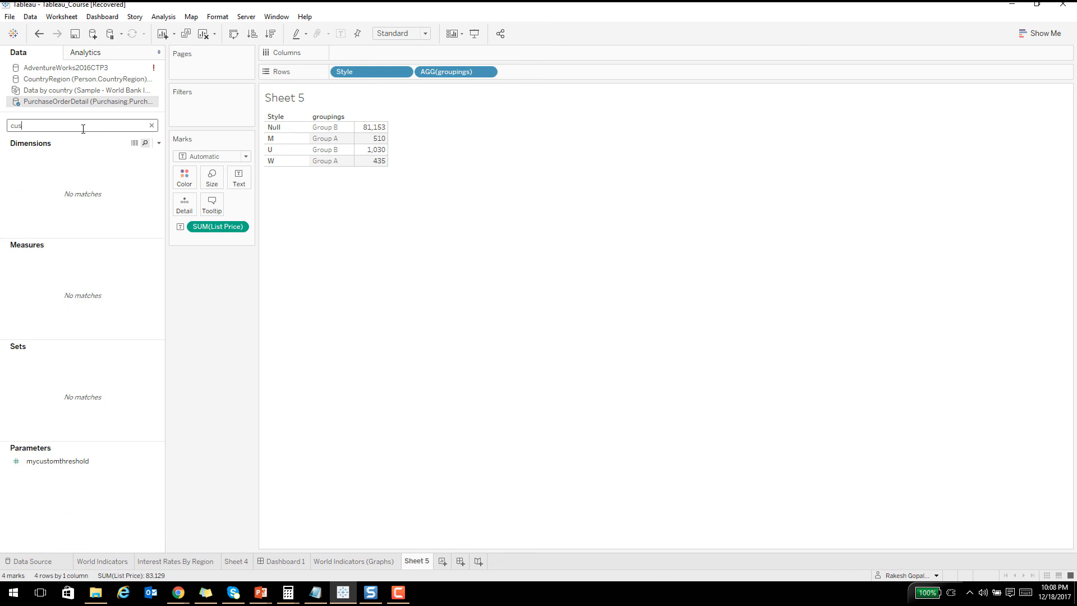
right_click(57, 461)
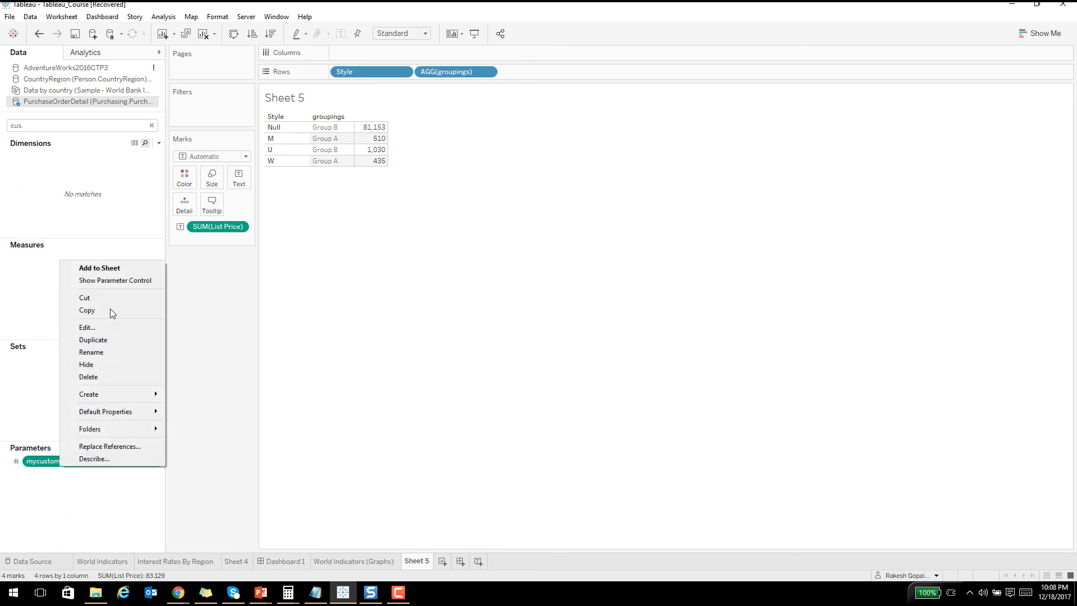
click(114, 280)
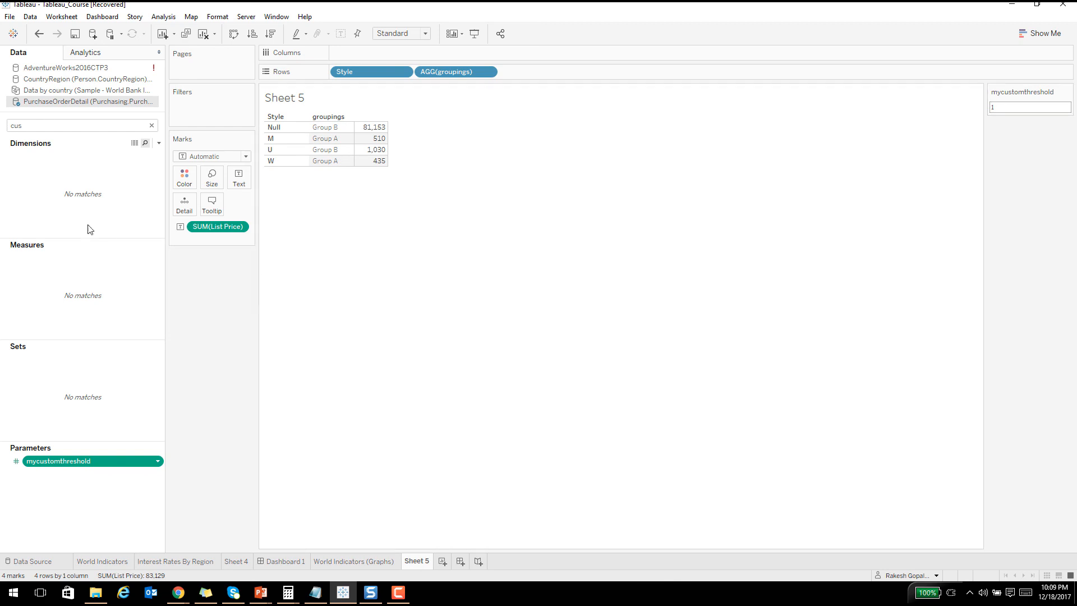
Edit groupings to compare SUM([List Price]) against [mycustomthreshold] instead of 1000.
text(grou)
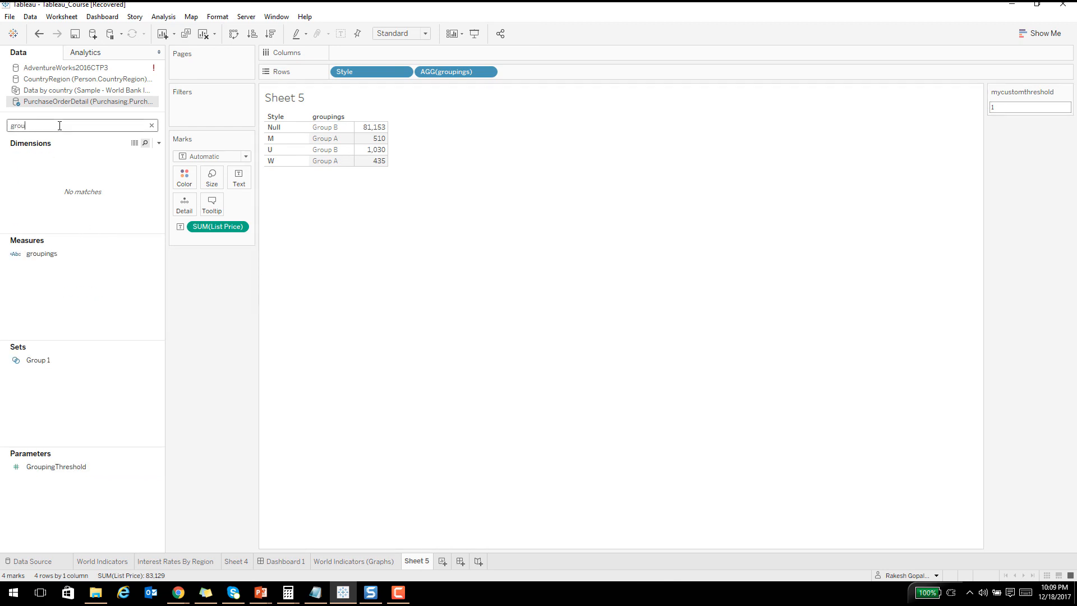
click(42, 253)
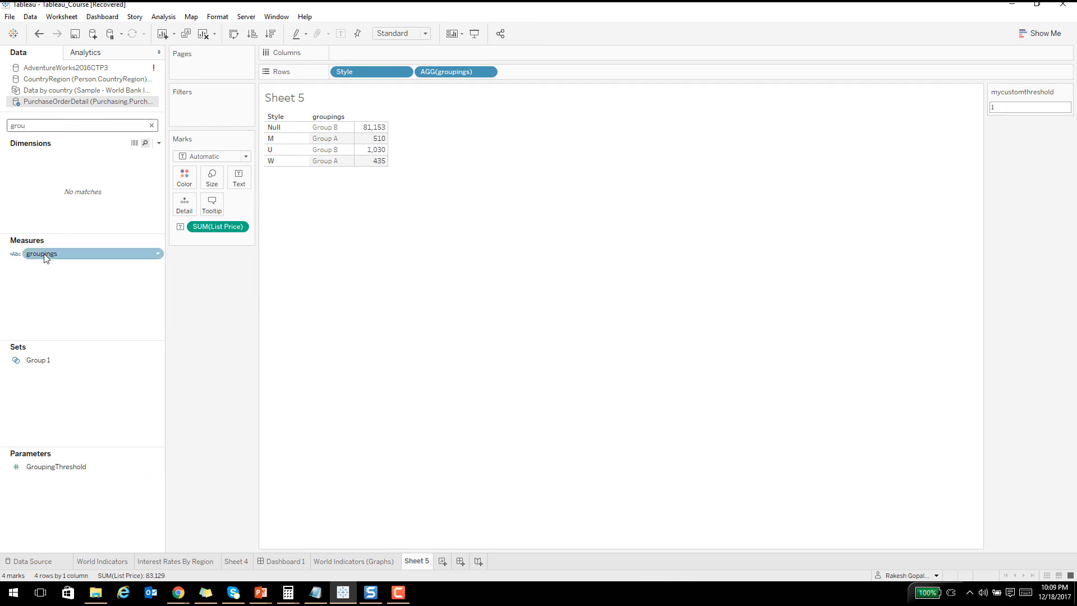
double_click(42, 254)
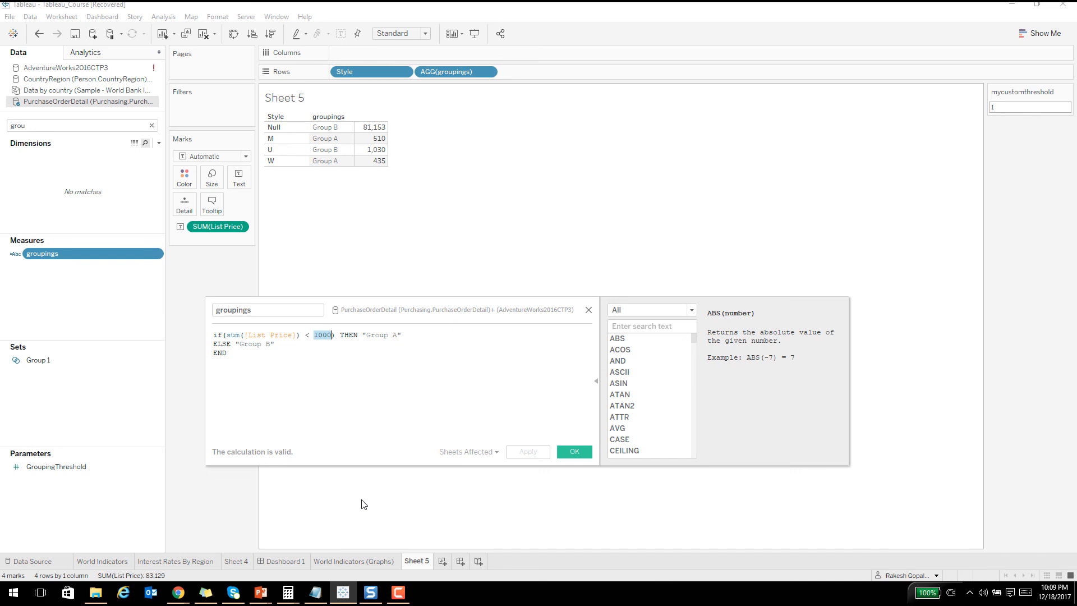
key(Delete)
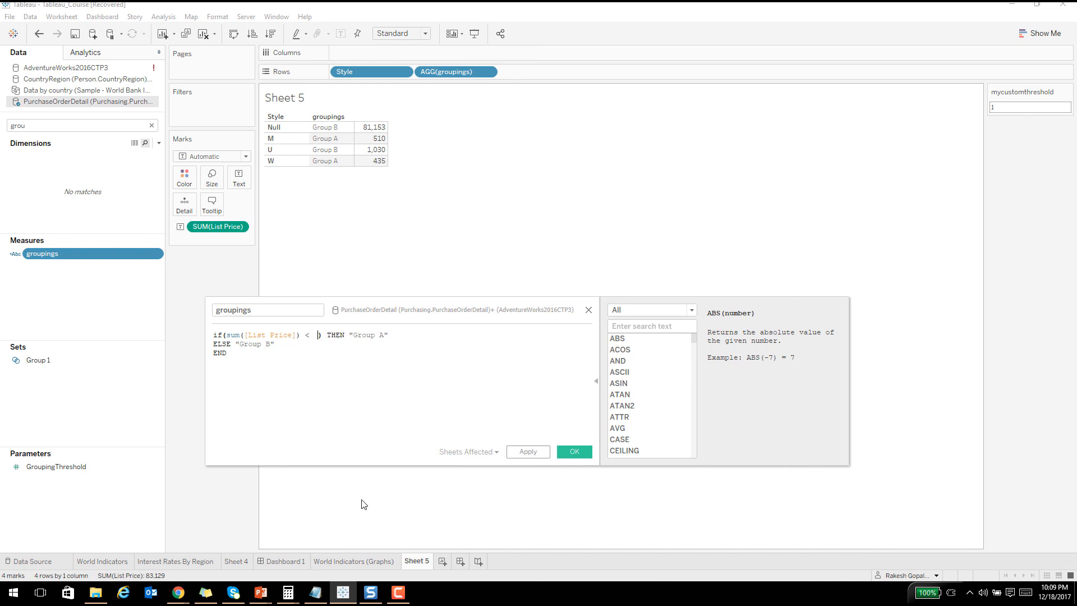
text([mycustomthreshold])
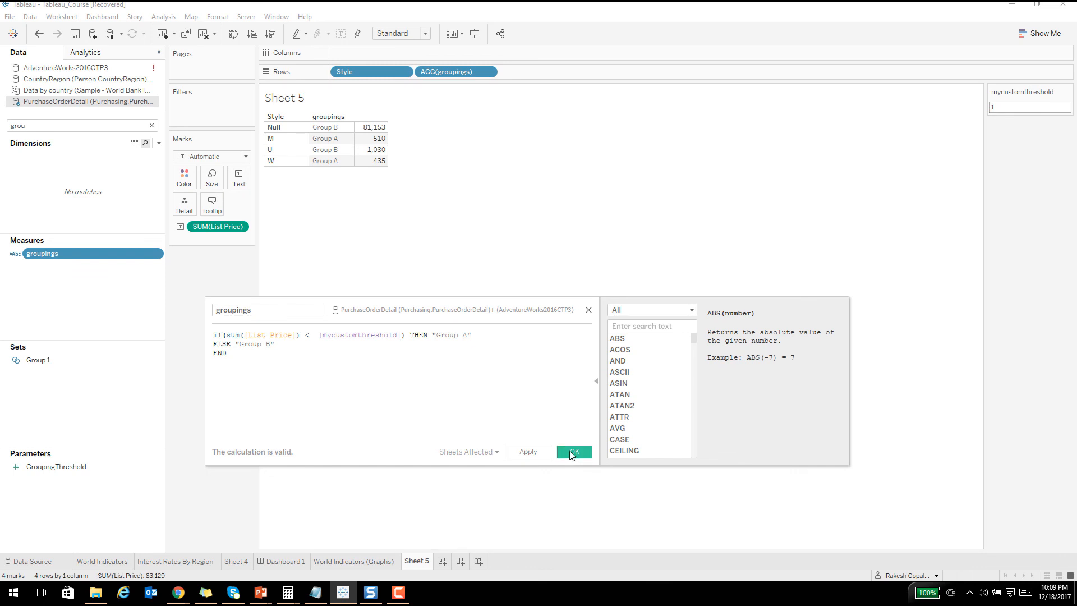
click(574, 452)
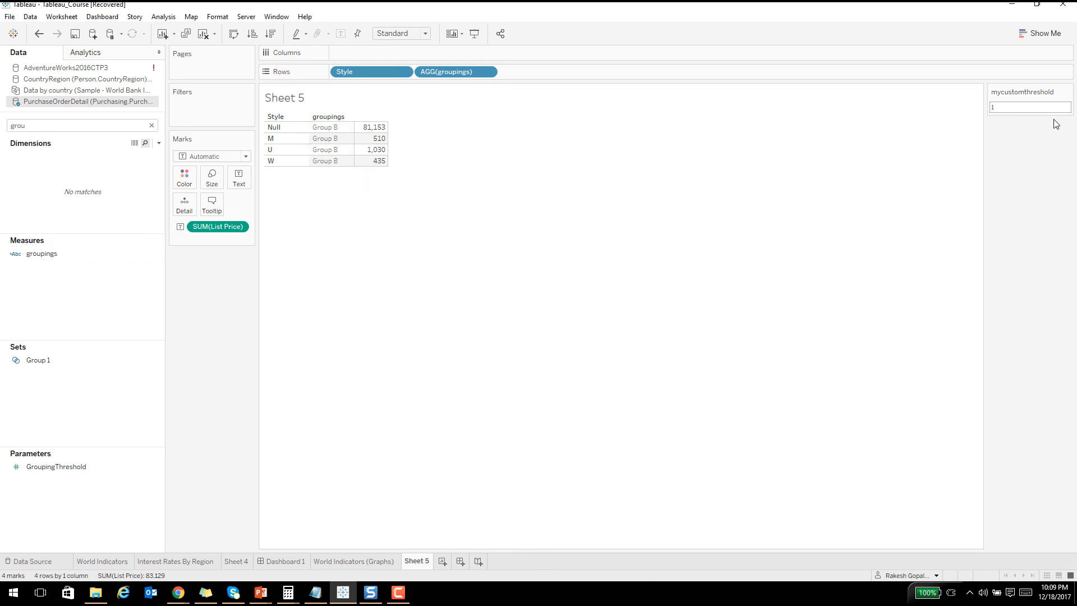
Enter 1000, then 500, in the mycustomthreshold control, leaving only Style W in Group A.
text(1000)
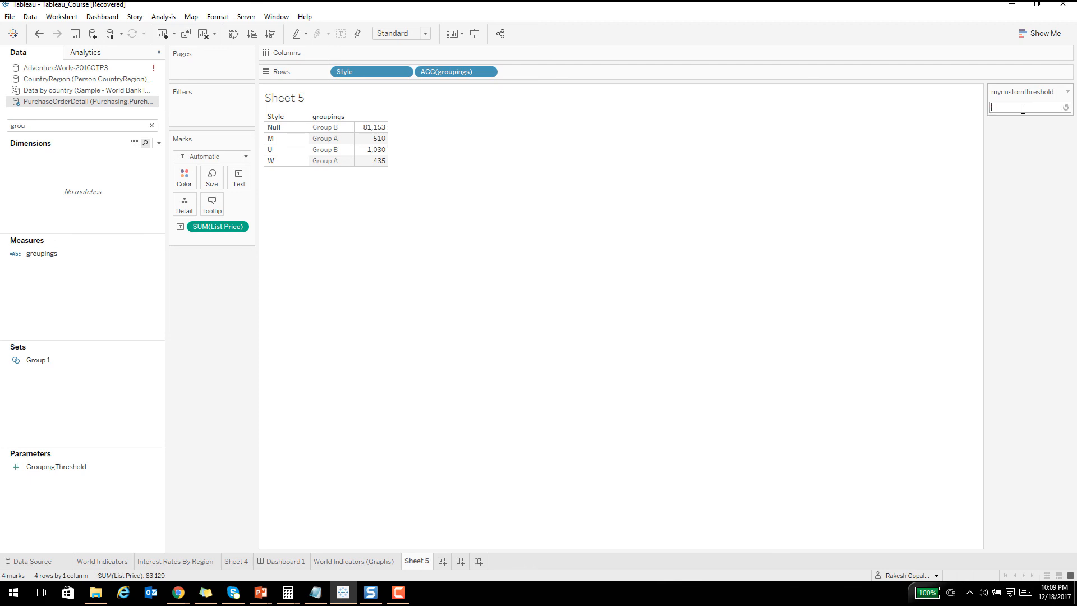
text(500)
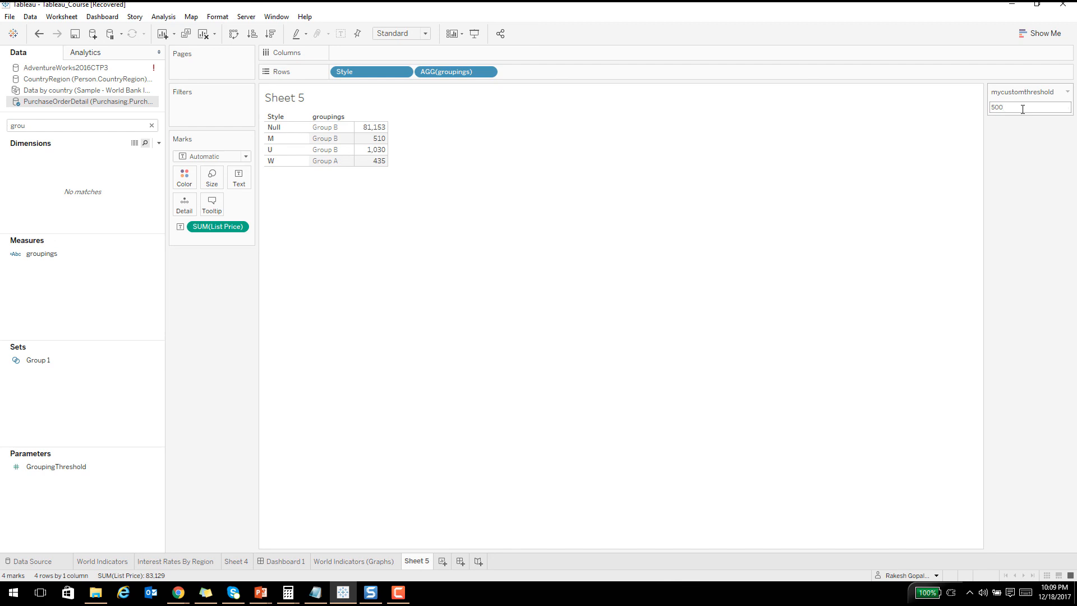
mouse_move(1018, 110)
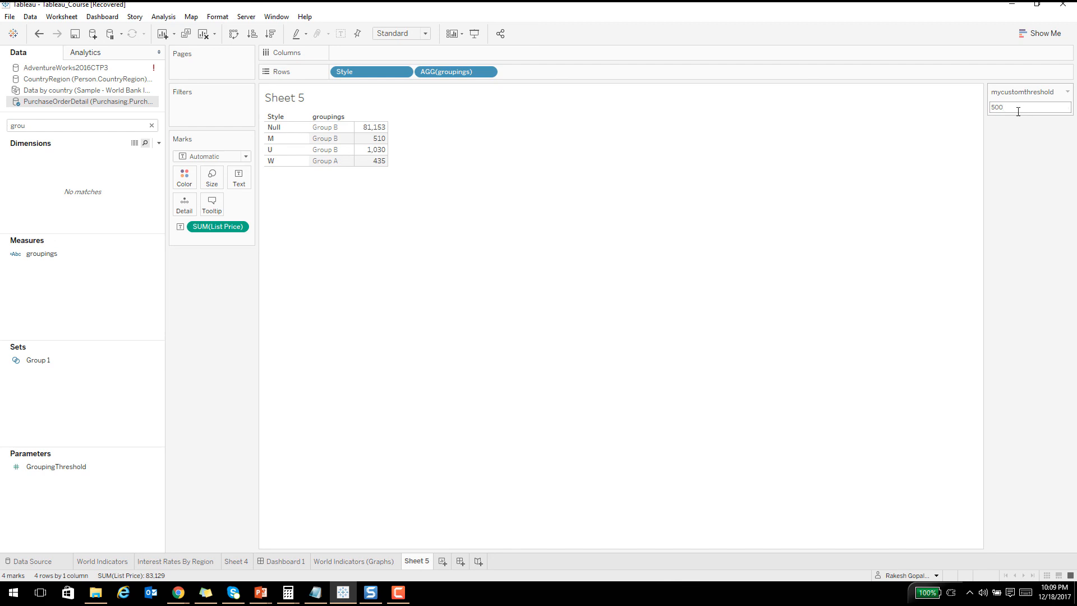